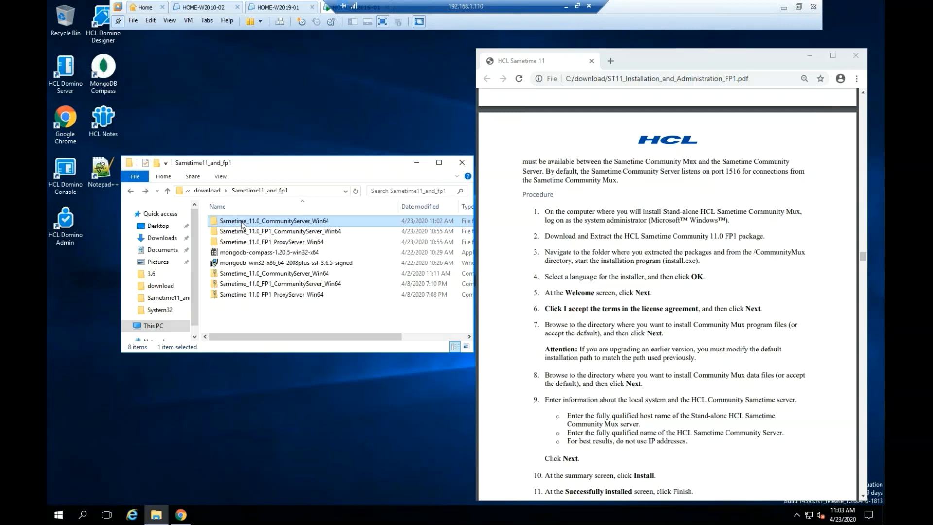
# Step: Launch the installer from Sametime_11.0_CommunityServer_Win64's Server folder
pyautogui.doubleClick(274, 221)
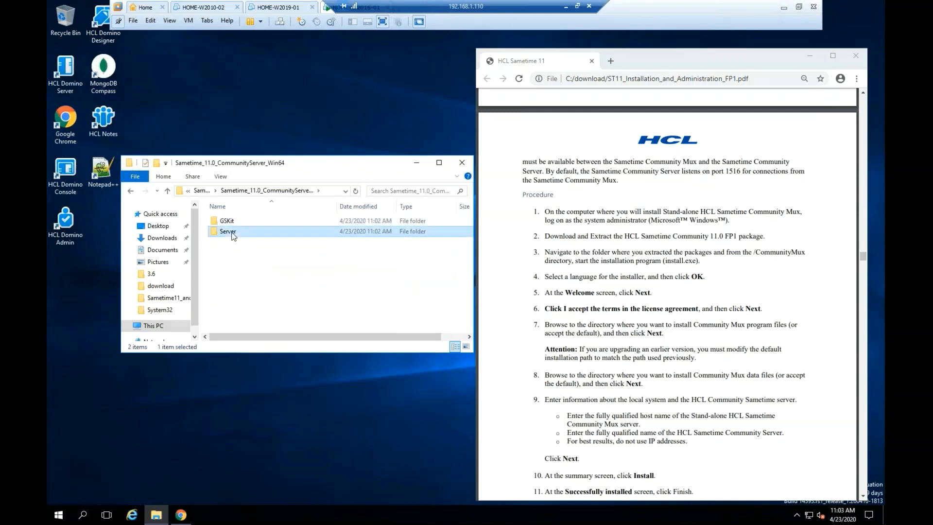
pyautogui.doubleClick(227, 231)
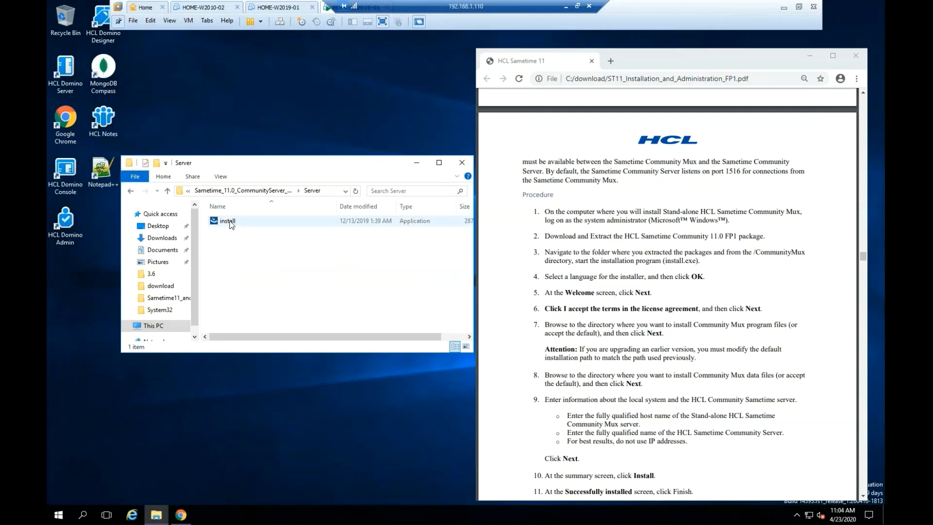
pyautogui.doubleClick(226, 221)
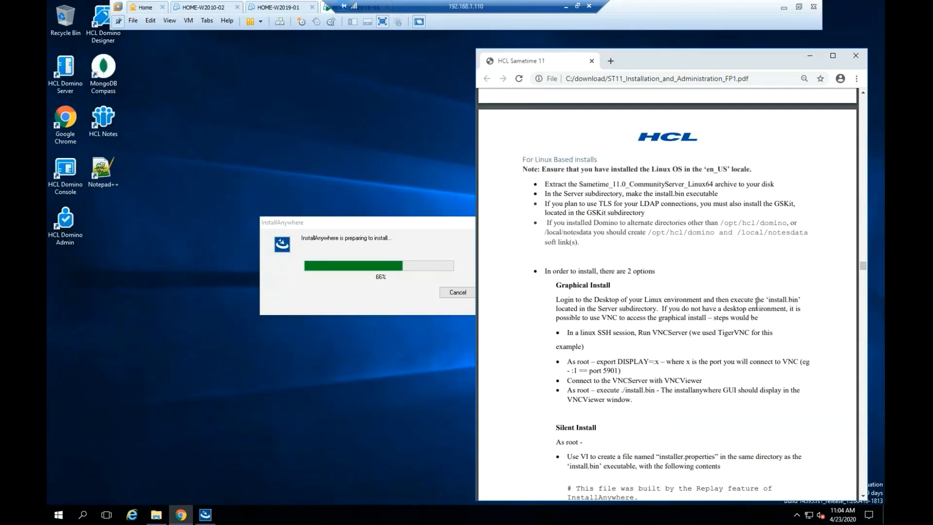
pyautogui.scroll(-3)
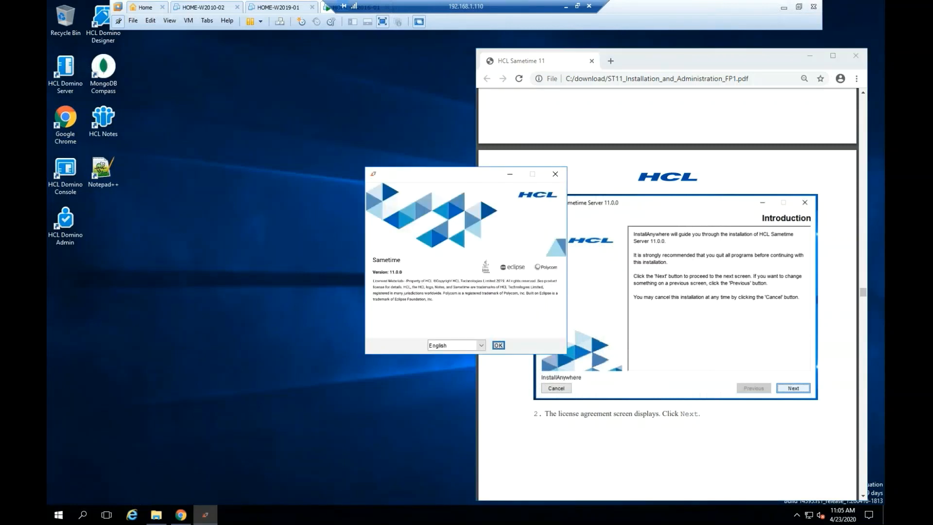
# Step: Confirm English, pass the introduction and accept the license agreement terms
pyautogui.click(498, 345)
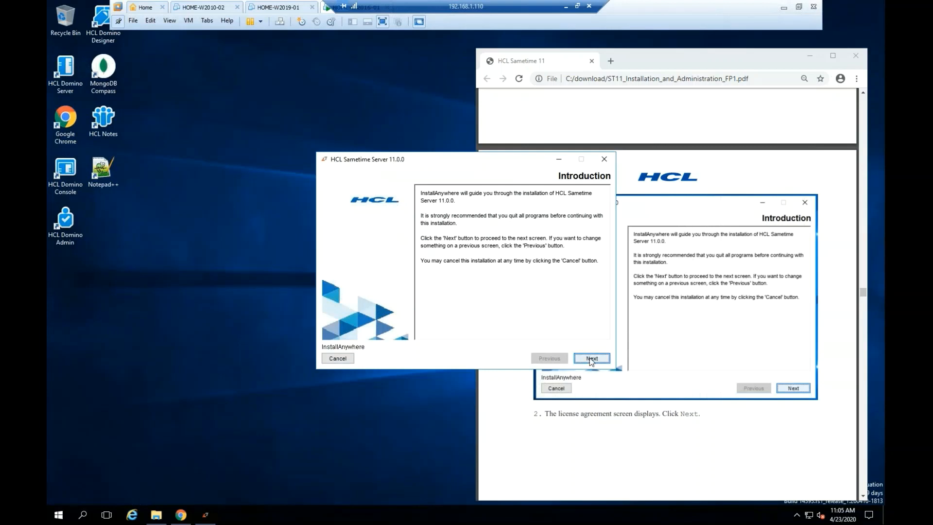
pyautogui.click(592, 358)
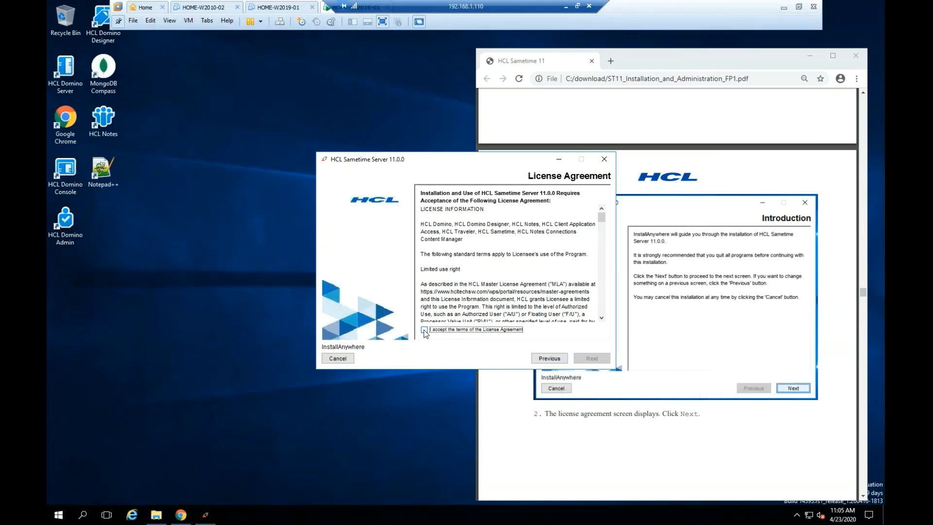
pyautogui.click(423, 329)
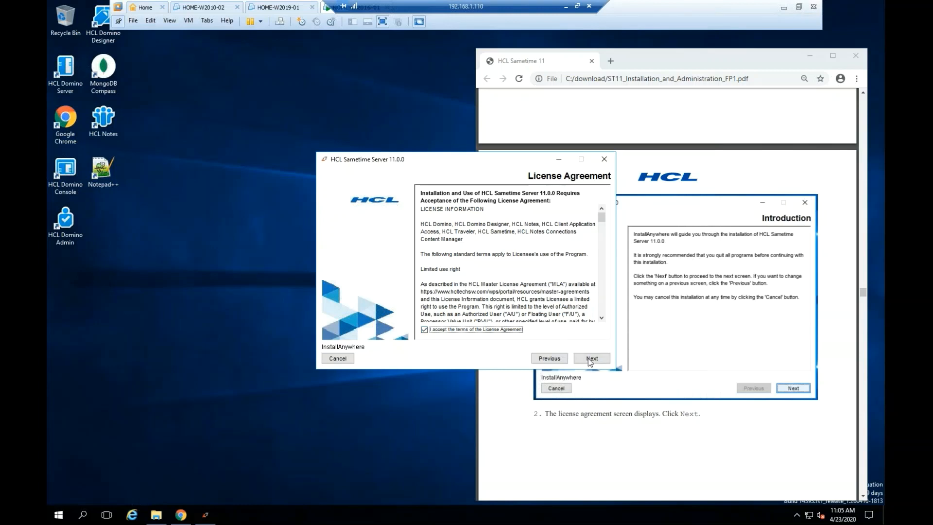
pyautogui.click(591, 358)
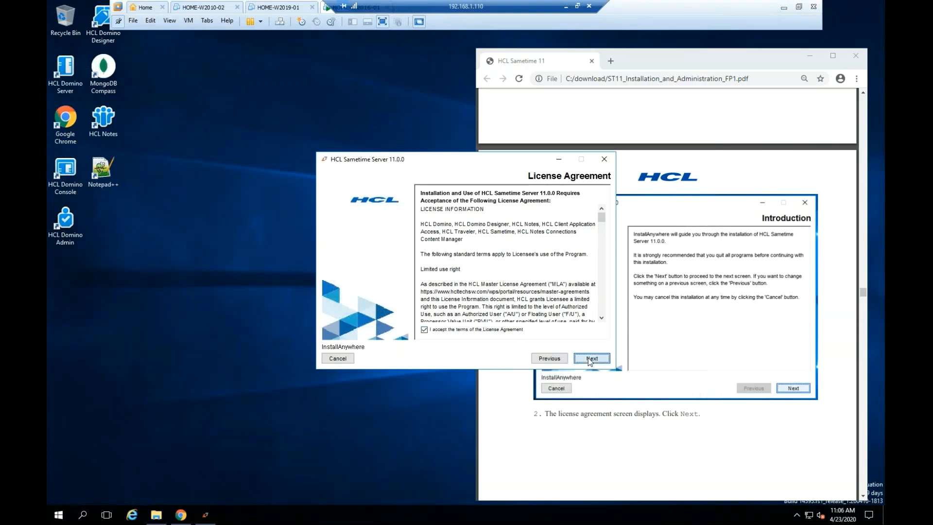
pyautogui.click(591, 357)
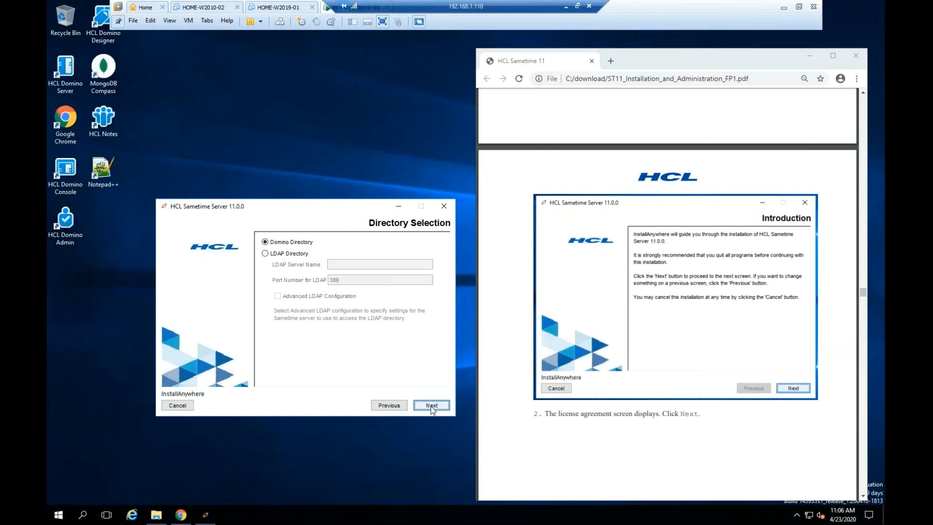
# Step: Keep the Domino directory and Standard licensing to reach the pre-installation summary
pyautogui.click(431, 405)
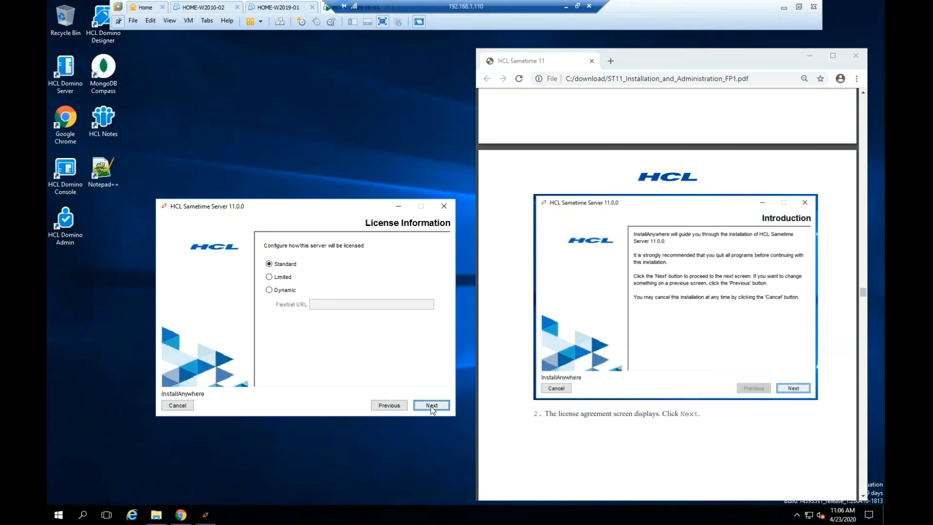
pyautogui.click(431, 405)
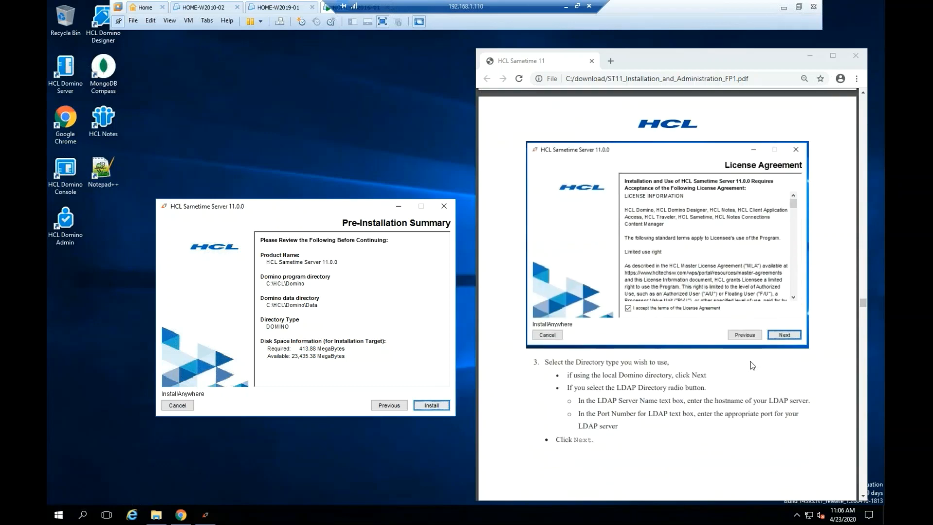
# Step: Install Sametime Server 11.0.0 from the summary and close the installer on Install Complete
pyautogui.click(785, 335)
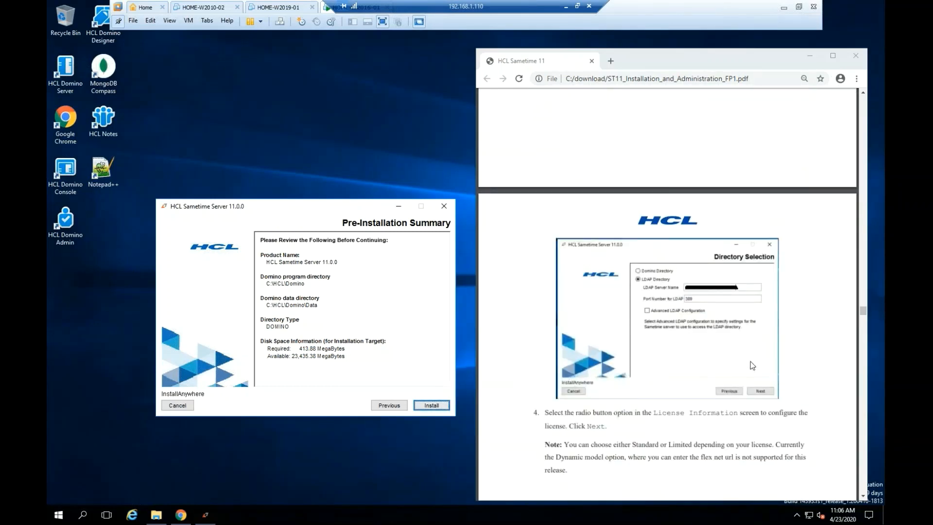
pyautogui.scroll(-3)
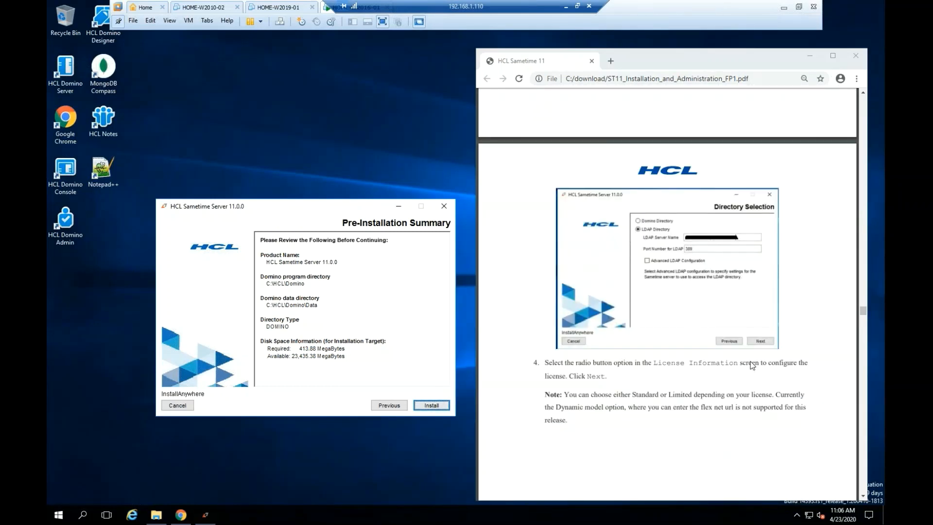
pyautogui.scroll(-3)
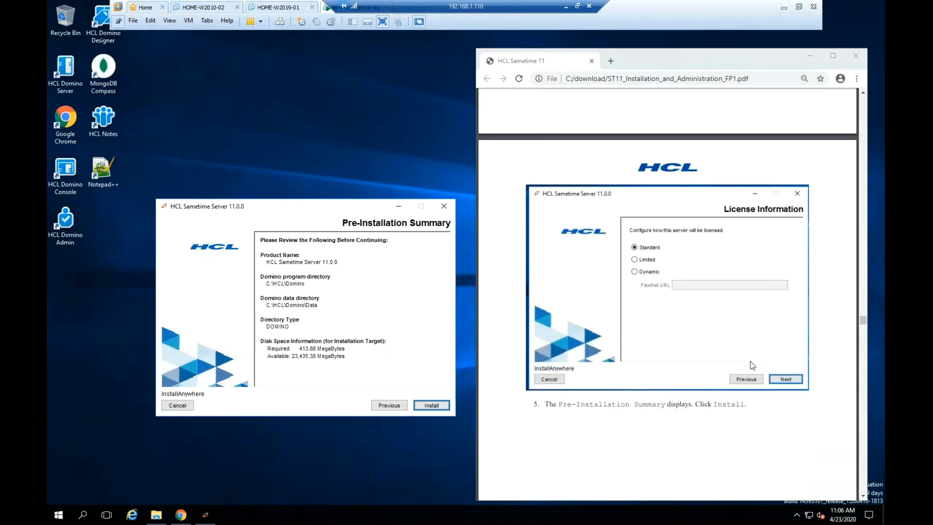
pyautogui.click(432, 405)
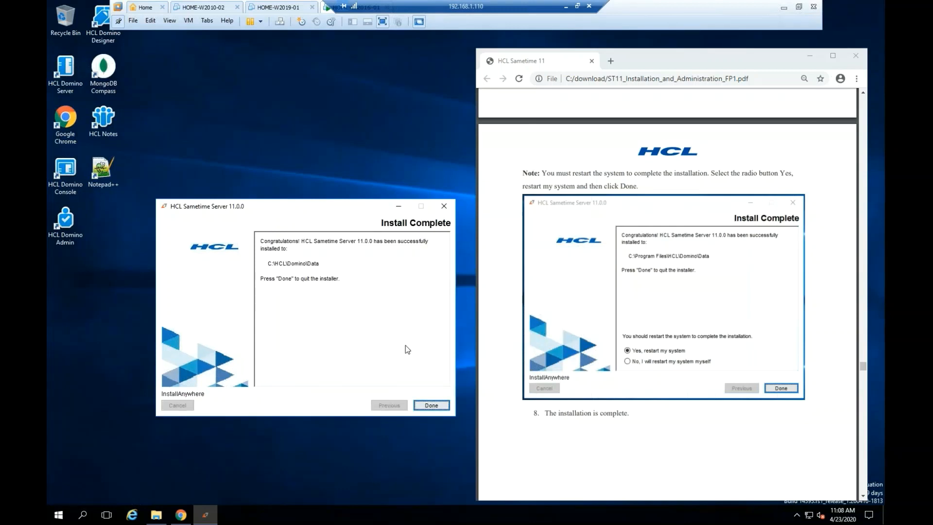
pyautogui.moveTo(358, 341)
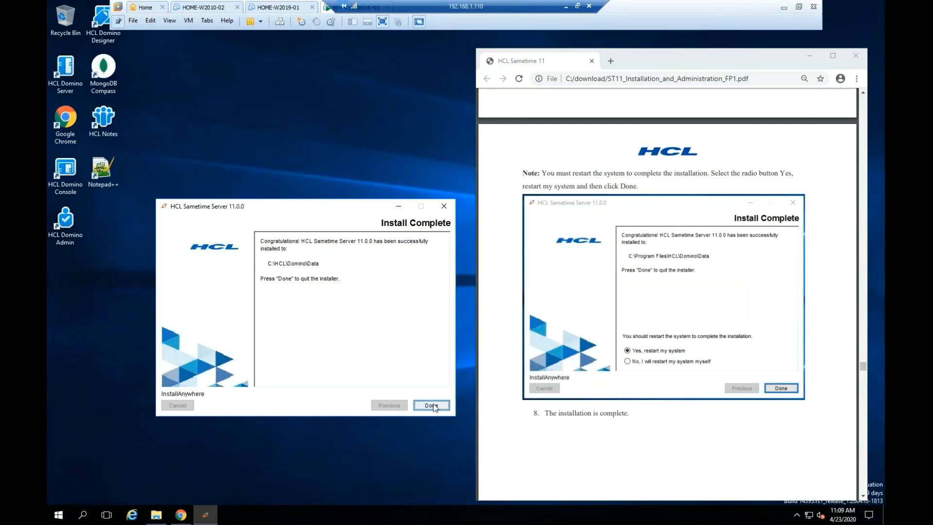
pyautogui.click(431, 405)
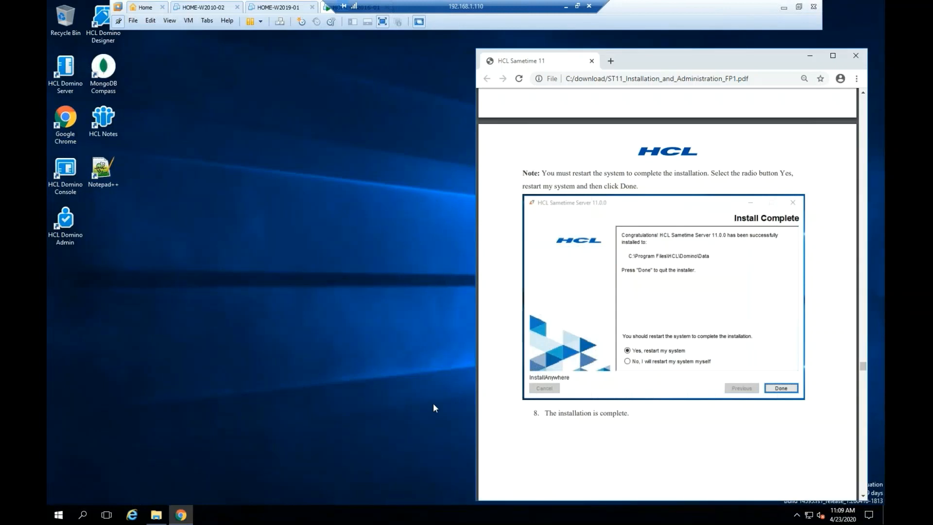
pyautogui.moveTo(721, 320)
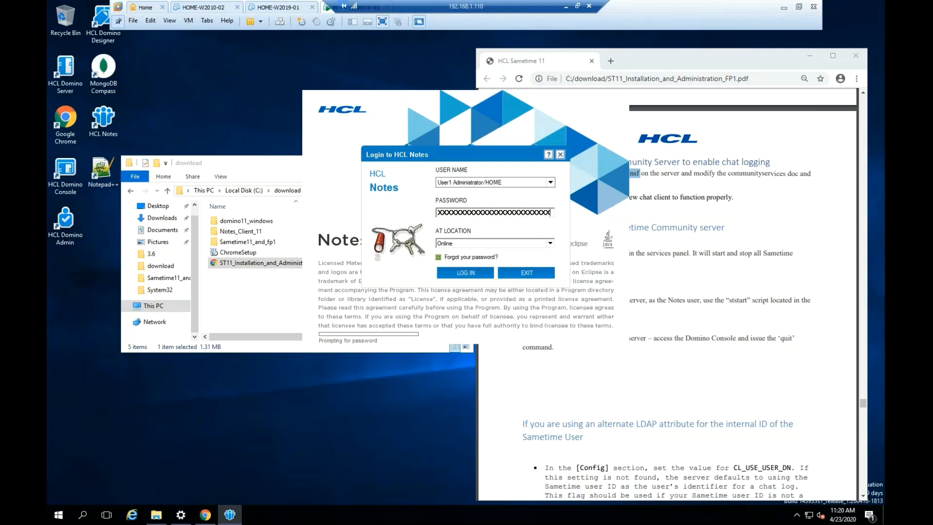
# Step: Log in to HCL Notes as the administrator user with the entered password
pyautogui.click(465, 272)
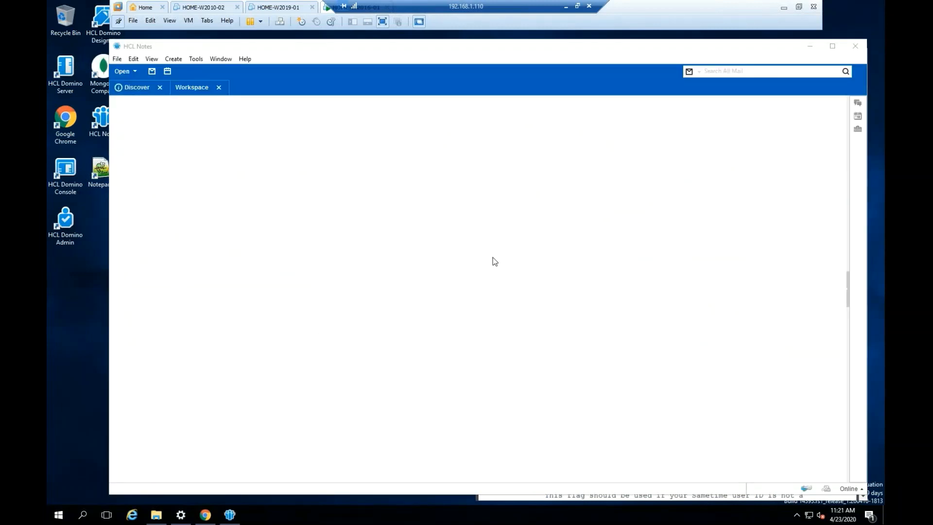
# Step: Browse On My Computer to the C:\HCL\Domino folder in the Open Application dialog
pyautogui.click(191, 86)
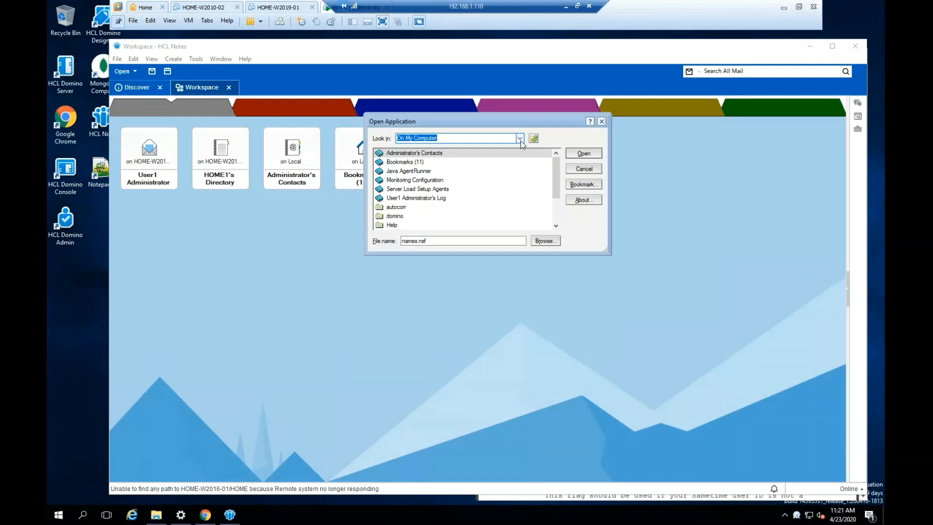
pyautogui.moveTo(541, 206)
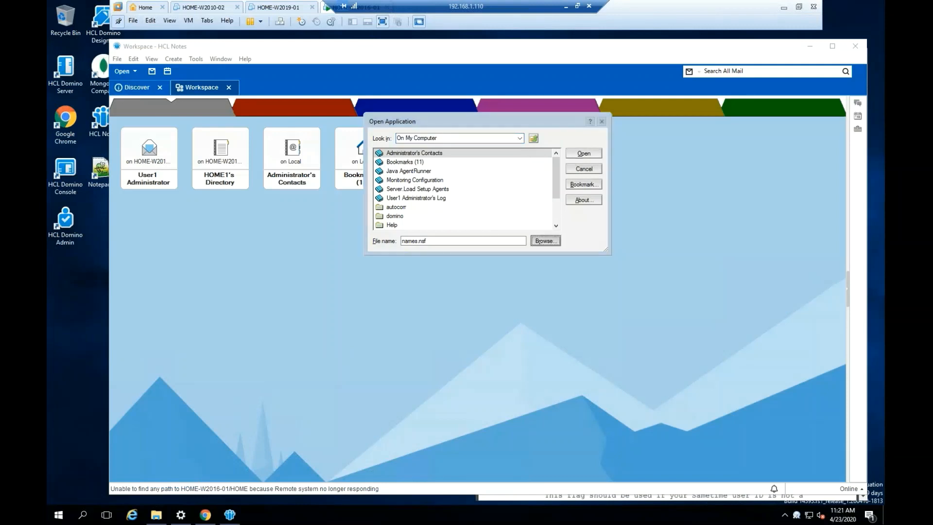
pyautogui.click(544, 240)
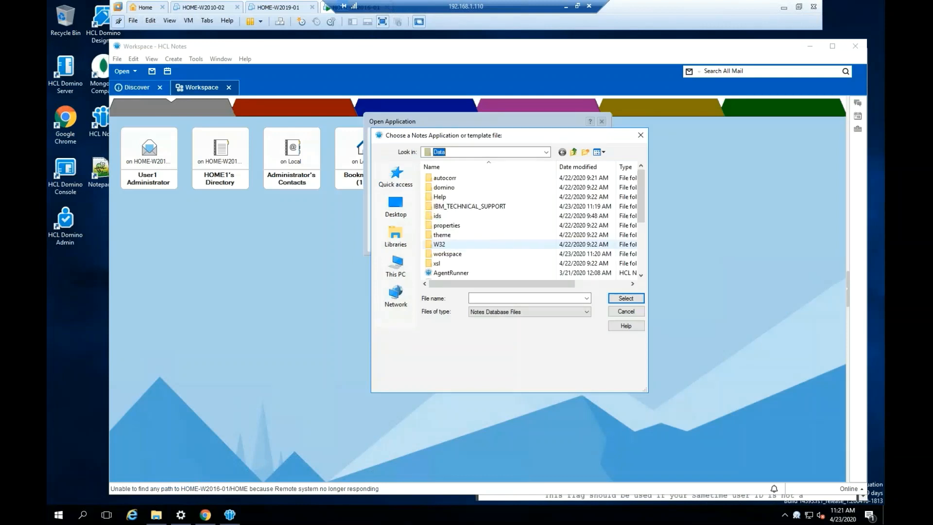
pyautogui.moveTo(441, 196)
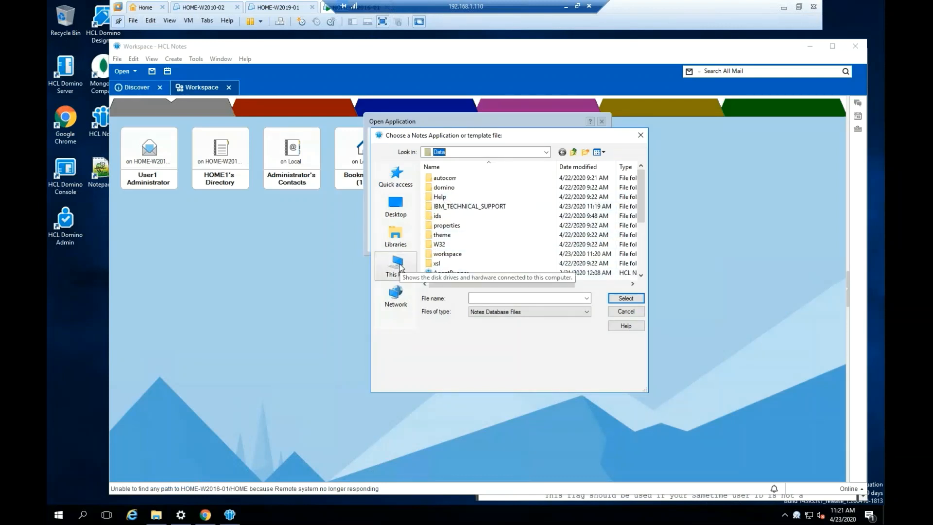
pyautogui.click(395, 267)
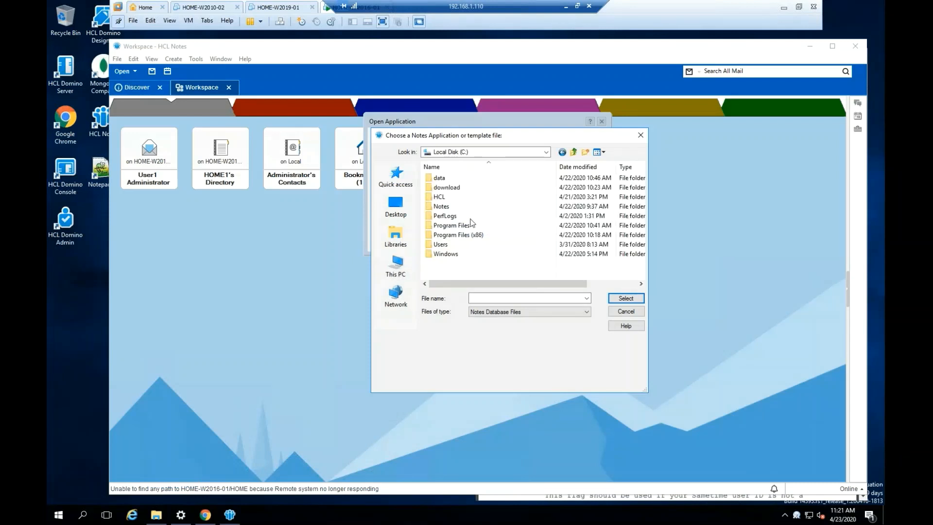
pyautogui.doubleClick(440, 196)
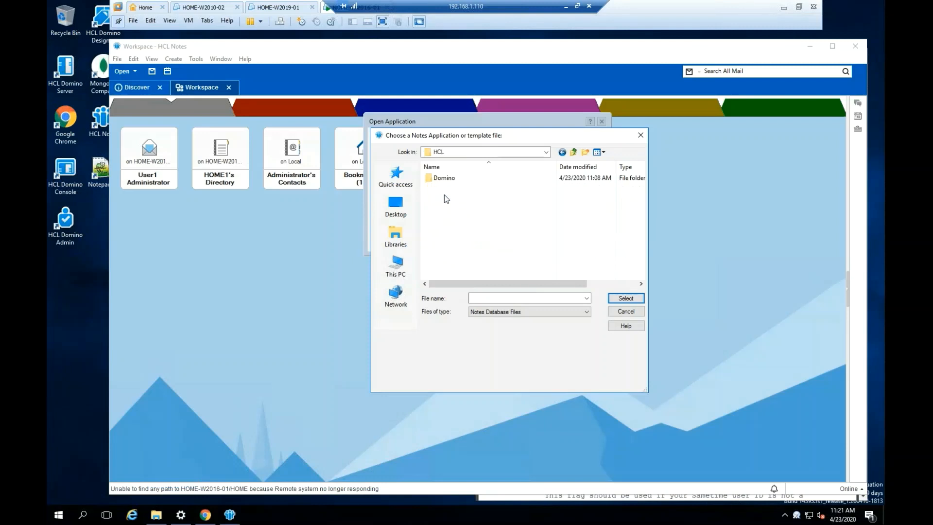
pyautogui.doubleClick(443, 177)
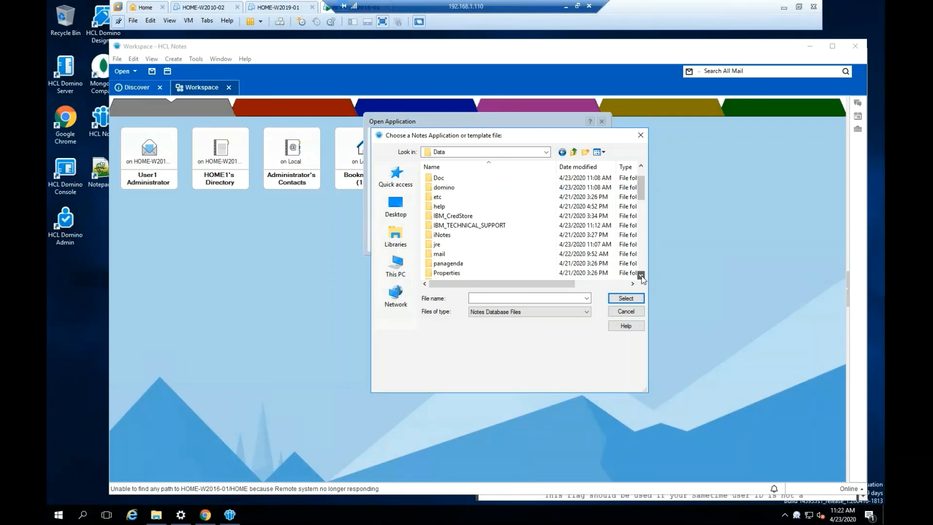
# Step: Choose stconfig.nsf in the Domino Data folder as the application to open
pyautogui.click(642, 274)
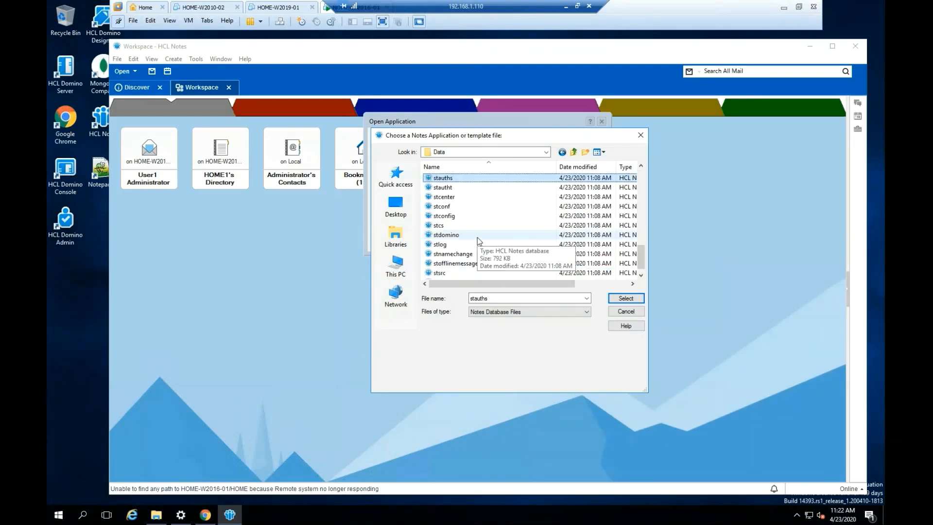
pyautogui.click(444, 215)
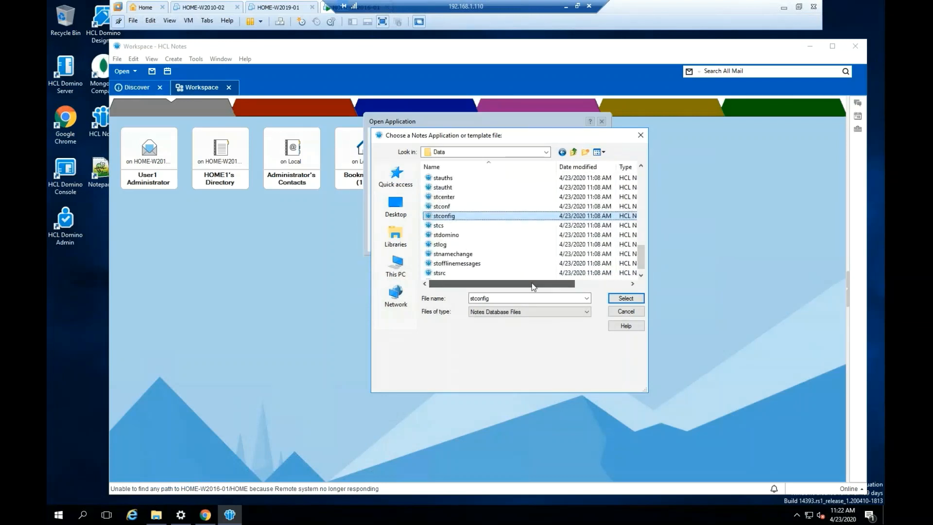
pyautogui.click(625, 298)
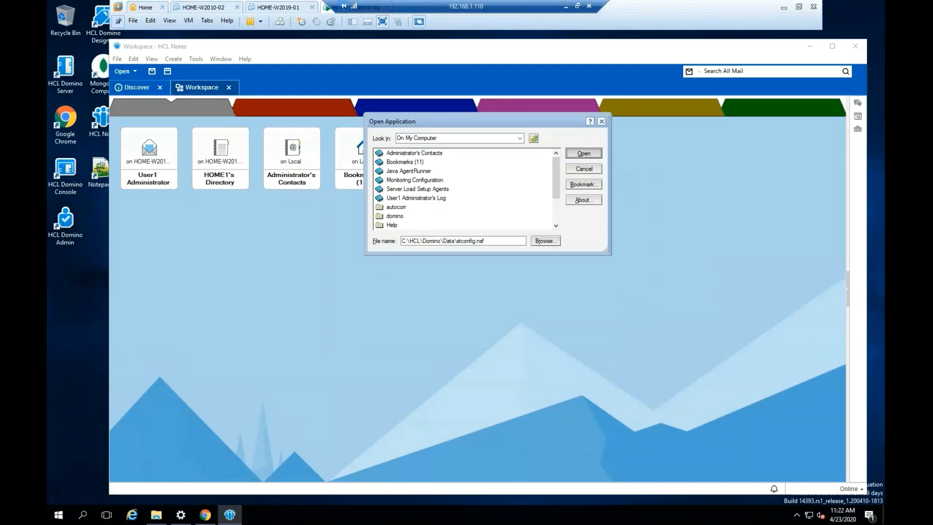
# Step: Open the Sametime Configuration application and its CommunityServices configuration document
pyautogui.click(582, 153)
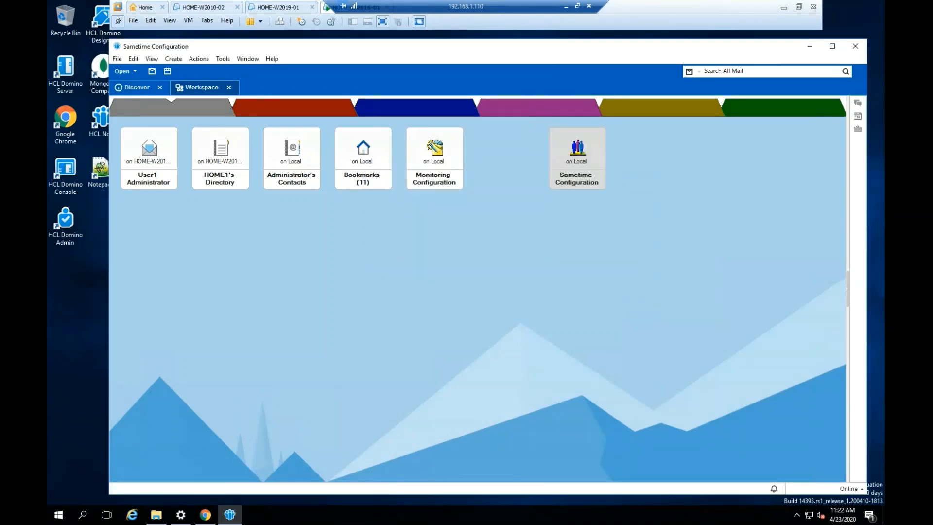
pyautogui.doubleClick(575, 148)
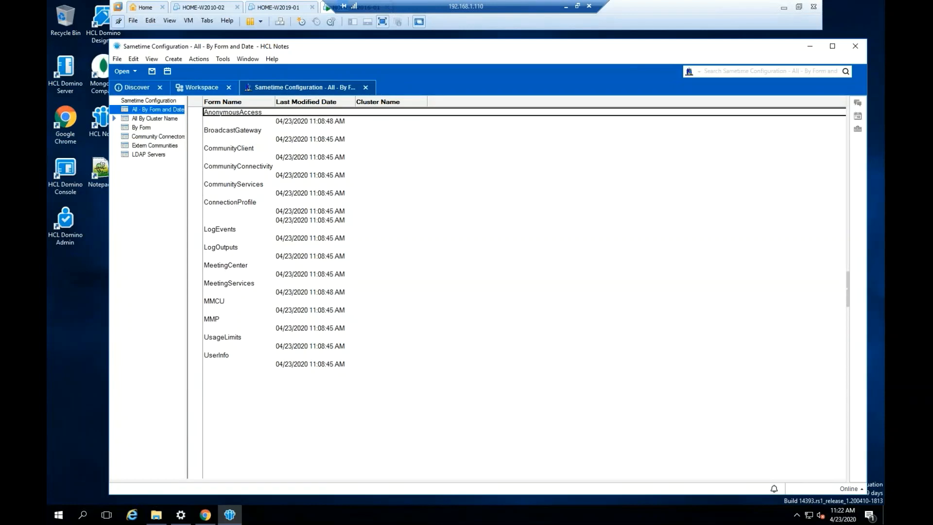
pyautogui.moveTo(813, 215)
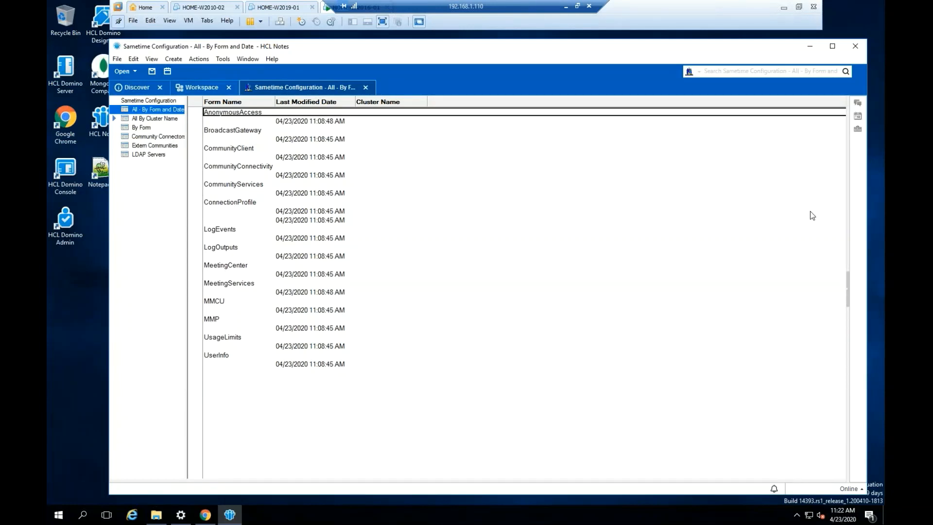
pyautogui.click(277, 196)
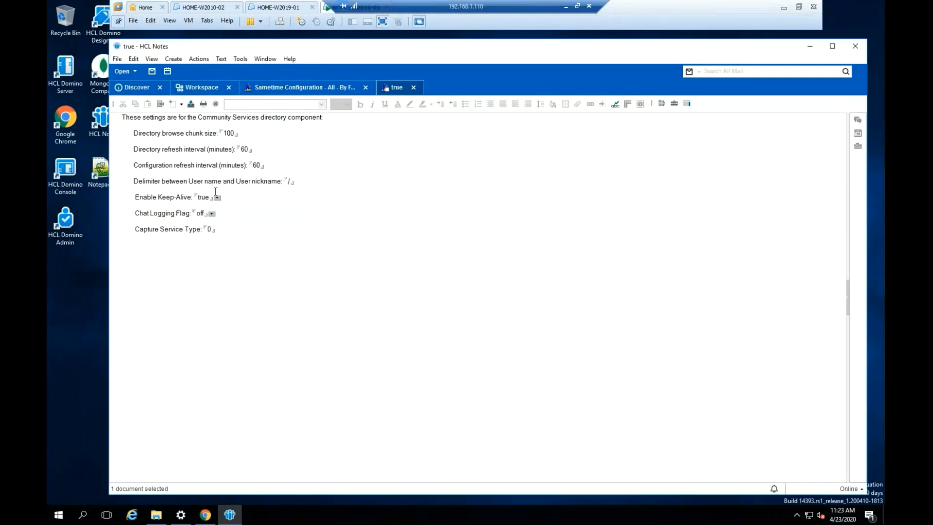
pyautogui.moveTo(212, 216)
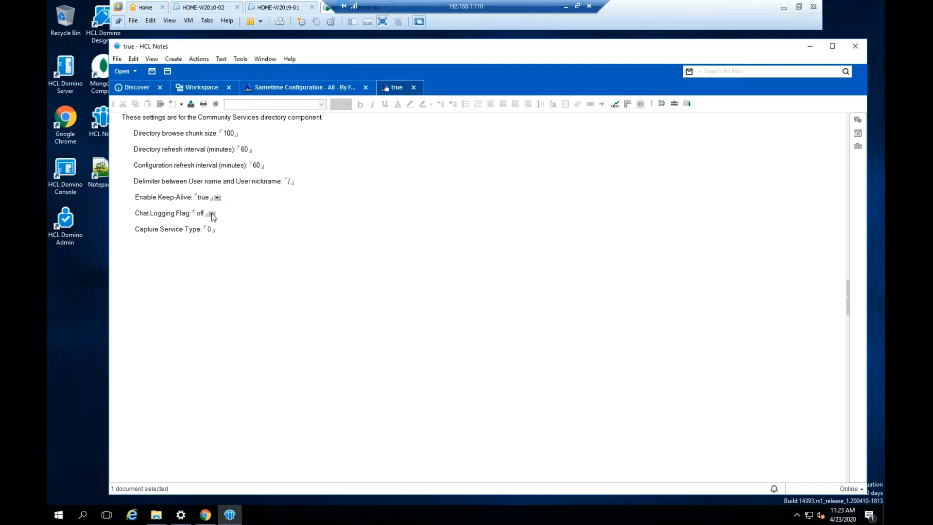
# Step: Set the Community Services Chat Logging Flag to relax
pyautogui.click(212, 213)
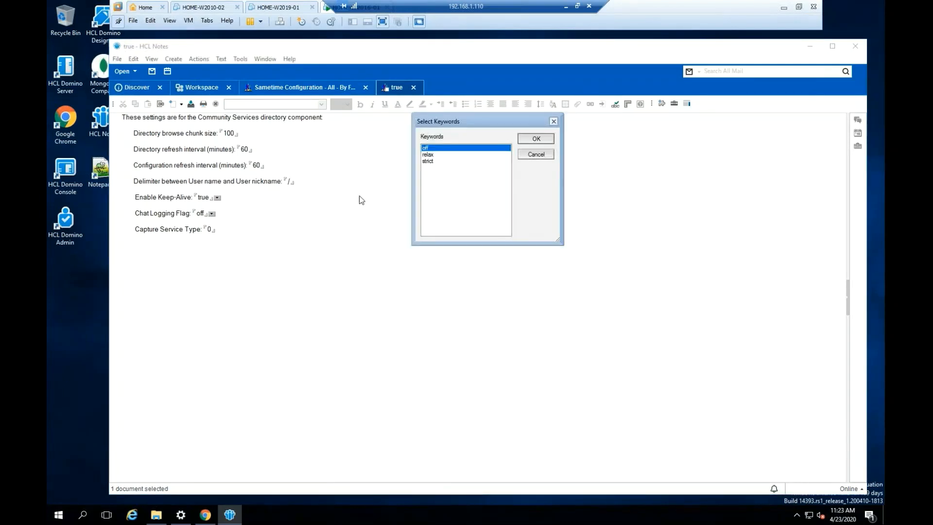
pyautogui.click(429, 154)
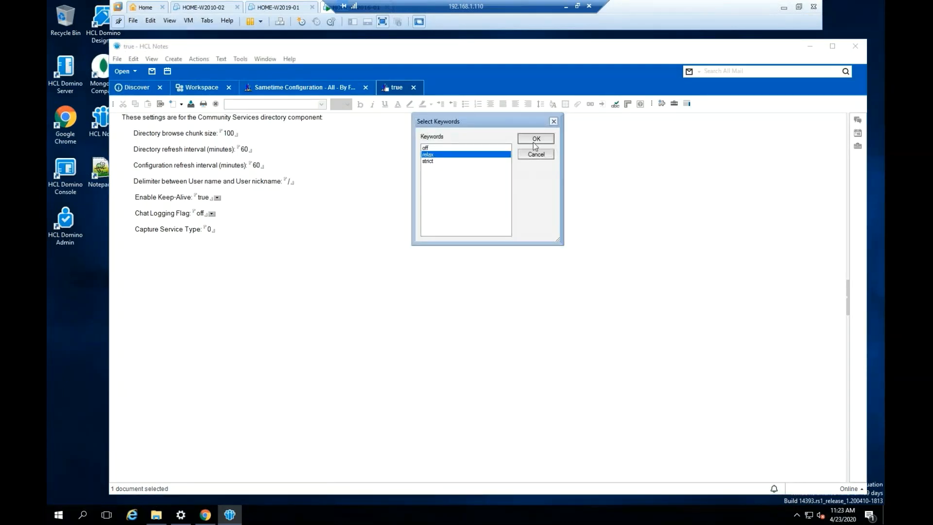
pyautogui.click(535, 138)
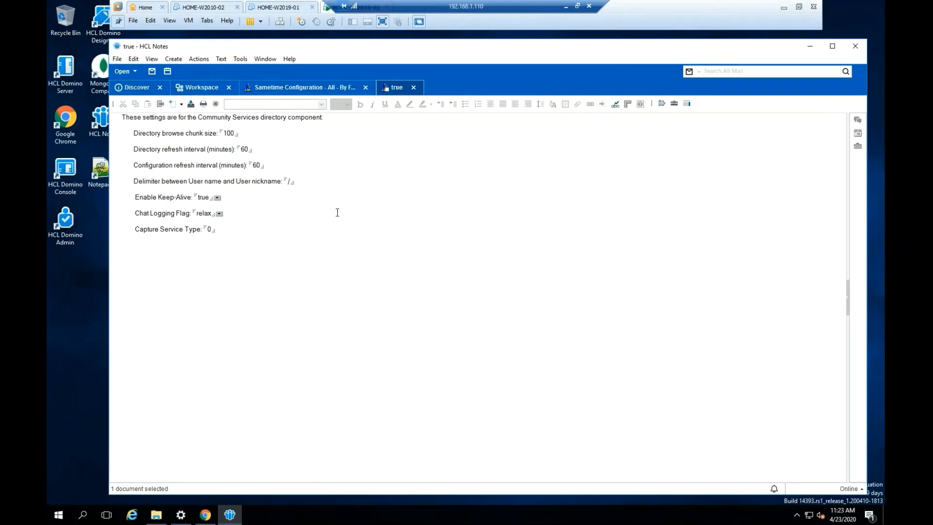
# Step: Save the edited CommunityServices document and close the configuration view
pyautogui.click(211, 213)
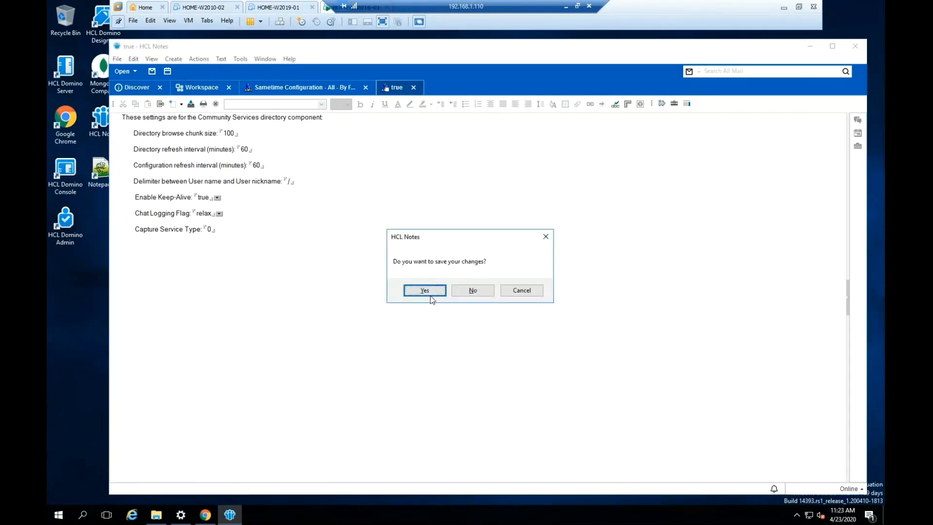
pyautogui.click(424, 290)
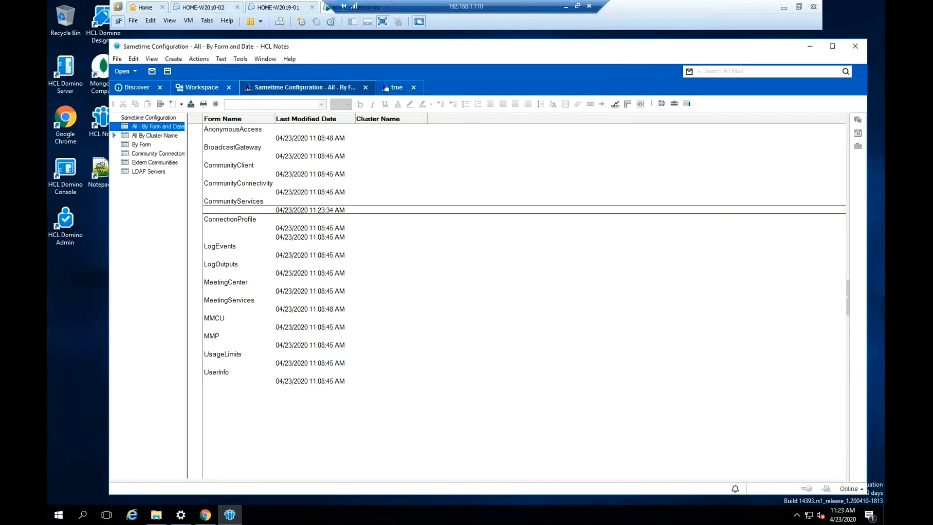
pyautogui.moveTo(254, 213)
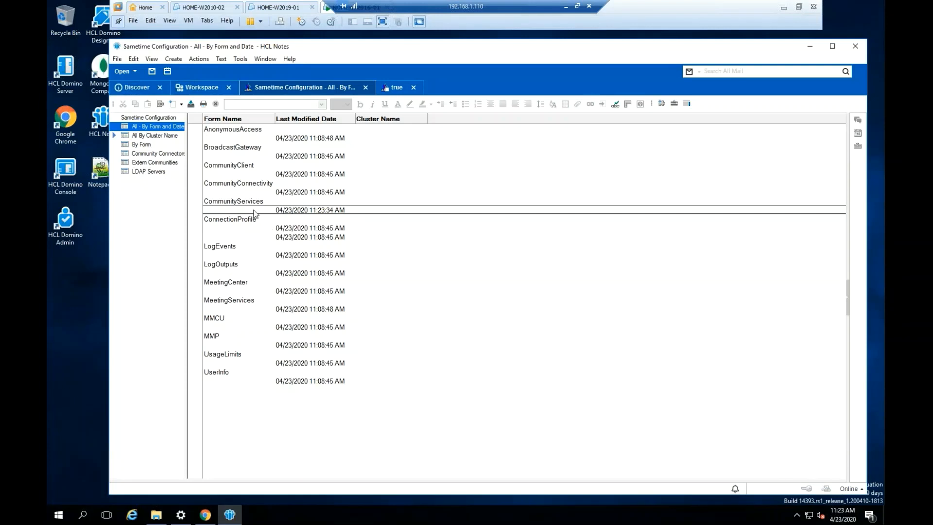
pyautogui.click(413, 87)
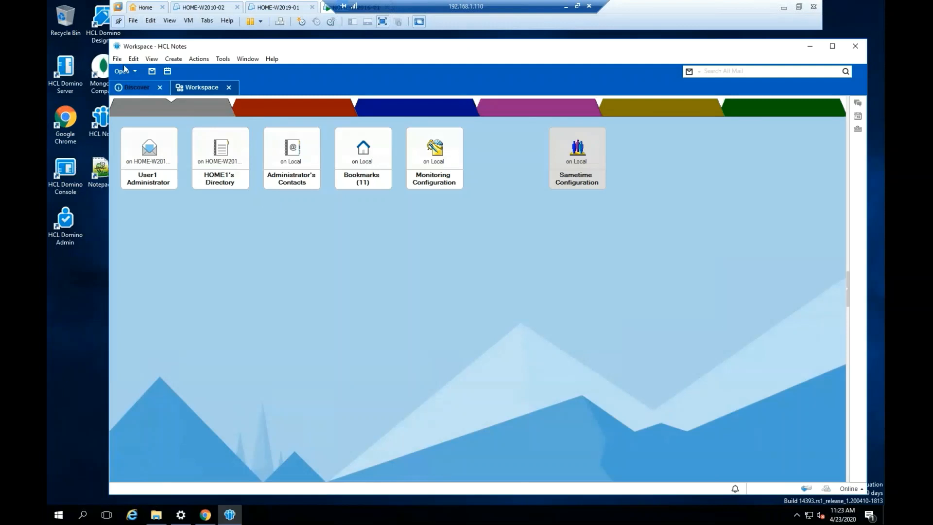
# Step: Exit HCL Notes via File > Exit and confirm the prompt
pyautogui.click(116, 58)
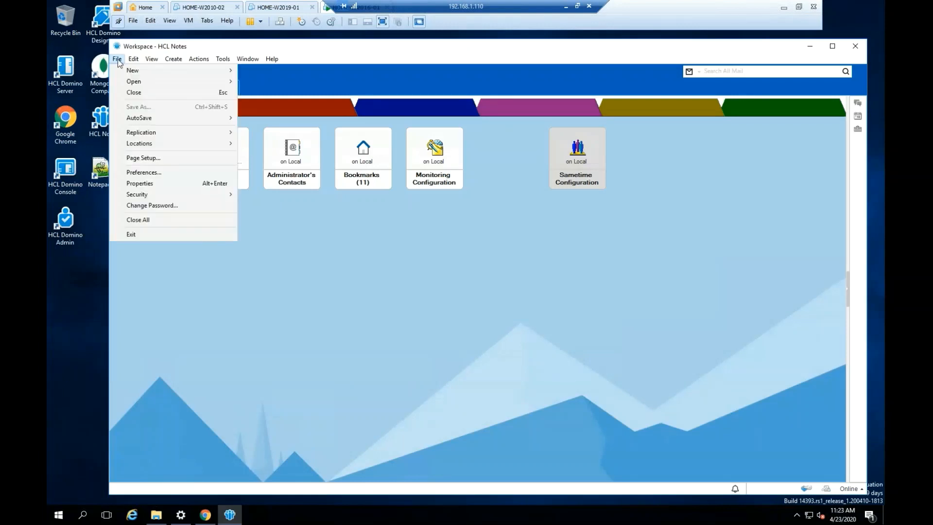
pyautogui.moveTo(131, 235)
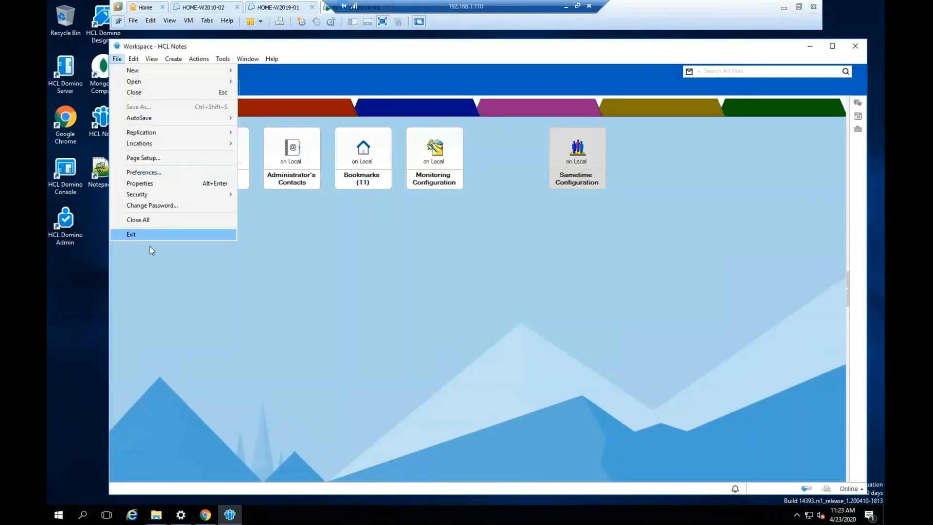
pyautogui.click(131, 235)
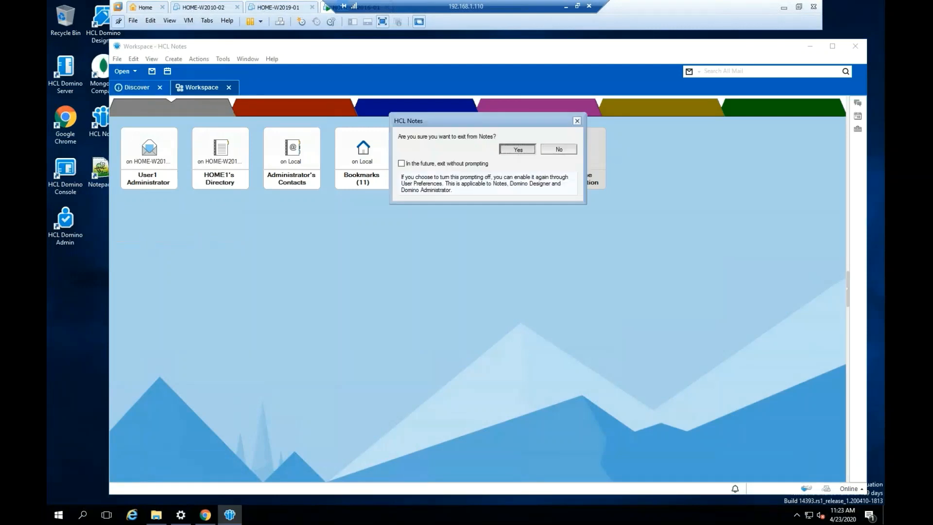
pyautogui.click(515, 150)
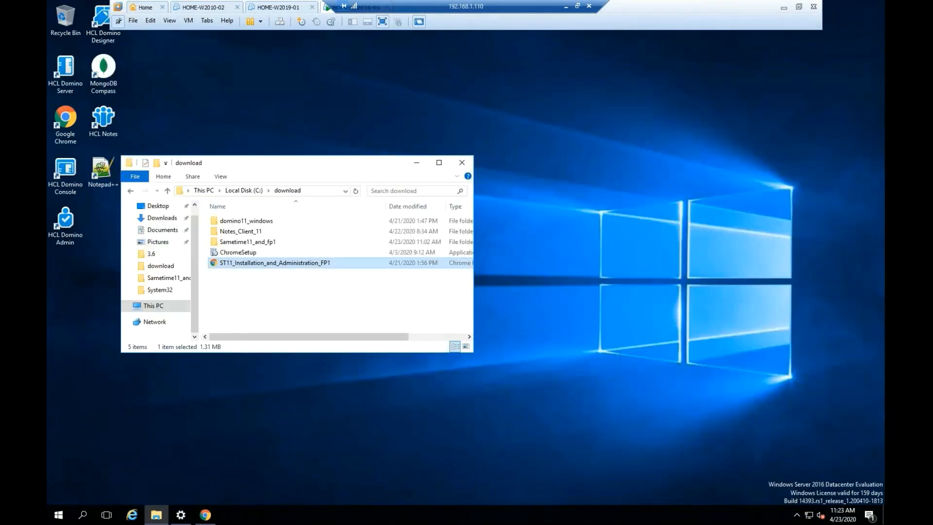
# Step: Open the ST11 FP1 installation guide PDF and a second File Explorer window at This PC
pyautogui.doubleClick(275, 262)
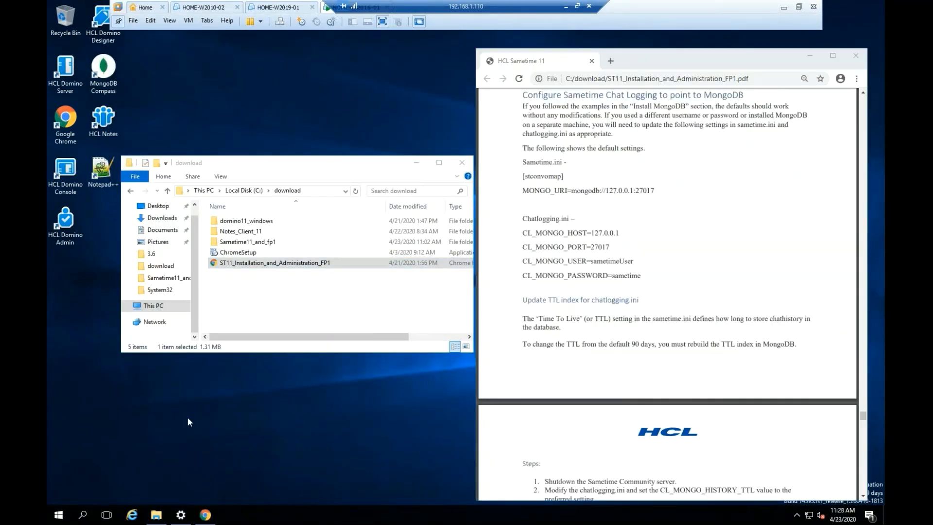
pyautogui.rightClick(156, 514)
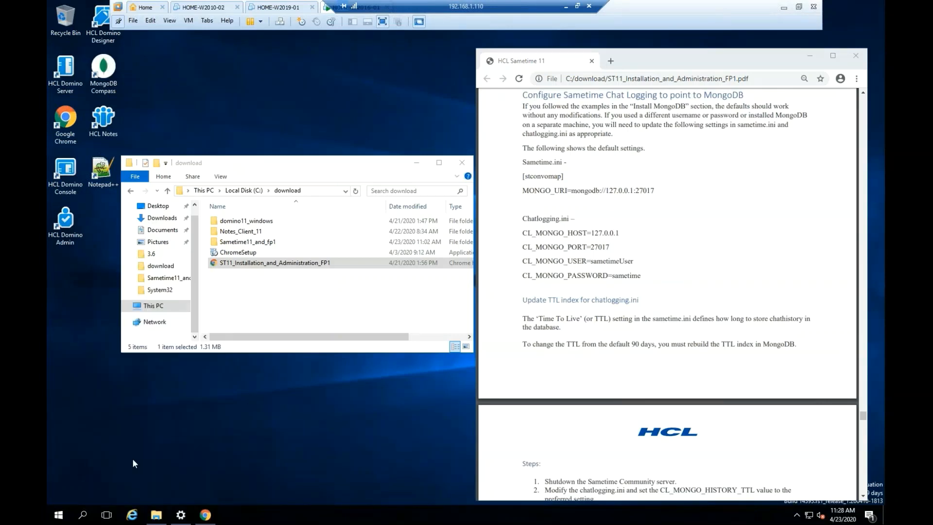
pyautogui.click(156, 515)
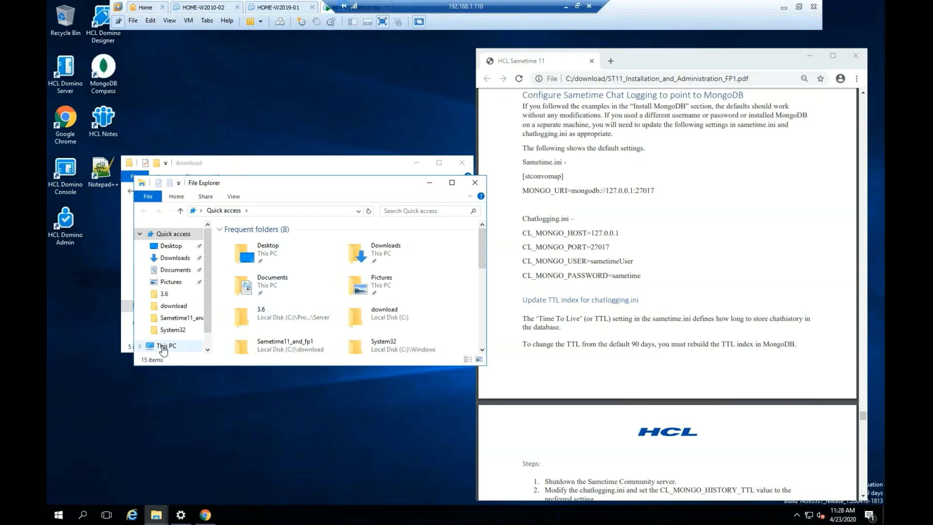
pyautogui.click(167, 345)
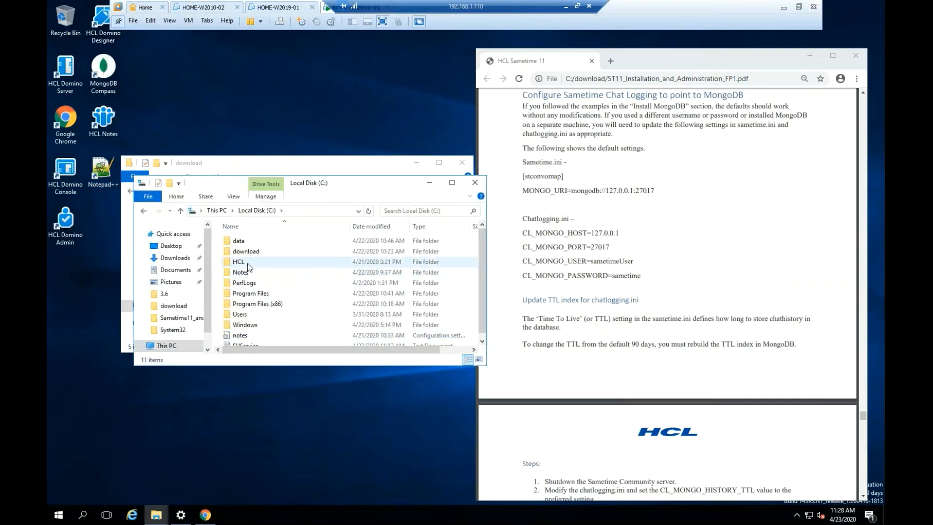
# Step: Browse to C:\HCL\Domino and select the sametime.ini file
pyautogui.doubleClick(239, 261)
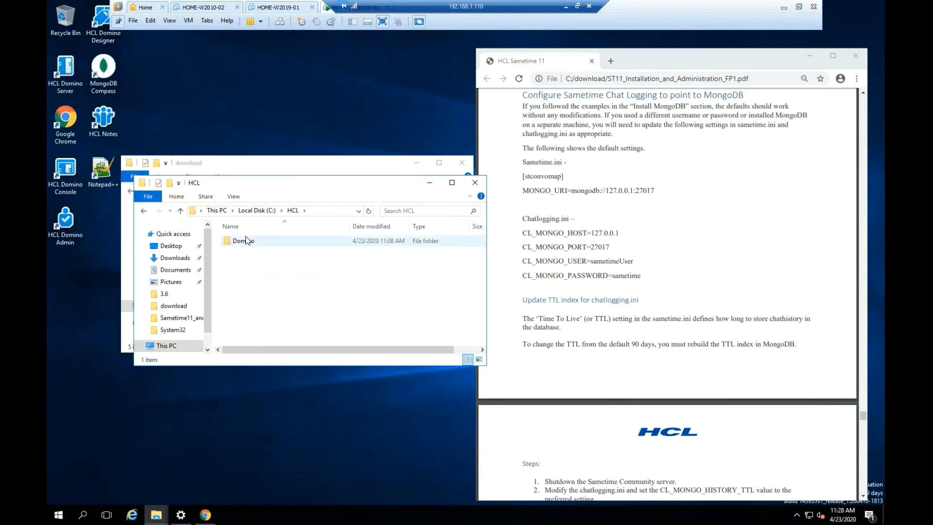
pyautogui.doubleClick(244, 240)
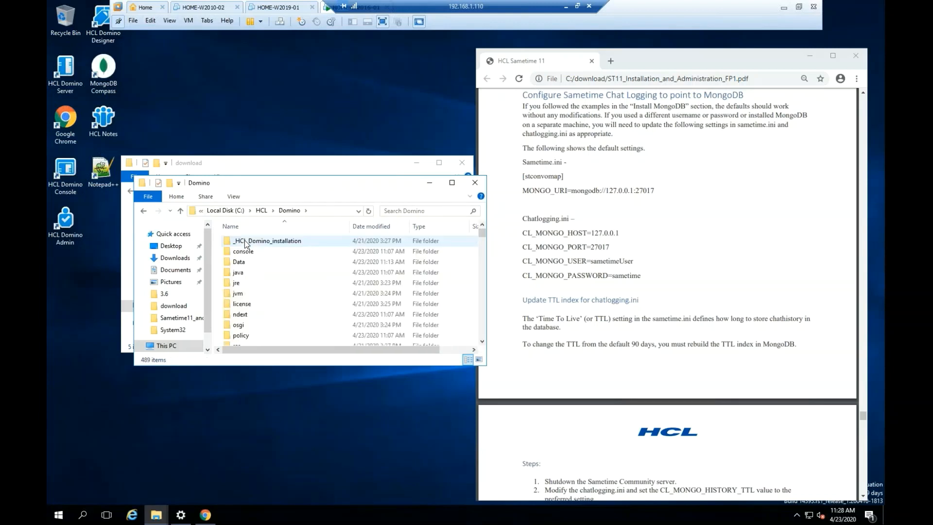
pyautogui.click(239, 262)
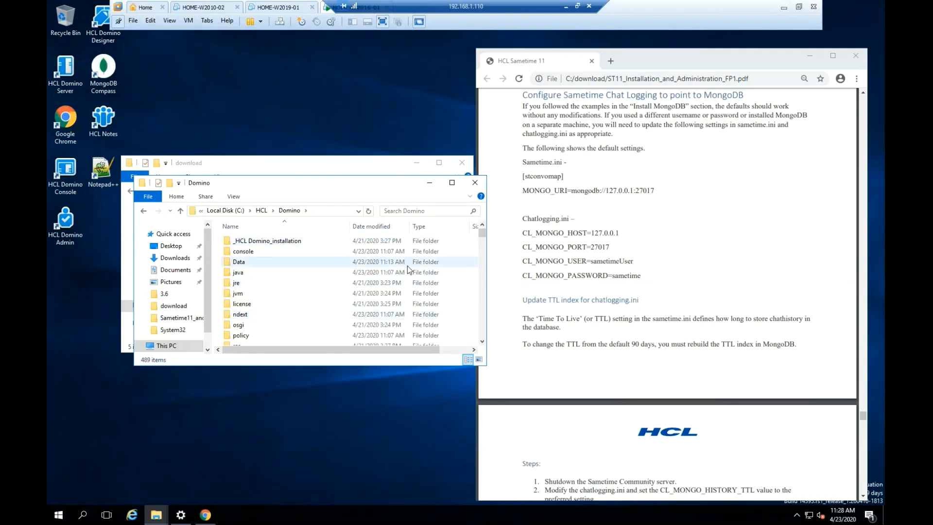
pyautogui.scroll(-3)
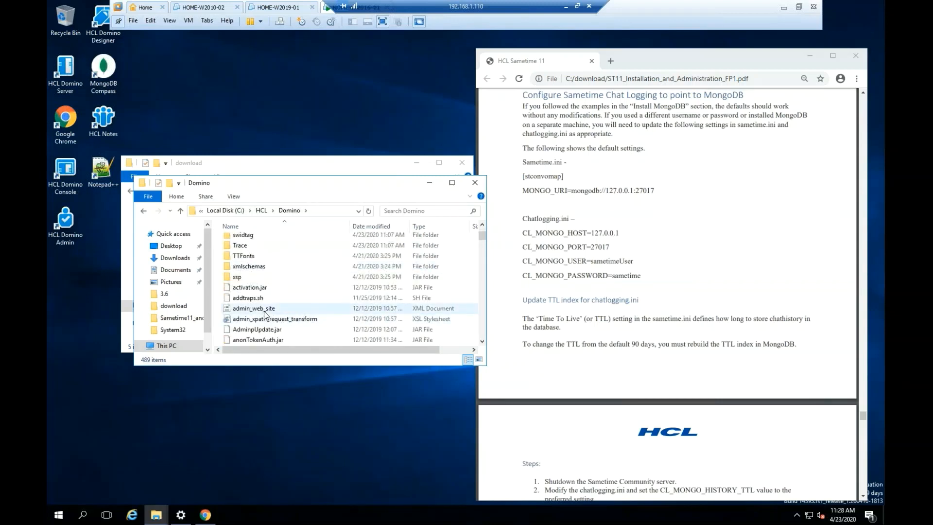
pyautogui.click(254, 308)
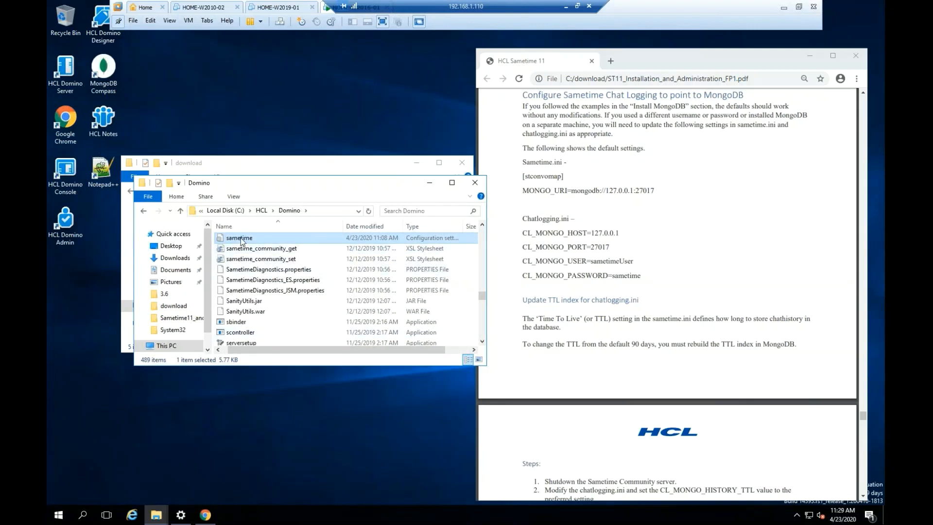
# Step: Find MONGO_URI in sametime.ini, confirm mongodb://127.0.0.1:27017, and close Notepad
pyautogui.doubleClick(239, 237)
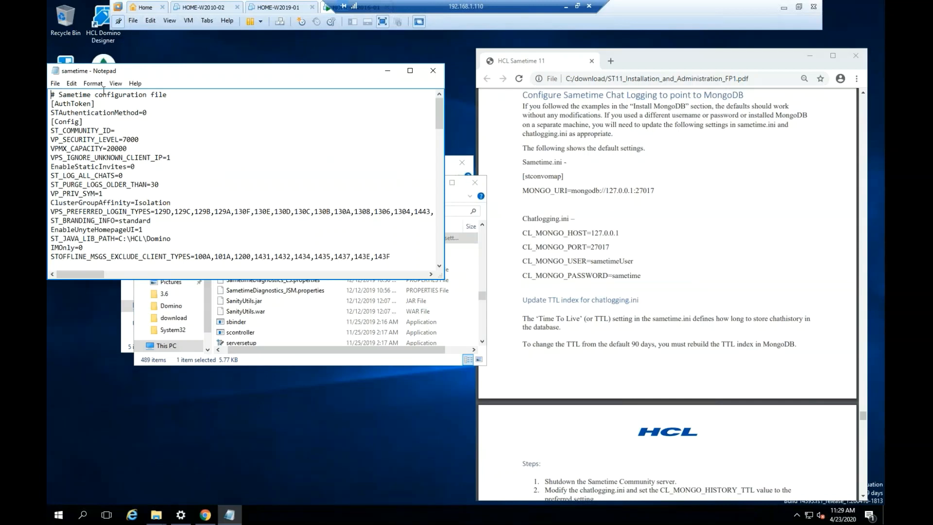
pyautogui.click(71, 84)
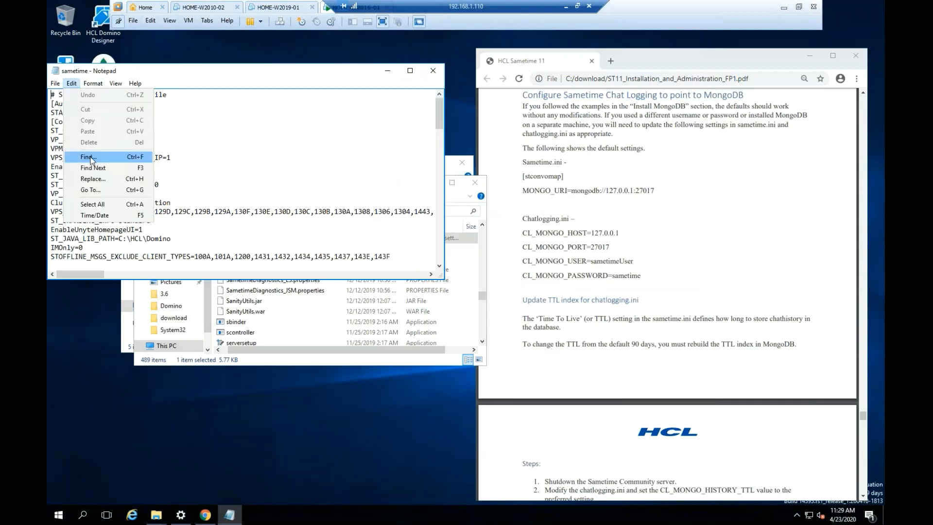
pyautogui.click(87, 156)
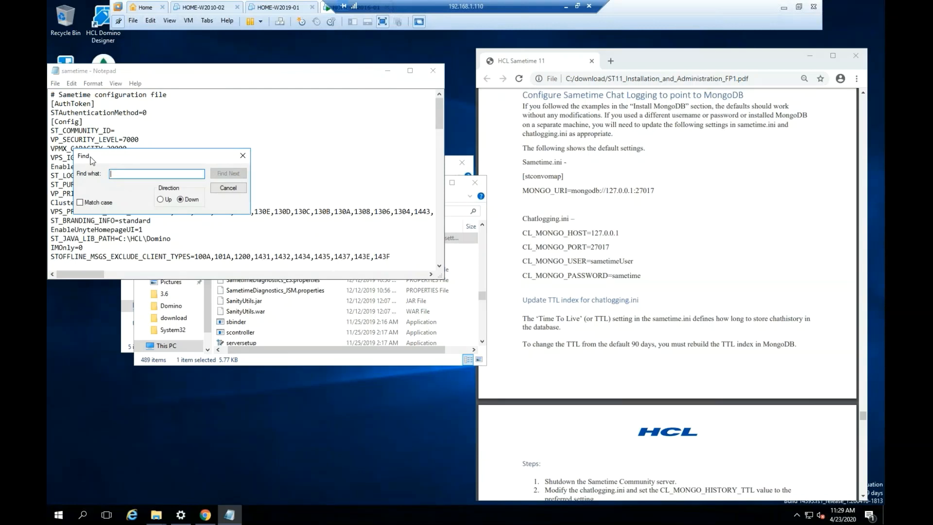
pyautogui.write('m')
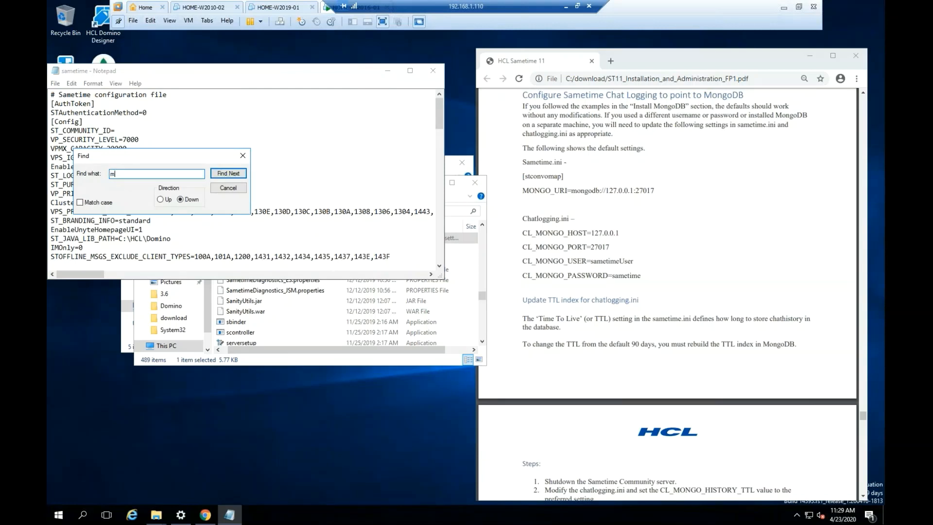
pyautogui.write('ongo')
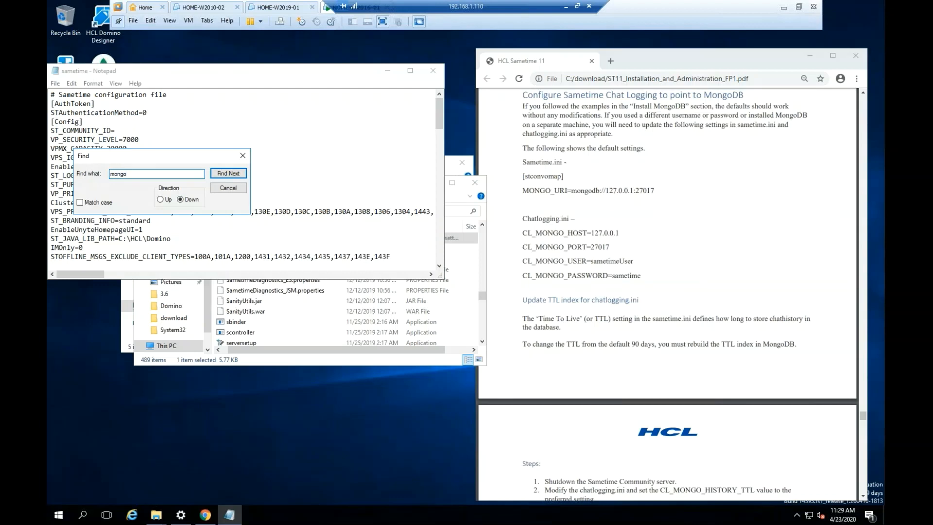
pyautogui.write('_ur')
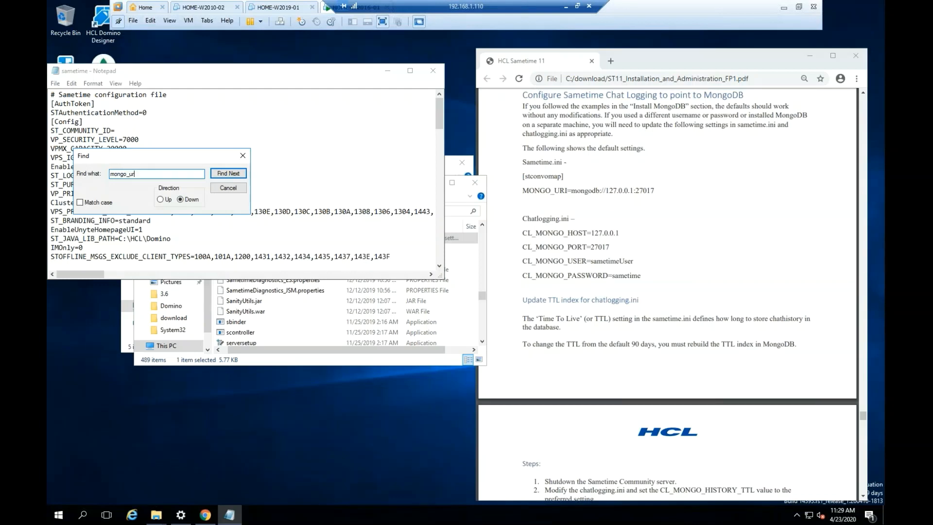
pyautogui.click(228, 173)
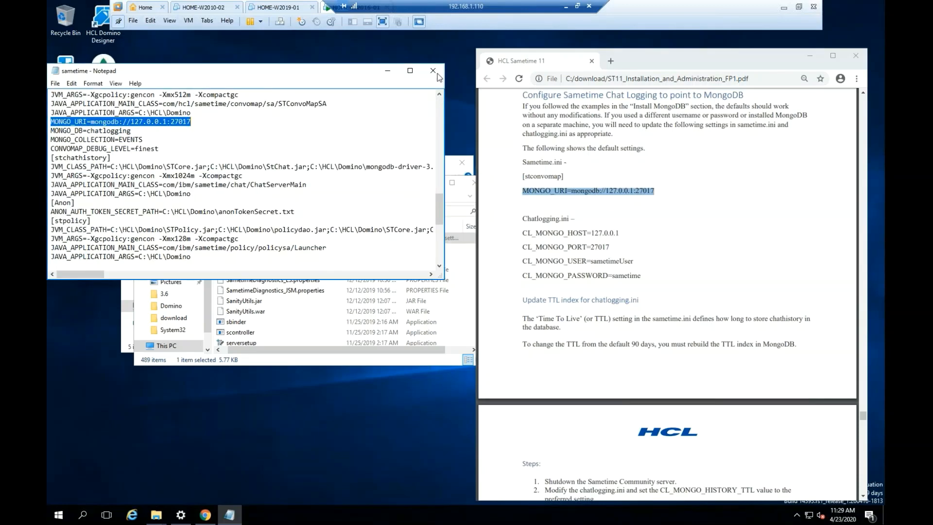
pyautogui.moveTo(432, 70)
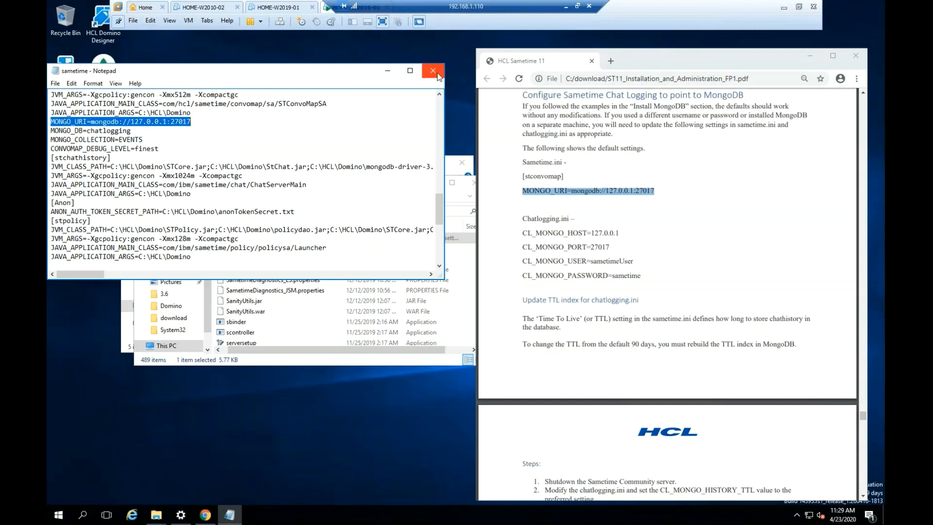
pyautogui.click(433, 70)
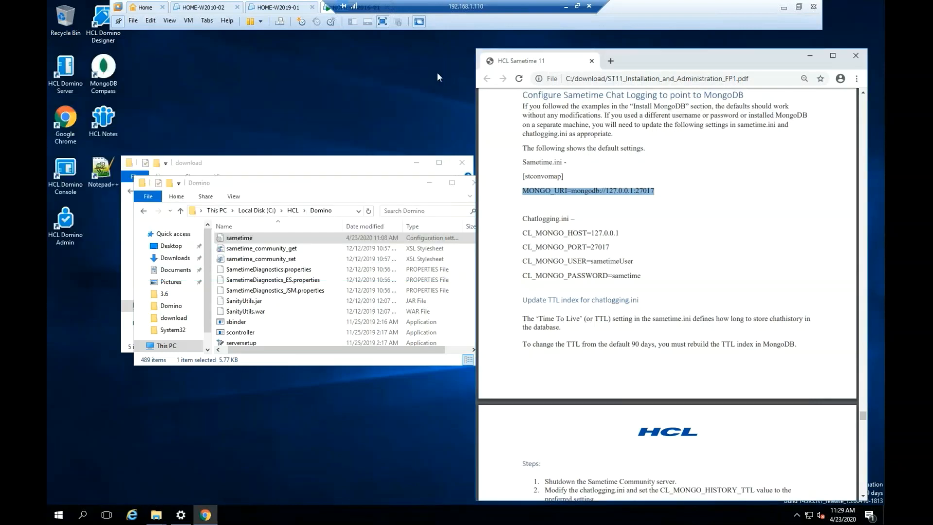
pyautogui.moveTo(273, 248)
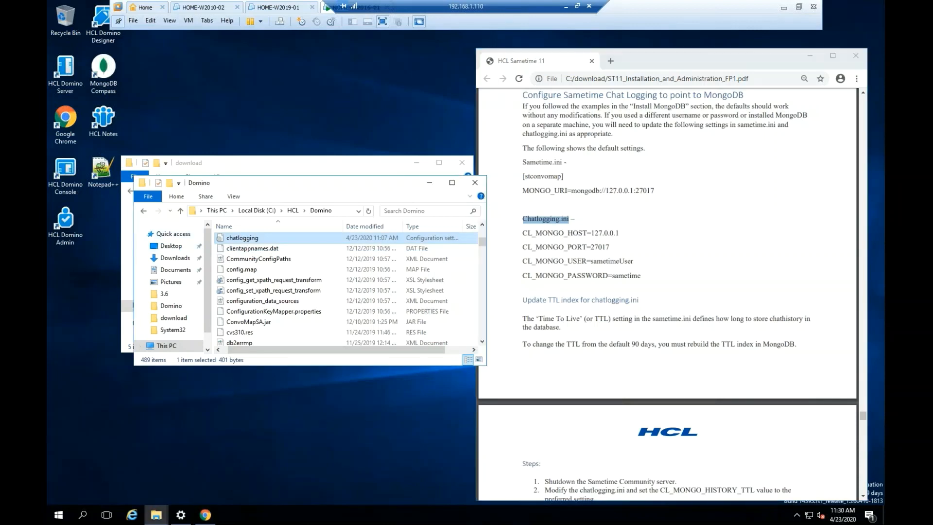
# Step: View the chatlogging configuration in Notepad to verify the CL_MONGO host, port, user and password values
pyautogui.doubleClick(242, 238)
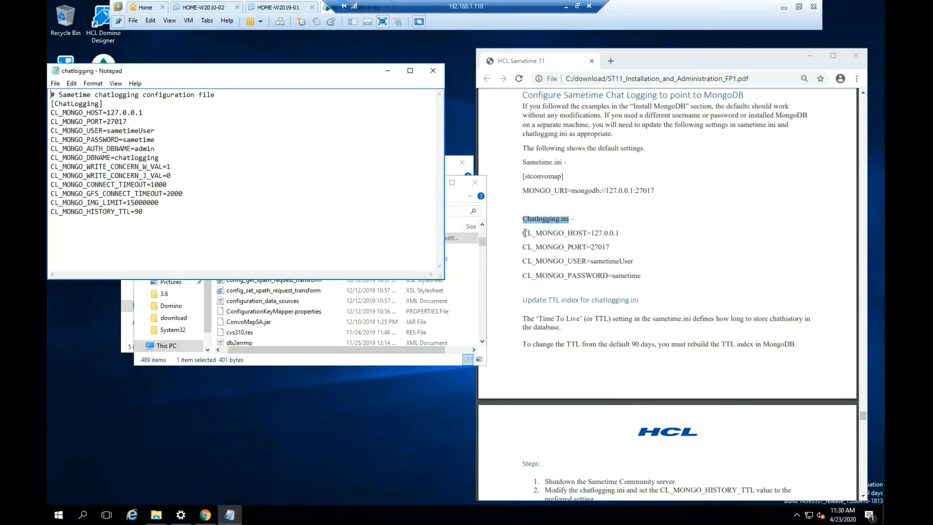
pyautogui.doubleClick(570, 232)
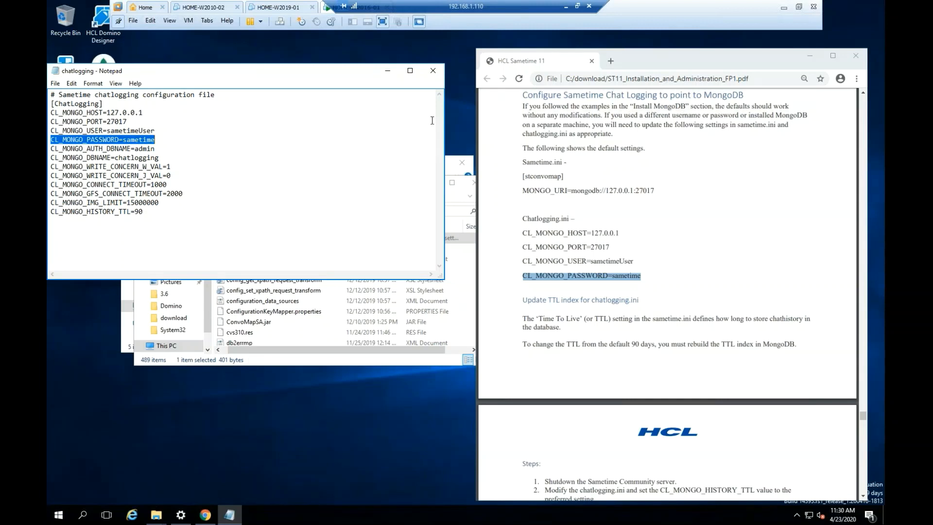
pyautogui.moveTo(374, 122)
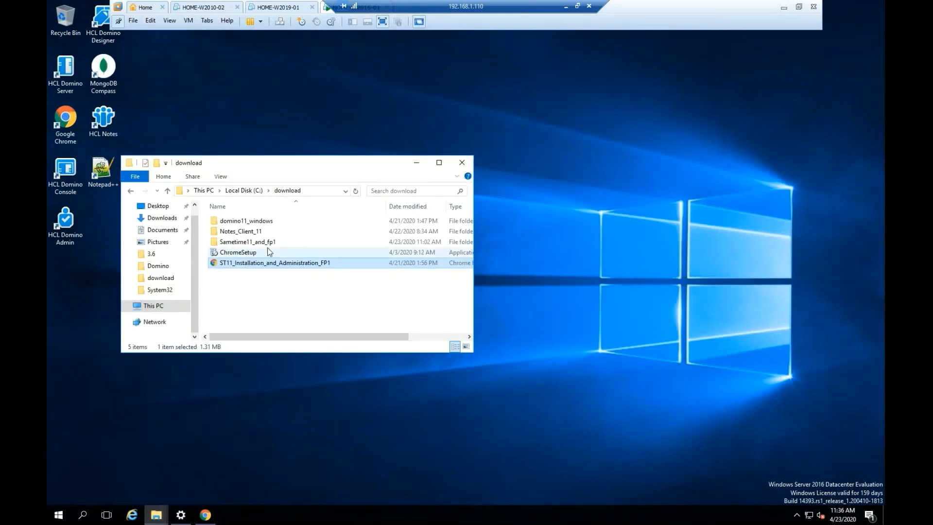
# Step: Run install from Sametime11_and_fp1 > Sametime_11.0_FP1_CommunityServer_Win64 > Server
pyautogui.doubleClick(248, 242)
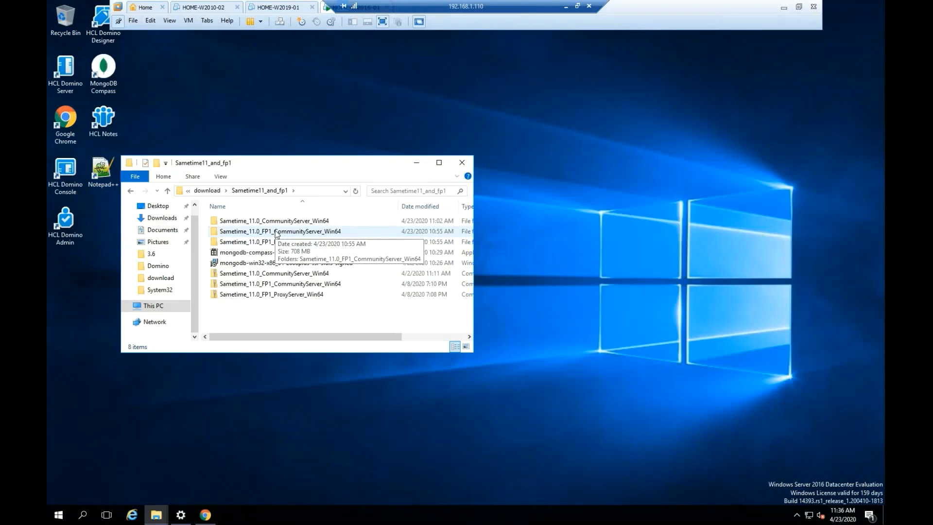
pyautogui.doubleClick(280, 231)
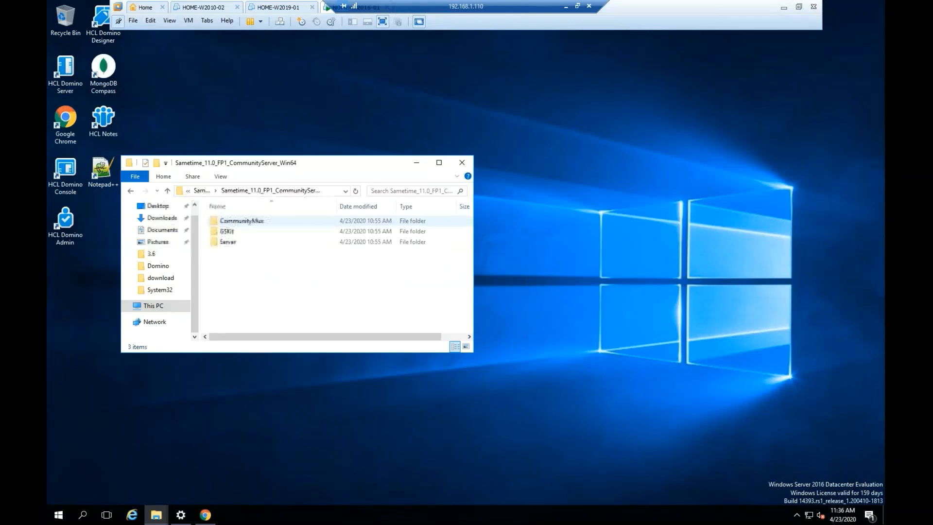
pyautogui.doubleClick(228, 242)
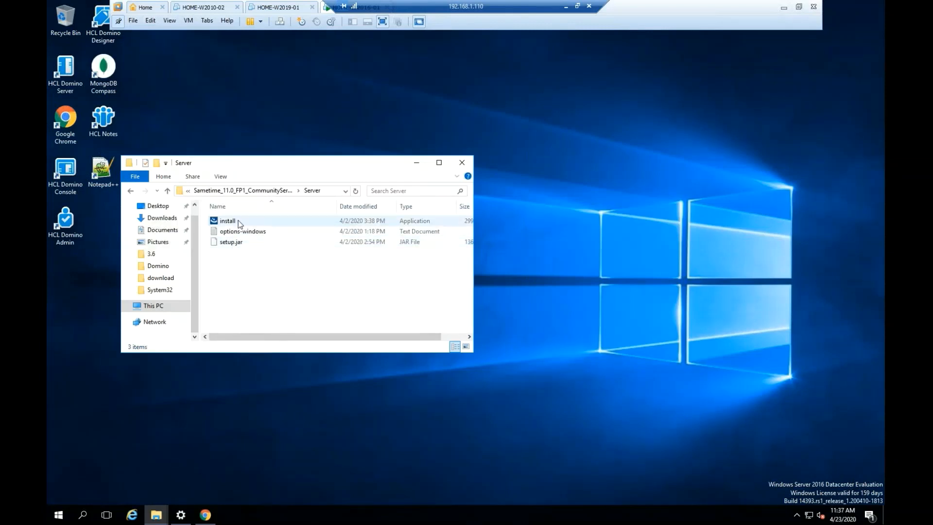
pyautogui.doubleClick(228, 220)
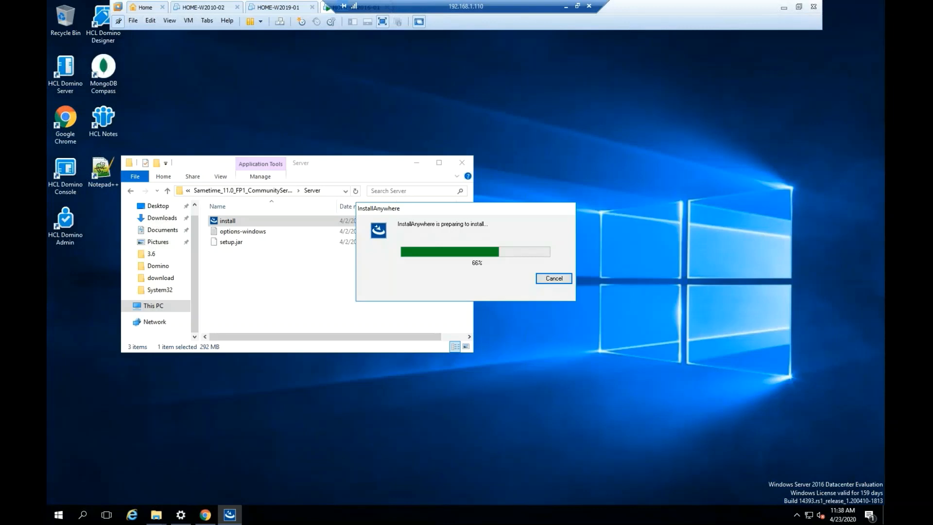
pyautogui.moveTo(725, 251)
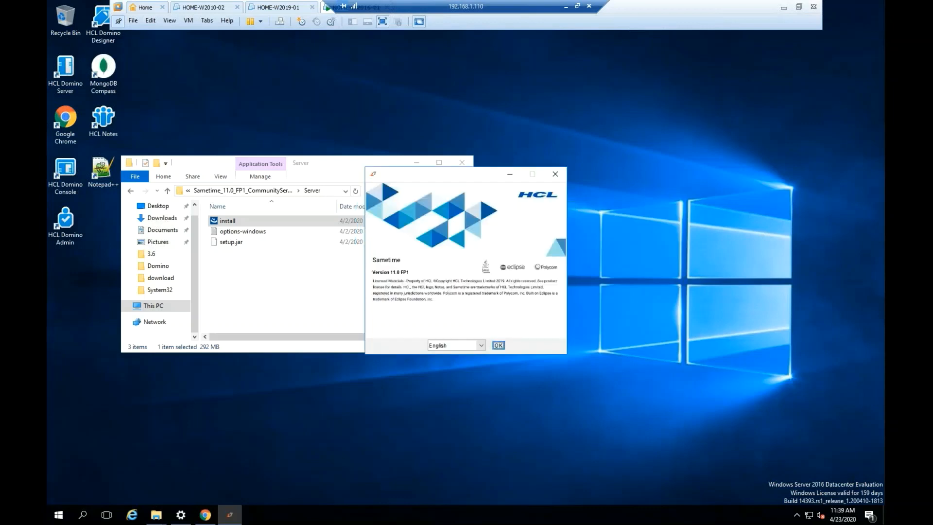
pyautogui.moveTo(499, 389)
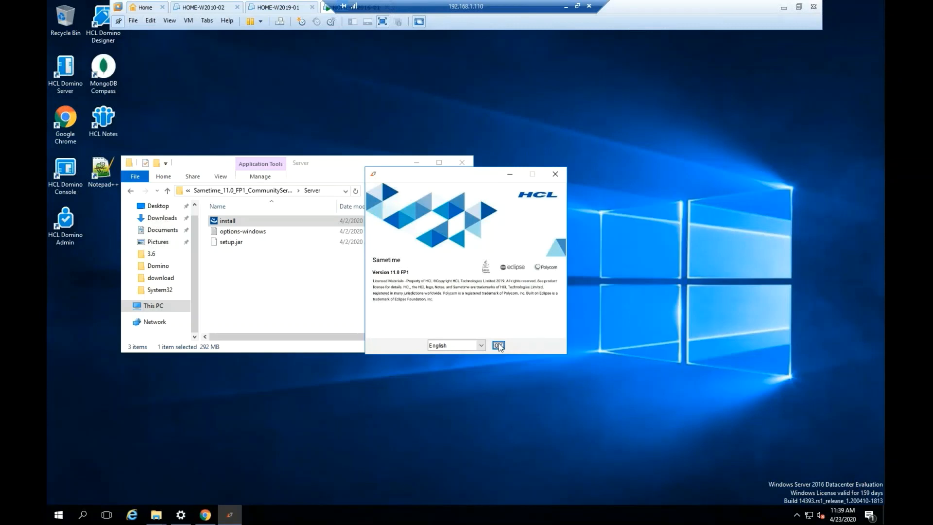
pyautogui.moveTo(499, 357)
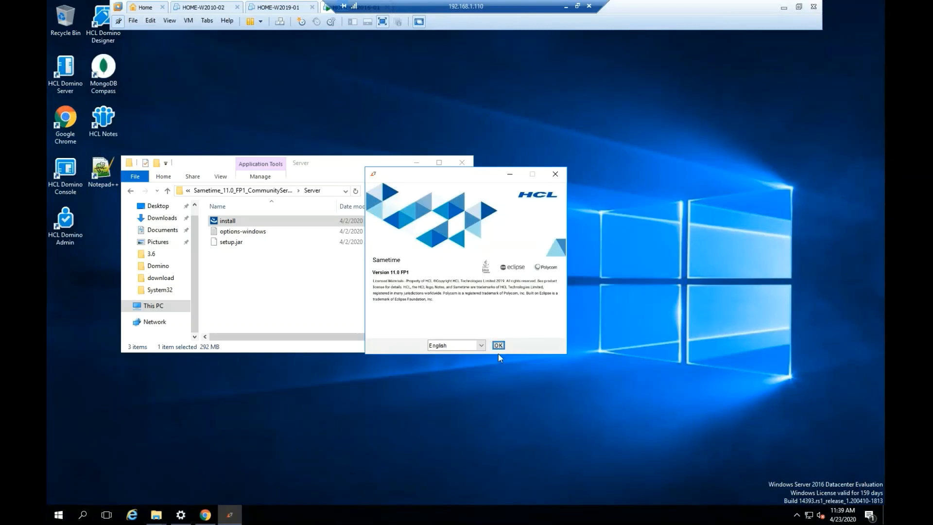
# Step: Proceed in English past the introduction, accept the license terms and reach the Pre-Installation Summary
pyautogui.click(498, 345)
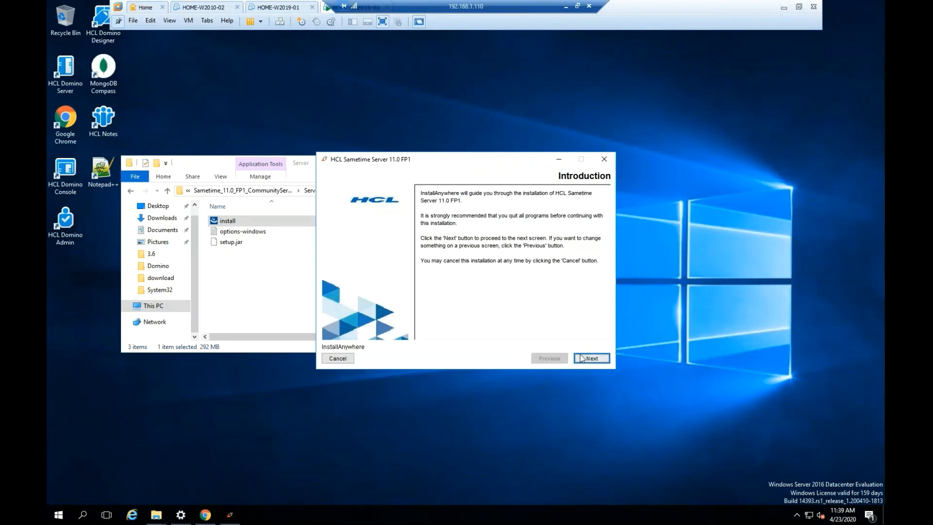
pyautogui.click(591, 358)
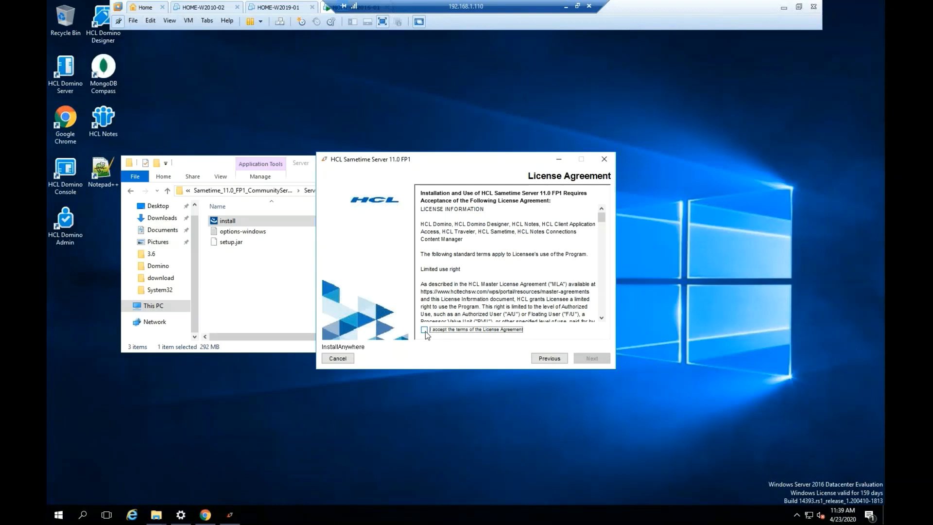
pyautogui.click(423, 329)
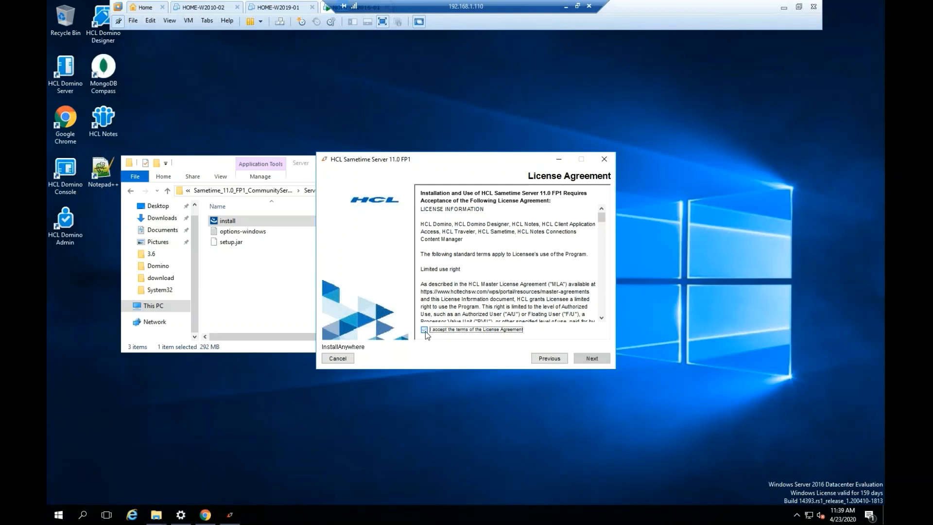
pyautogui.click(424, 329)
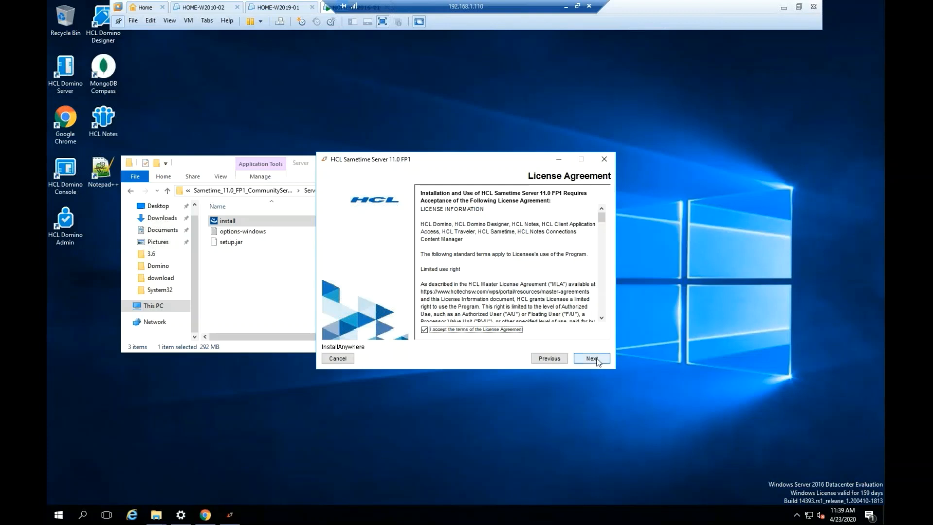
pyautogui.click(591, 359)
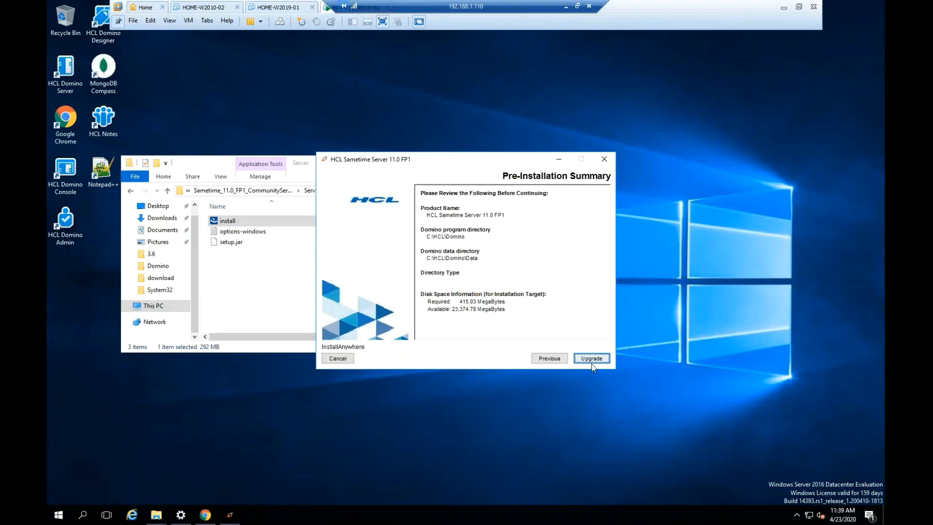
# Step: Run the FP1 upgrade to completion, finish the installer and close the Server folder window
pyautogui.click(591, 358)
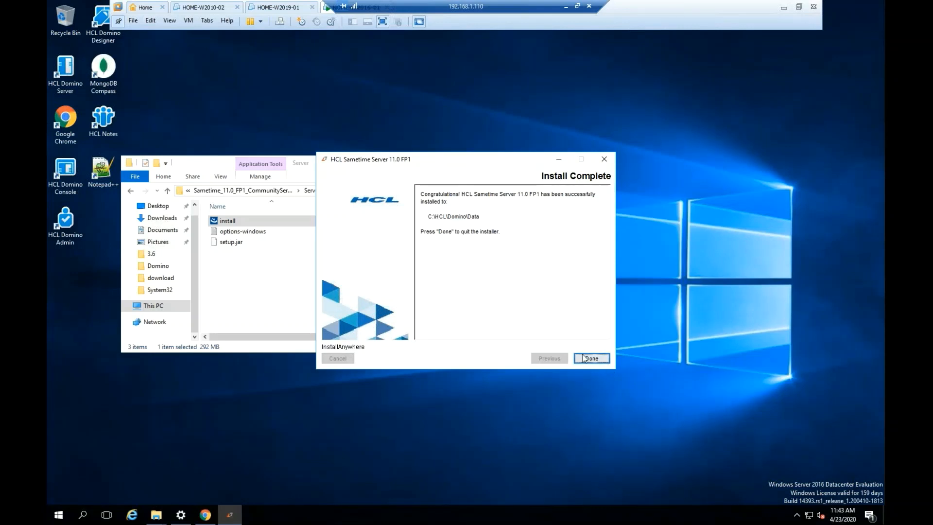
pyautogui.moveTo(511, 208)
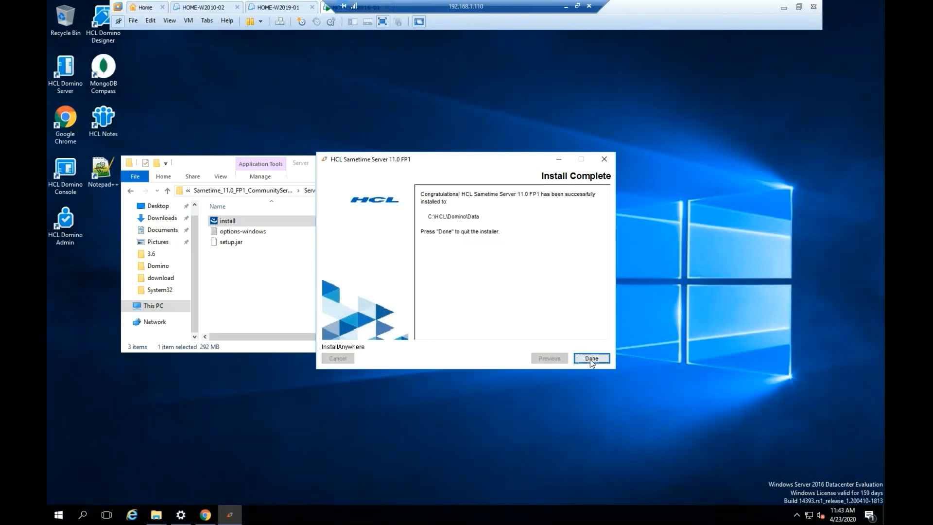
pyautogui.click(590, 359)
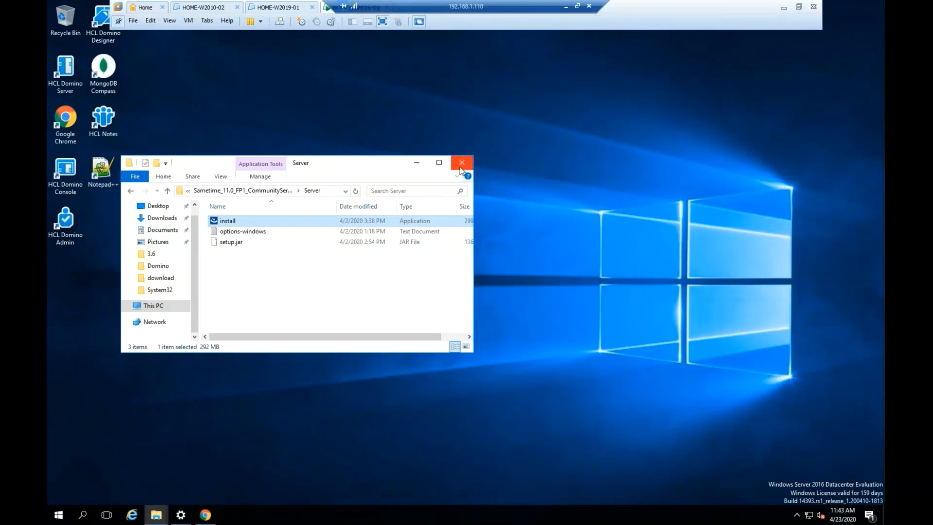
pyautogui.click(460, 163)
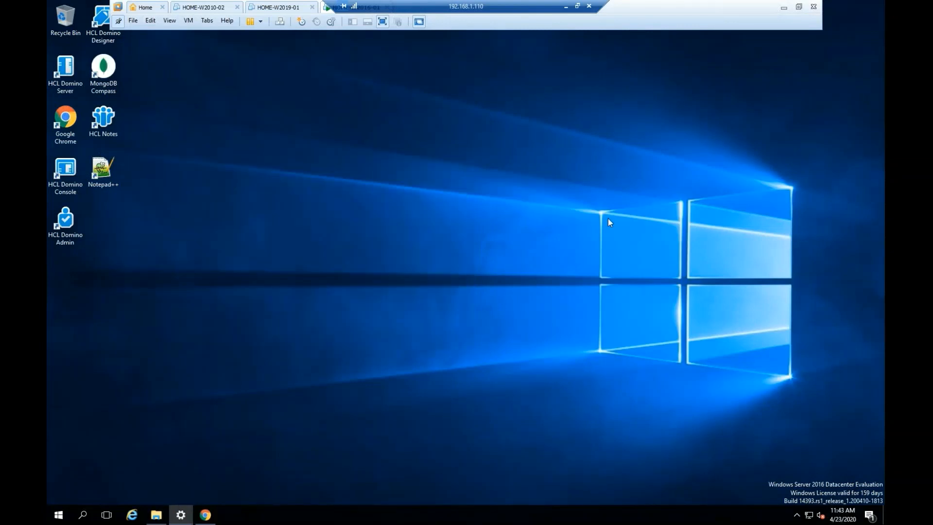
pyautogui.moveTo(66, 70)
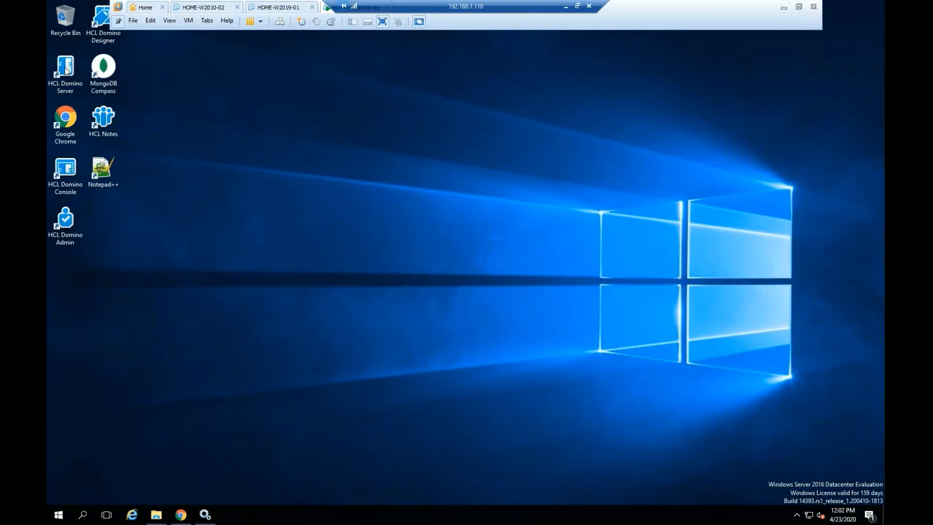
# Step: Launch HCL Domino Server from the desktop and start it as a regular application
pyautogui.doubleClick(65, 68)
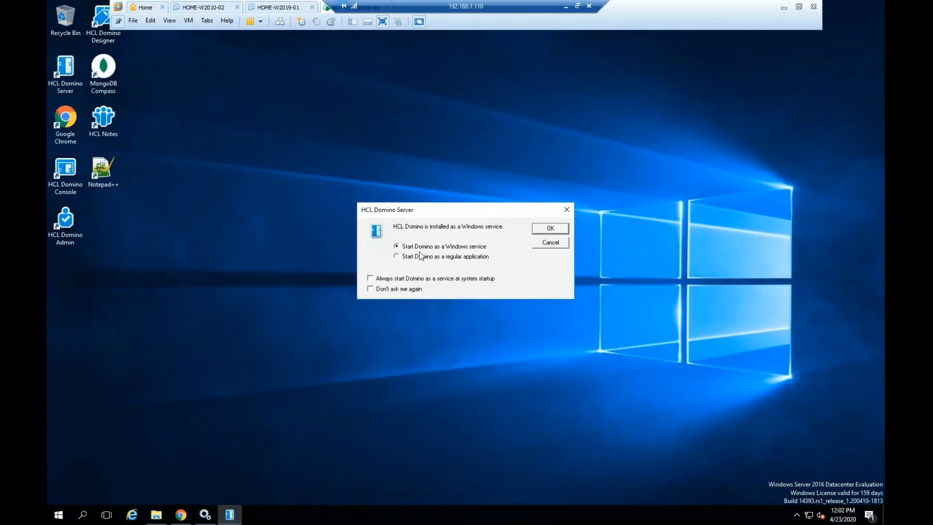
pyautogui.click(396, 257)
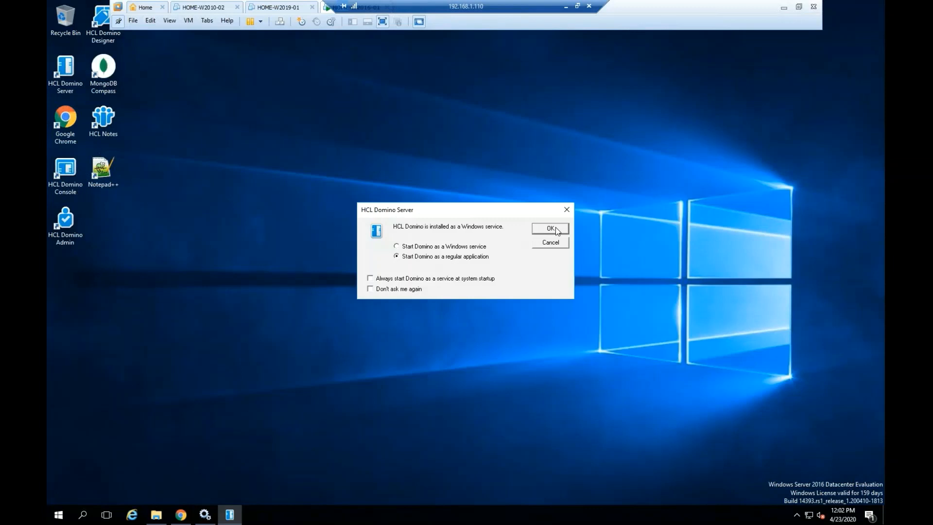
pyautogui.click(549, 228)
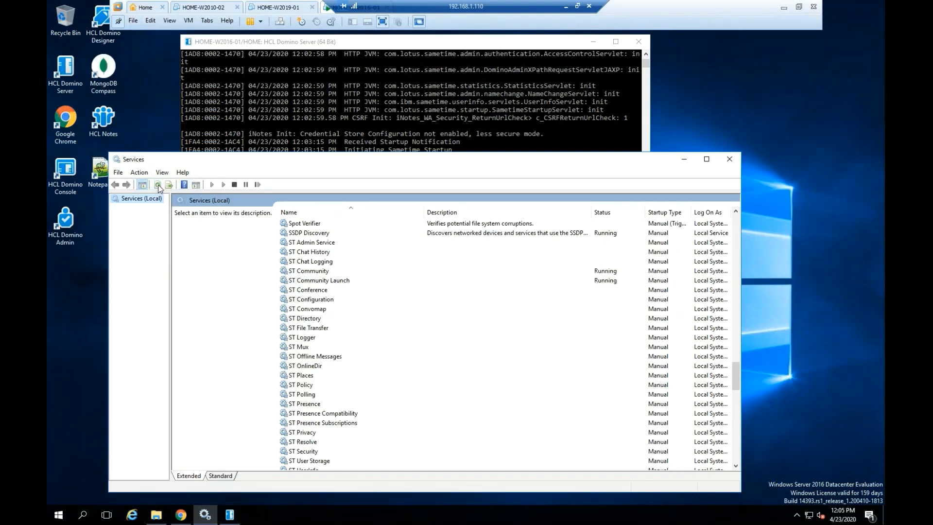
# Step: Refresh Services to see the ST services Running, close it, reposition the Domino console and launch HCL Notes
pyautogui.click(157, 183)
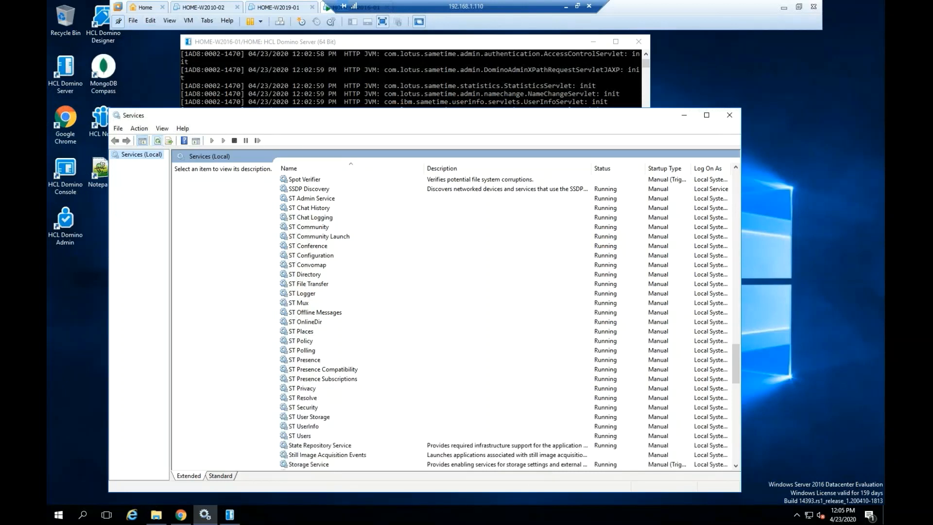
pyautogui.moveTo(619, 230)
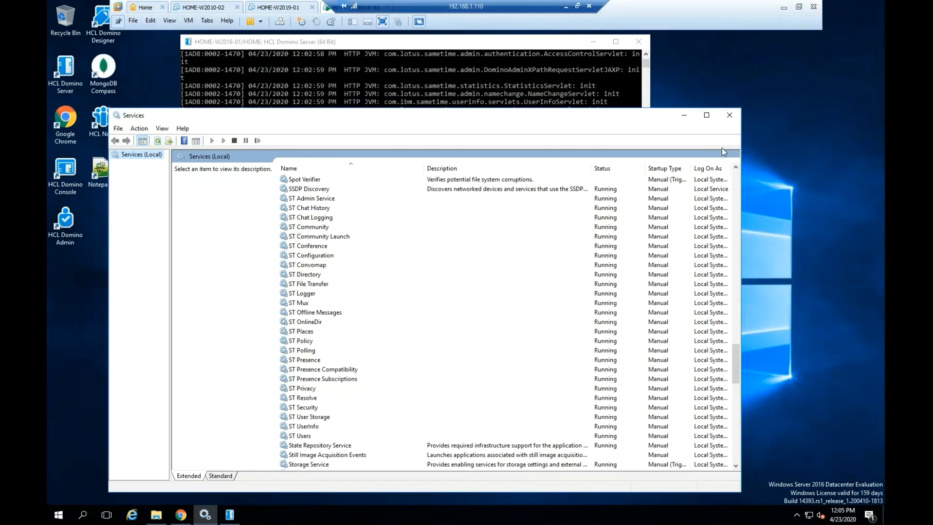
pyautogui.click(729, 115)
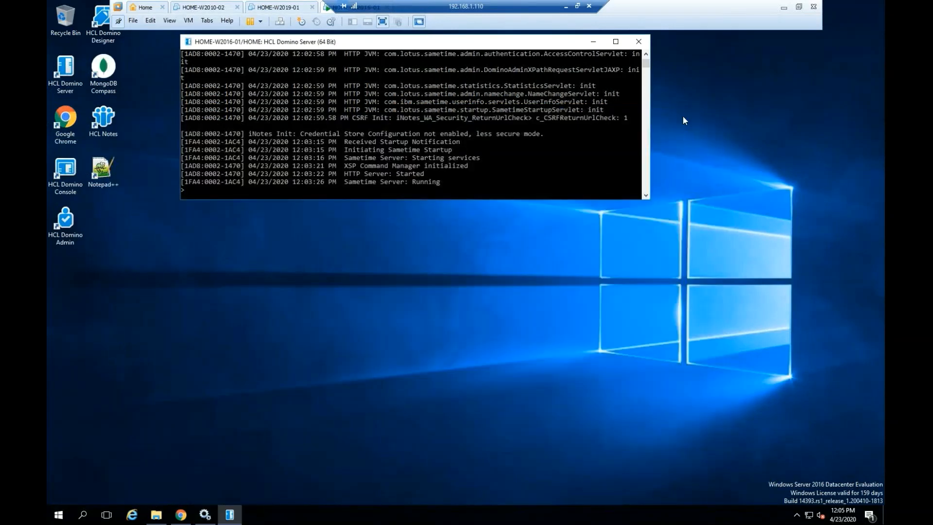
pyautogui.moveTo(184, 128); pyautogui.dragTo(648, 291)
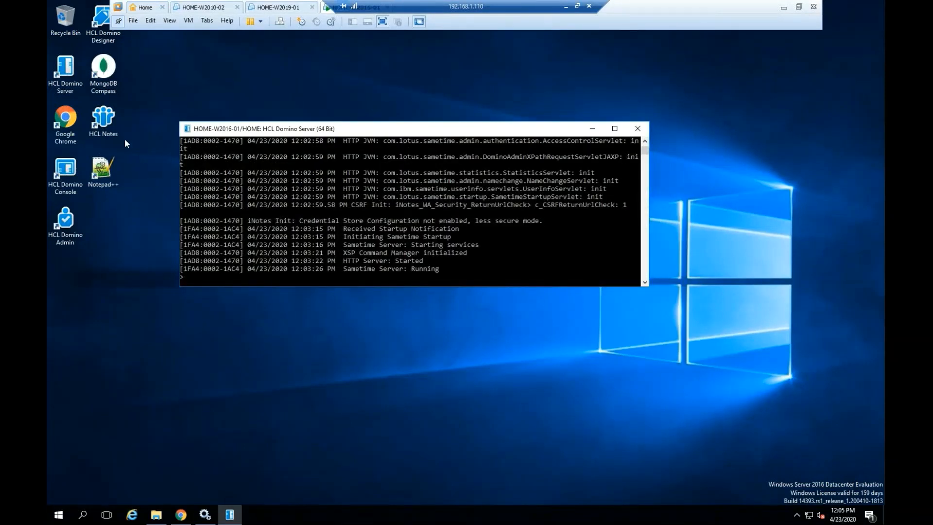
pyautogui.click(102, 121)
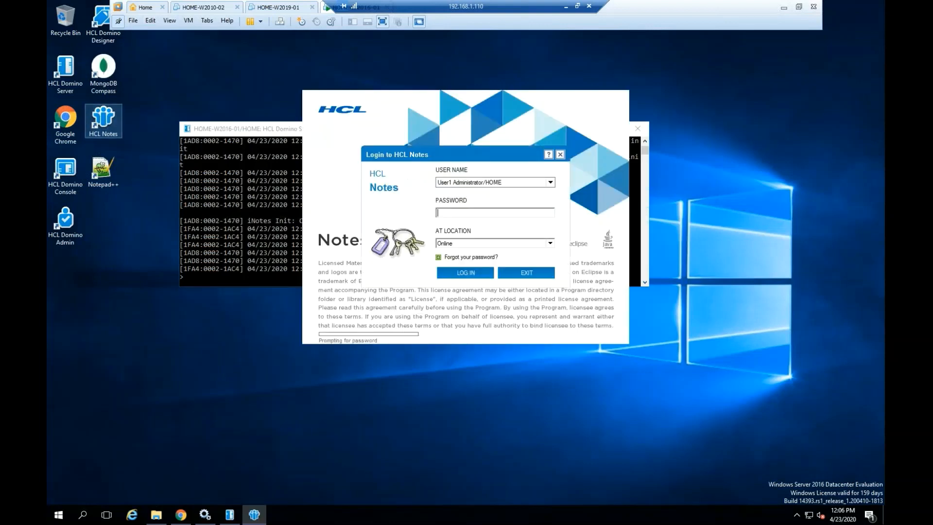
# Step: Sign in to Notes with the password and switch to the Workspace tab
pyautogui.click(464, 272)
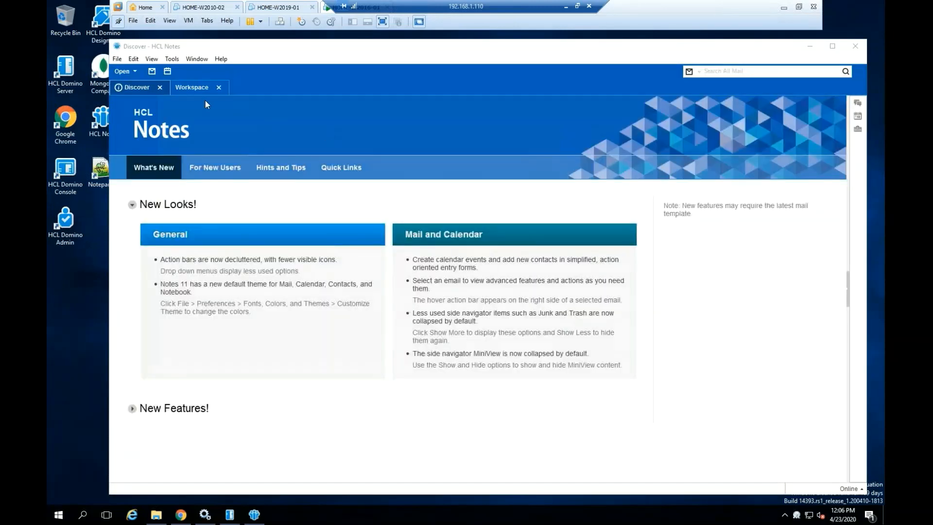
pyautogui.click(192, 87)
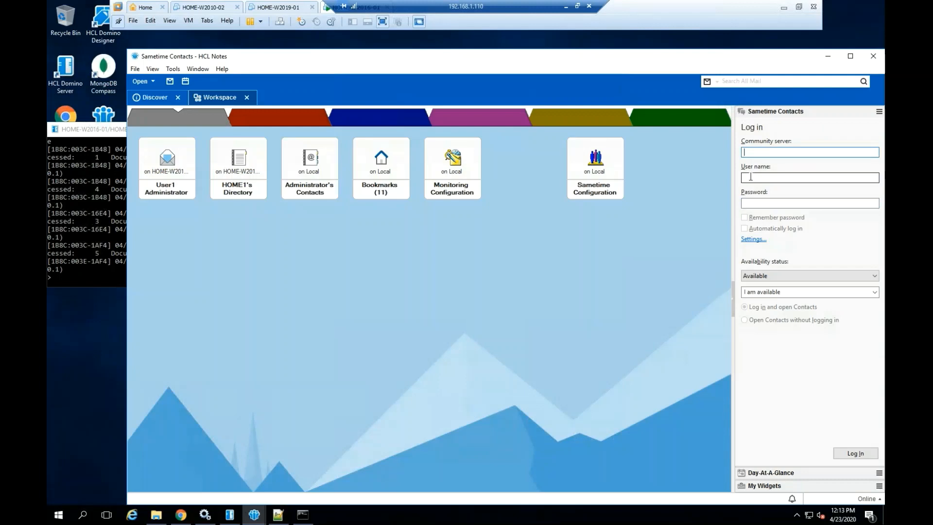
# Step: Log Sametime in to HOME-W2016-01.home1.com as User with its password
pyautogui.write('HOME-W2016-01.home1.com')
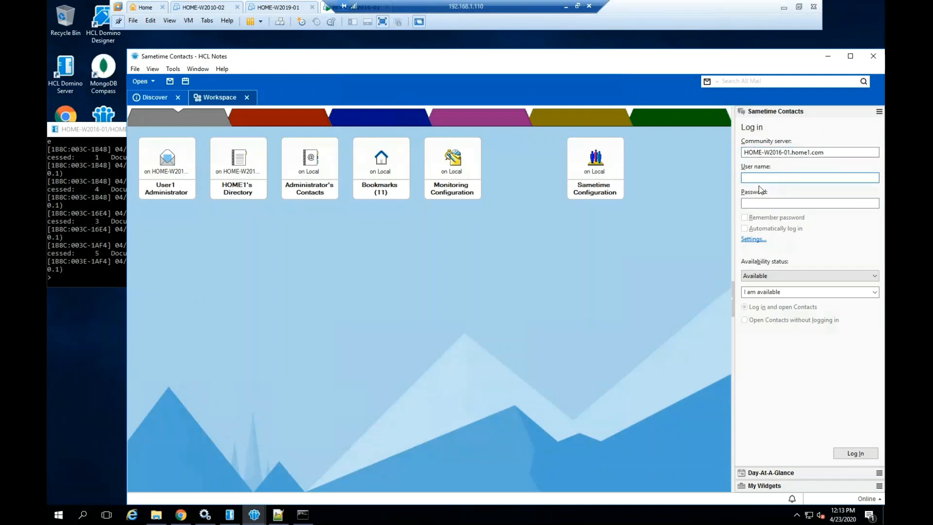
pyautogui.write('User1 Administrator')
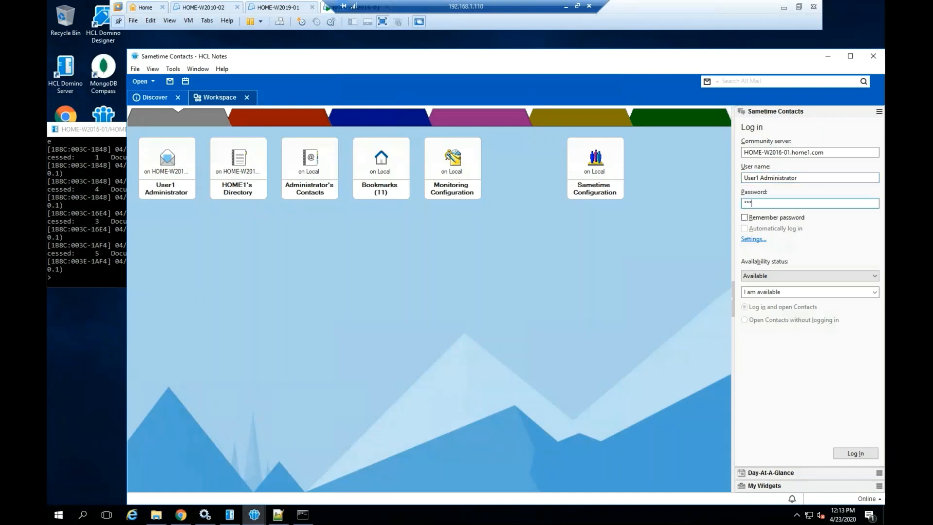
pyautogui.write('*****')
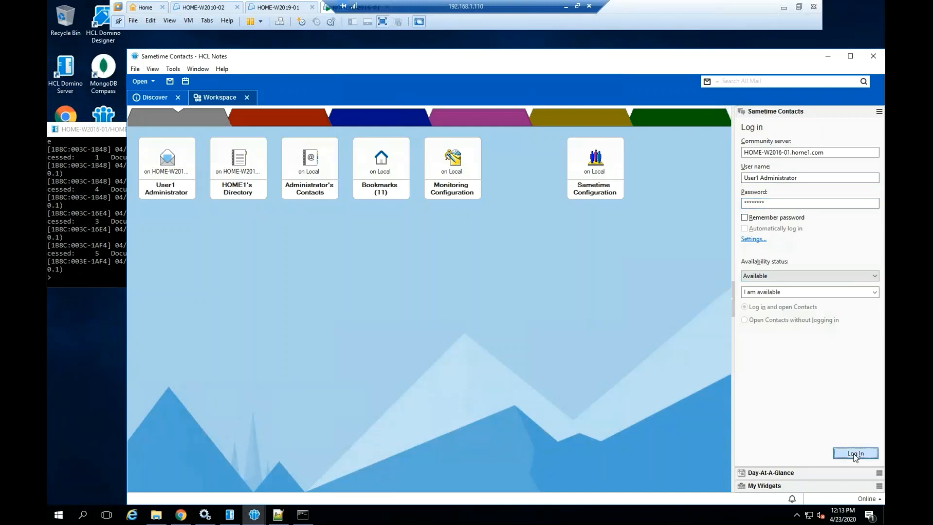
pyautogui.click(855, 454)
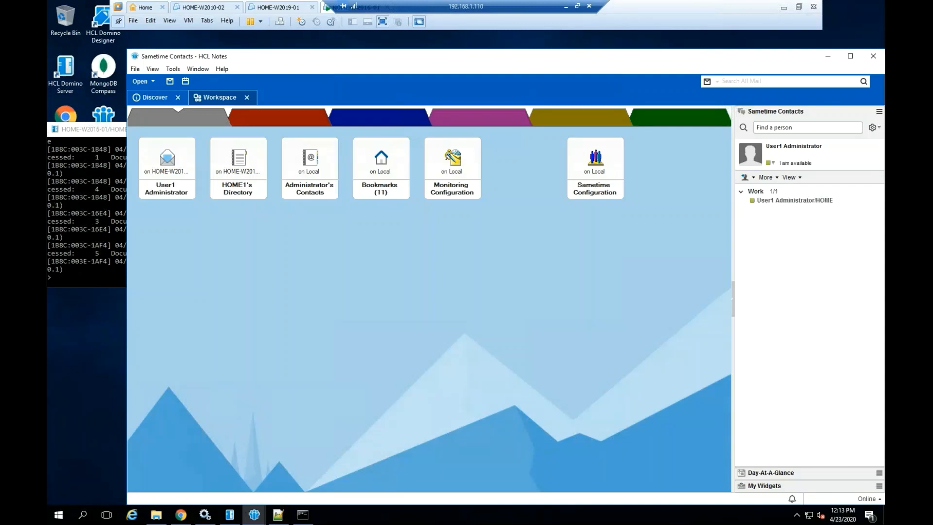
pyautogui.click(756, 191)
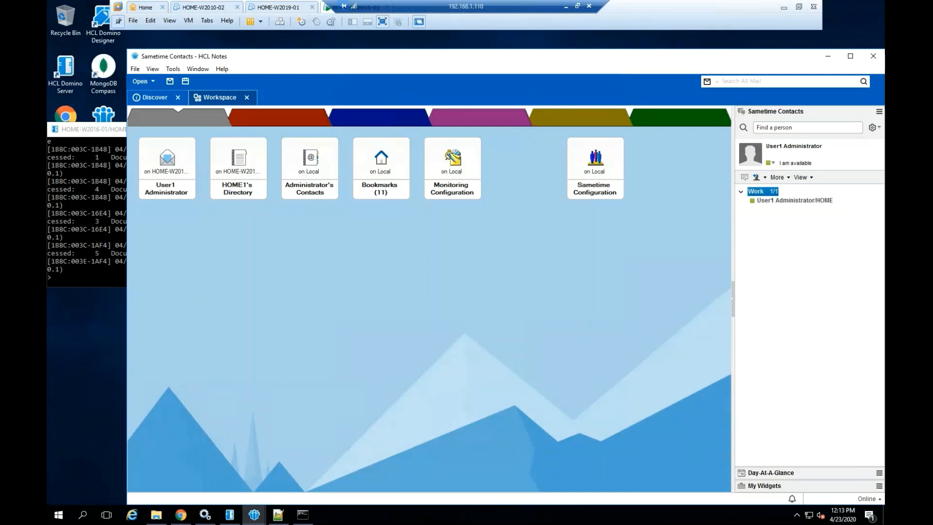
pyautogui.click(794, 200)
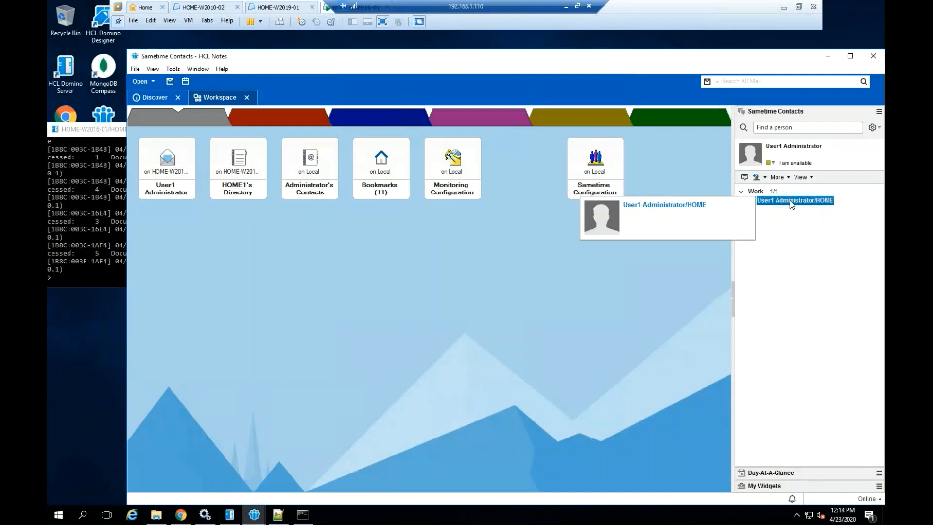
pyautogui.moveTo(797, 243)
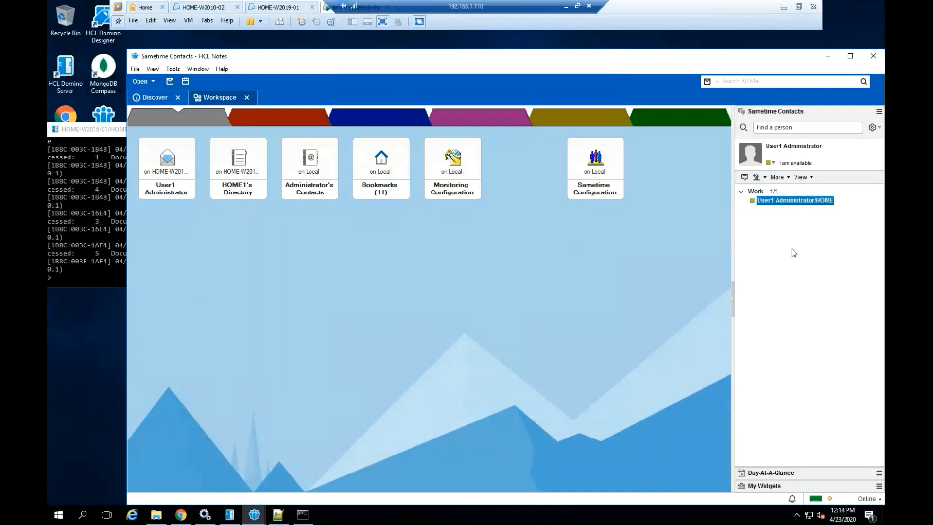
pyautogui.moveTo(784, 171)
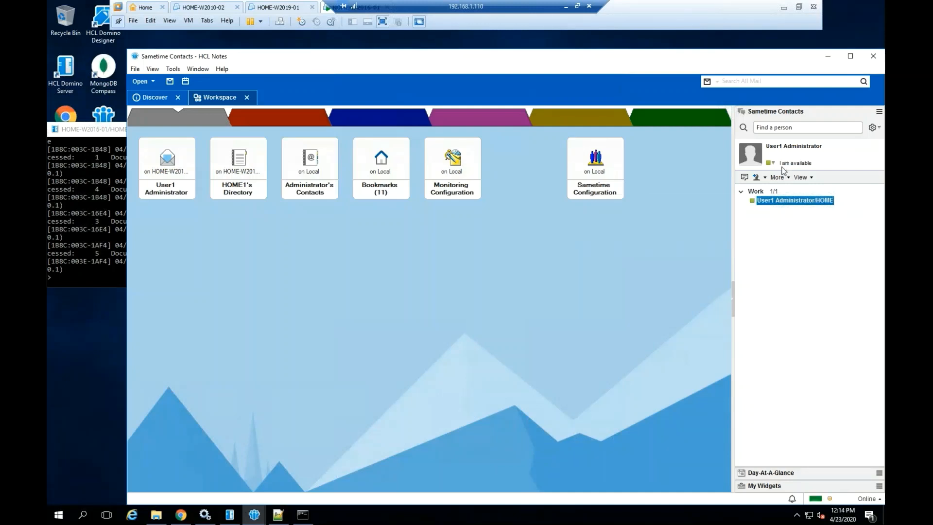
pyautogui.moveTo(794, 162)
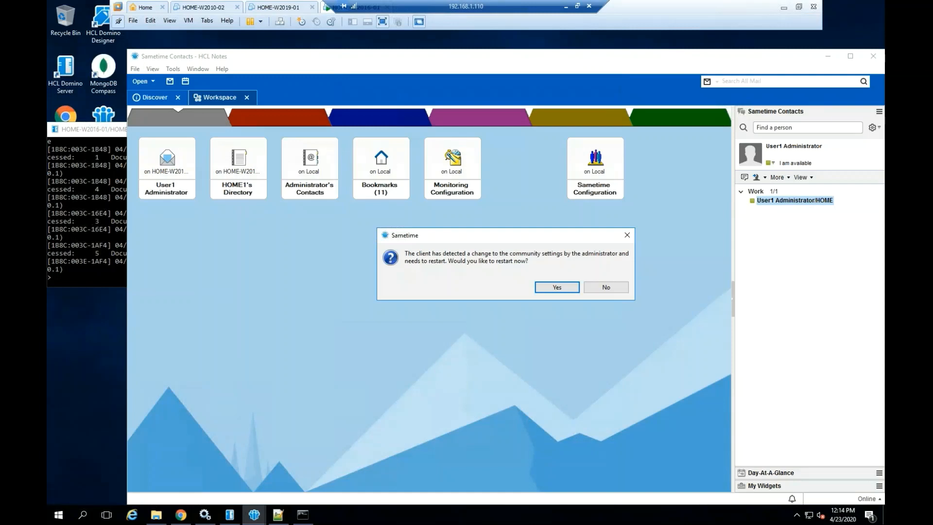
pyautogui.moveTo(548, 303)
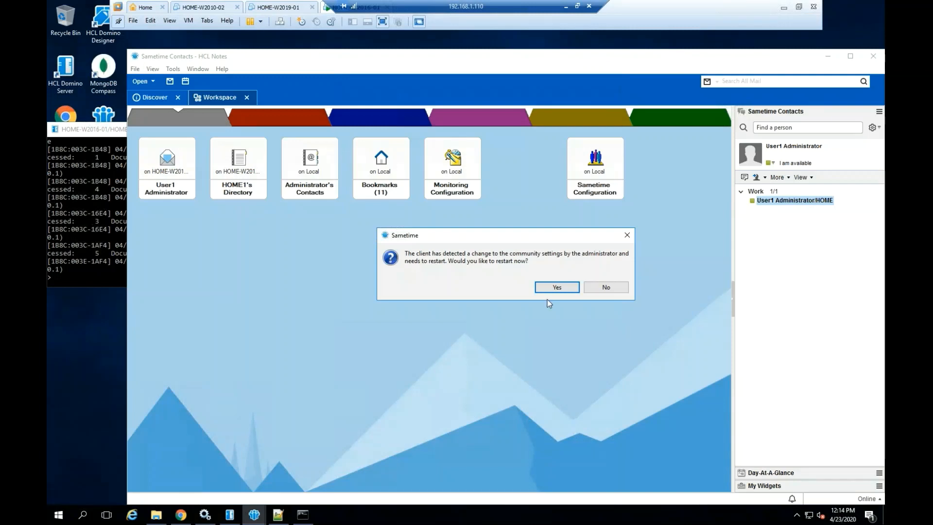
pyautogui.moveTo(524, 269)
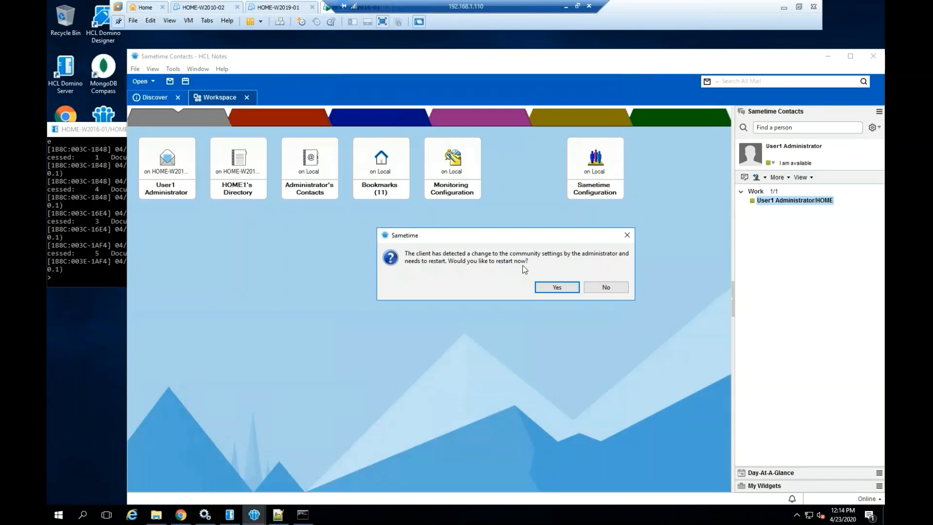
pyautogui.moveTo(542, 266)
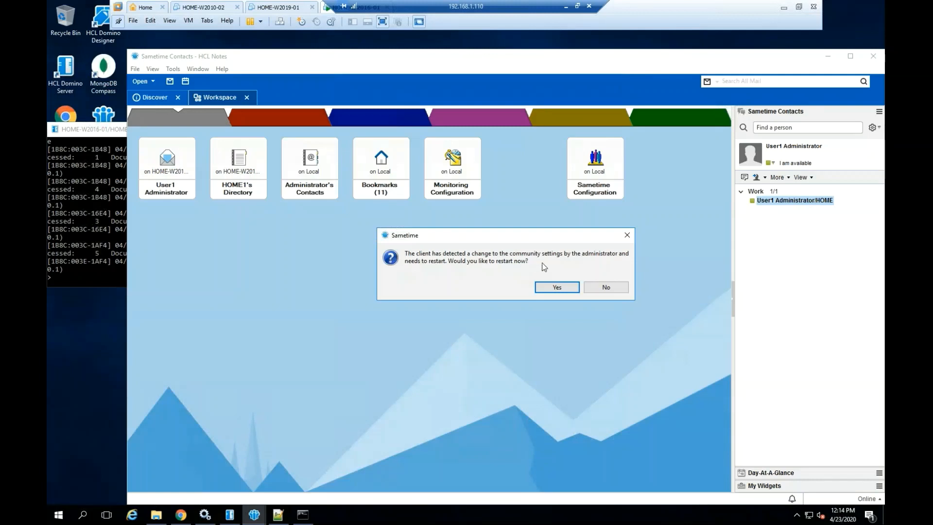
pyautogui.moveTo(620, 258)
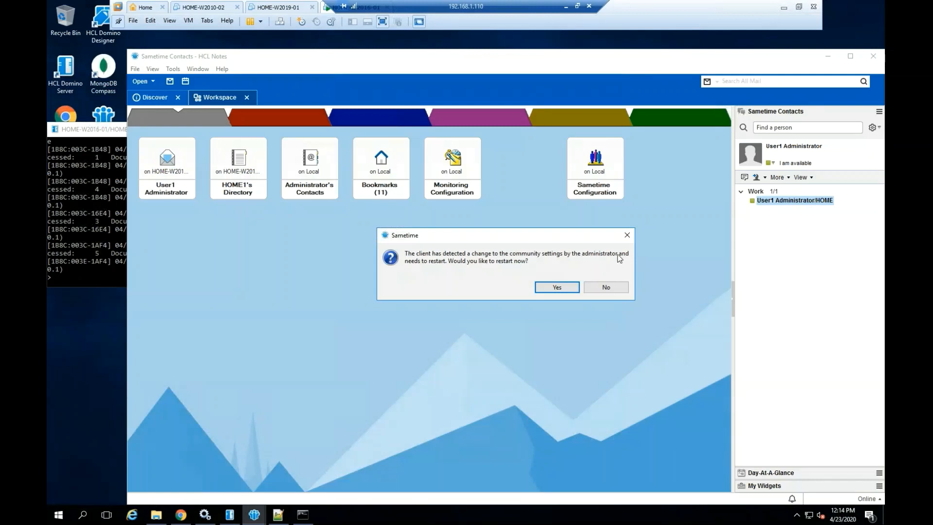
pyautogui.moveTo(609, 262)
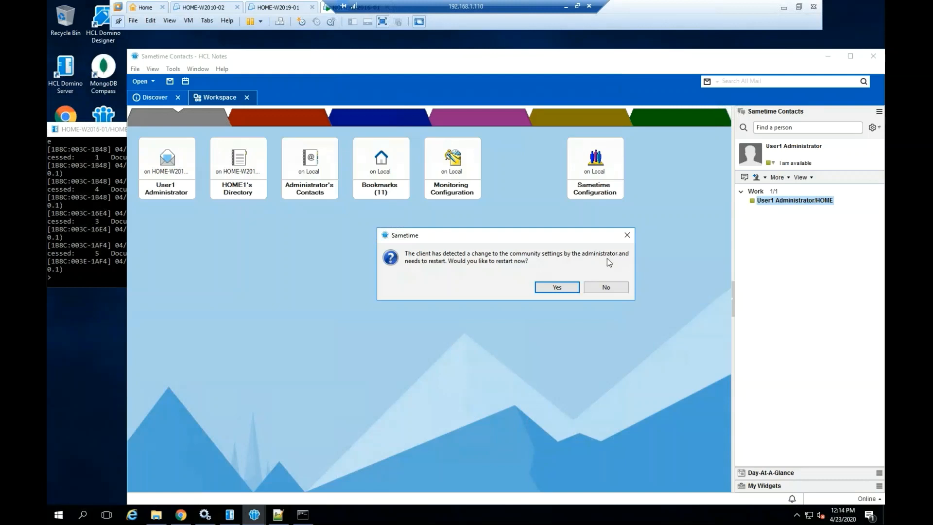
pyautogui.moveTo(486, 275)
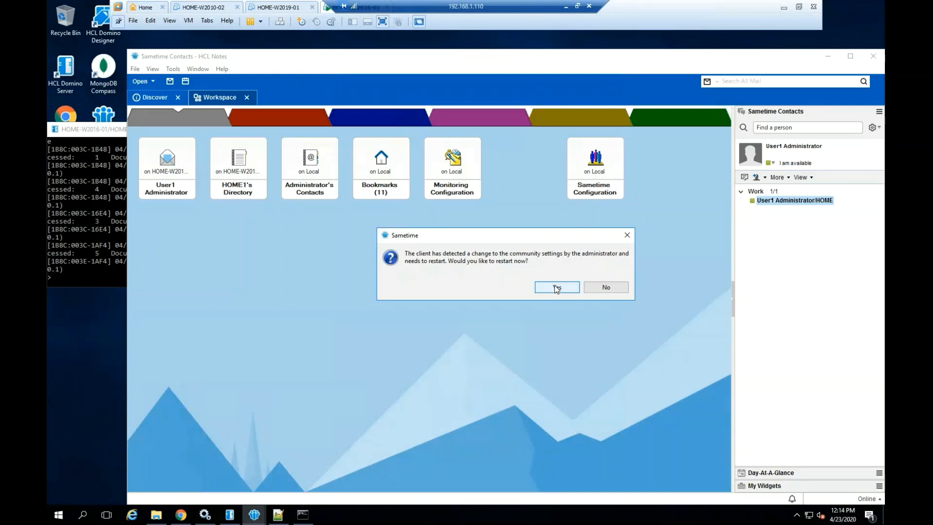
# Step: Accept the community-settings restart prompt and confirm exiting Notes
pyautogui.click(556, 286)
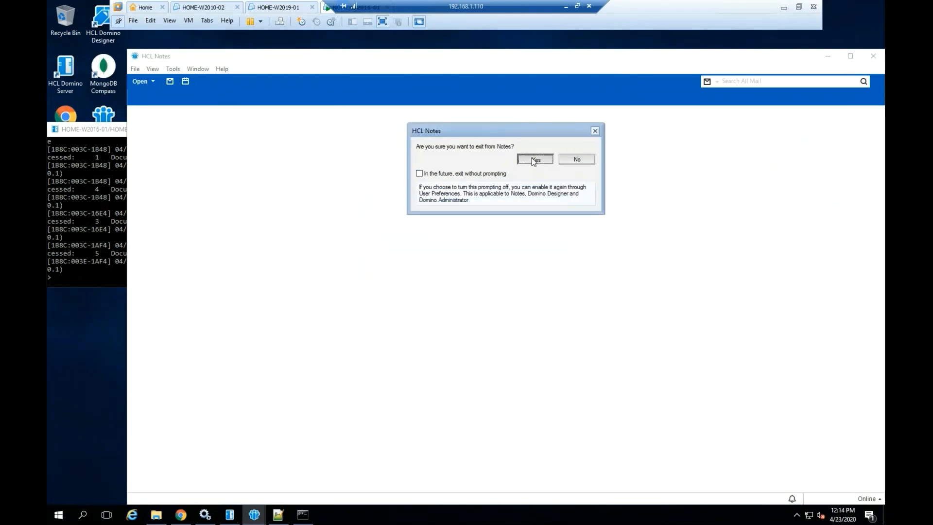
pyautogui.click(534, 159)
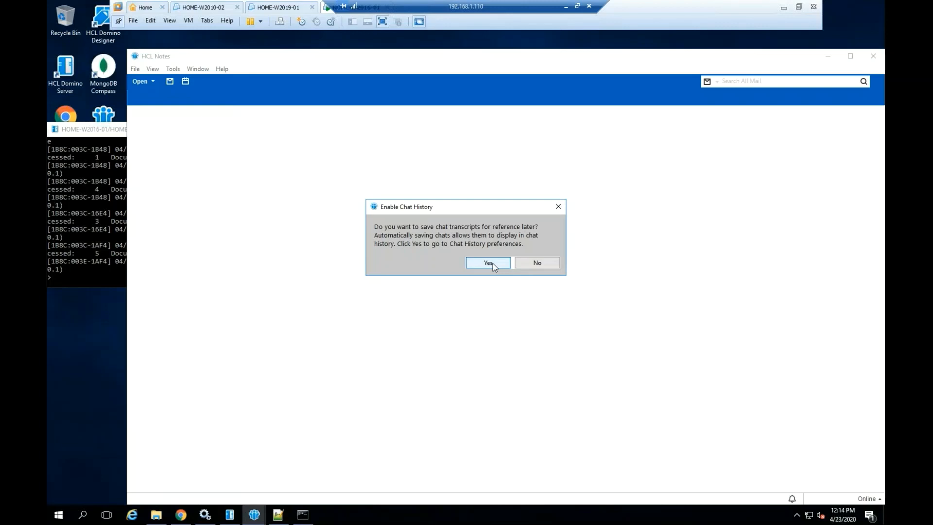
# Step: Accept Enable Chat History and set 'Do you want to save chats?' to 'Automatically save chats', applying with OK
pyautogui.click(488, 263)
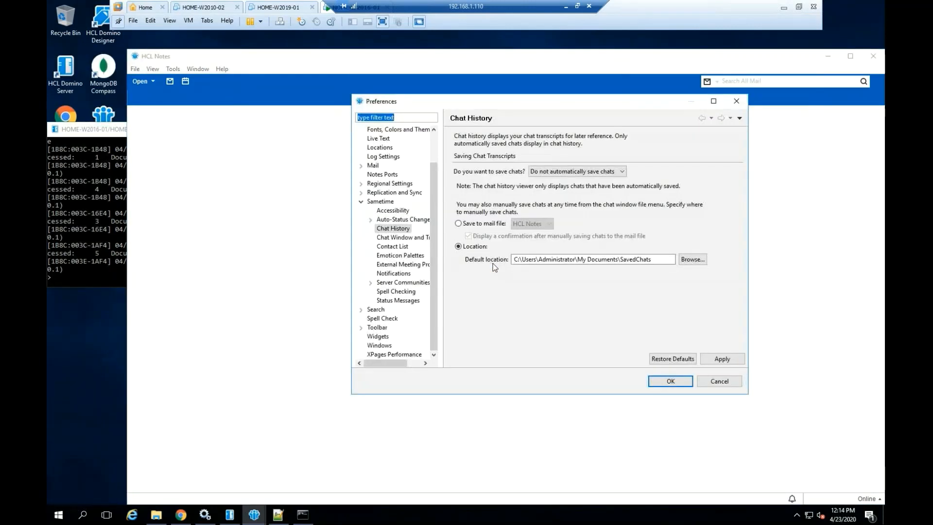
pyautogui.moveTo(670, 381)
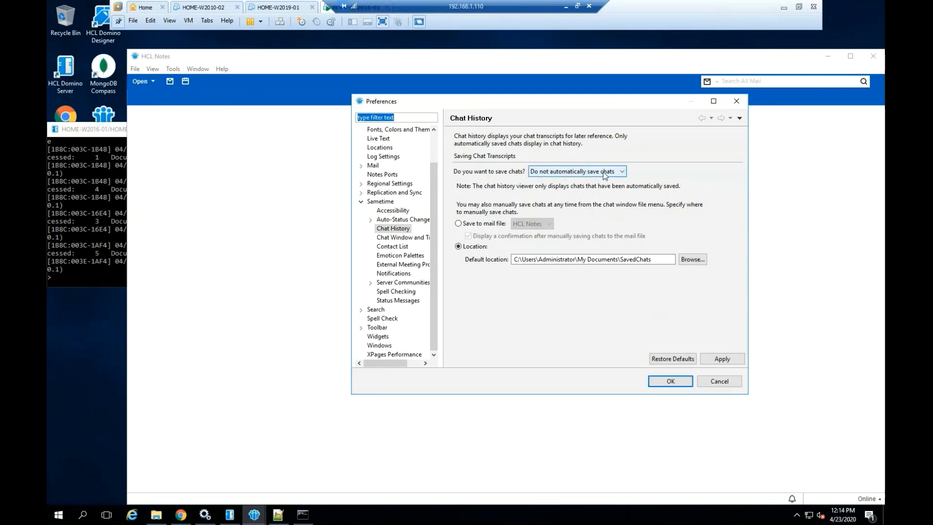
pyautogui.click(576, 171)
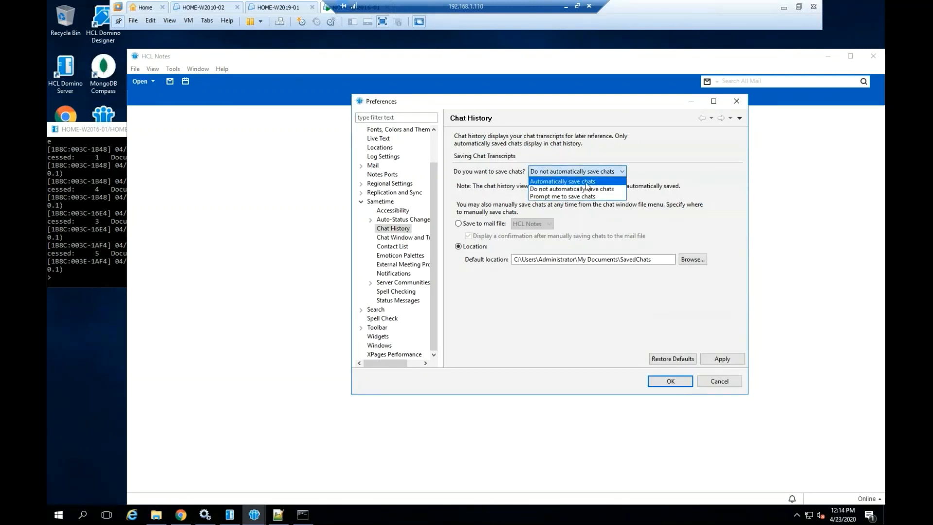
pyautogui.click(562, 180)
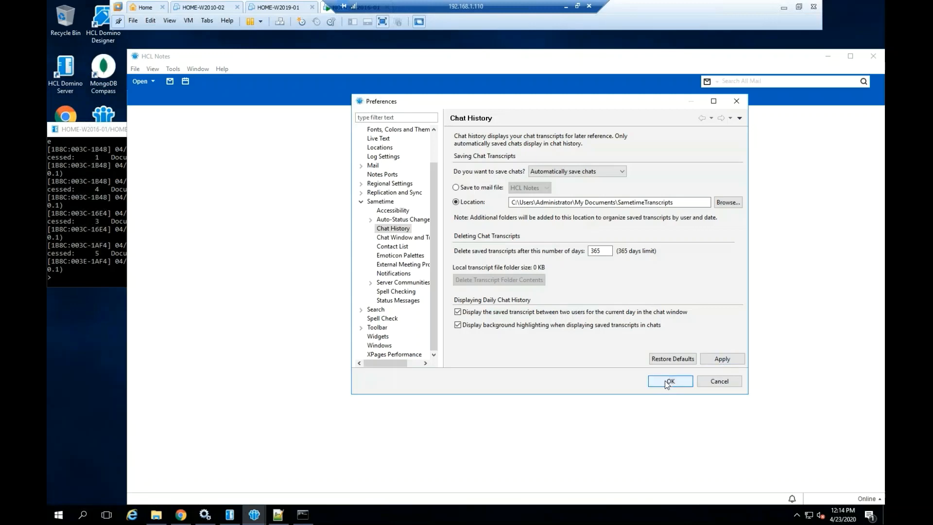
pyautogui.click(670, 381)
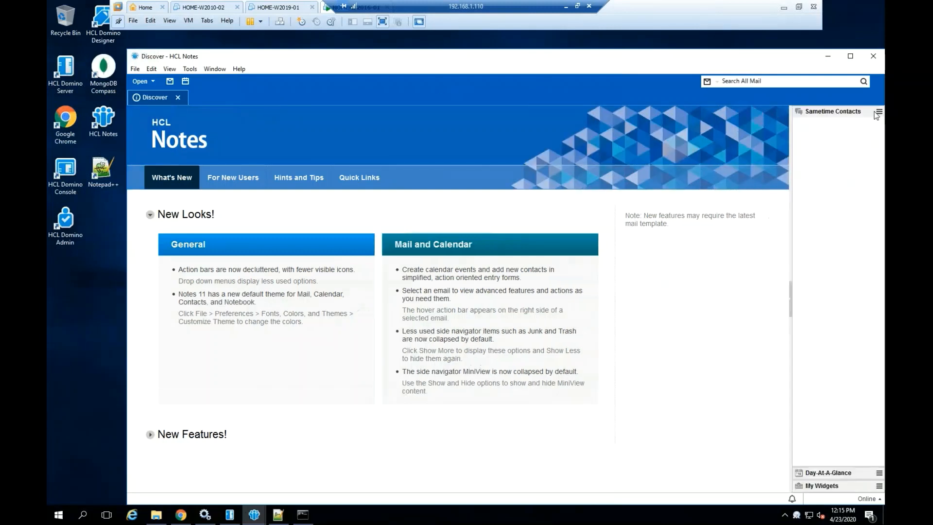
# Step: Sign in to Sametime with Remember password ticked and select the Work contact group
pyautogui.click(877, 113)
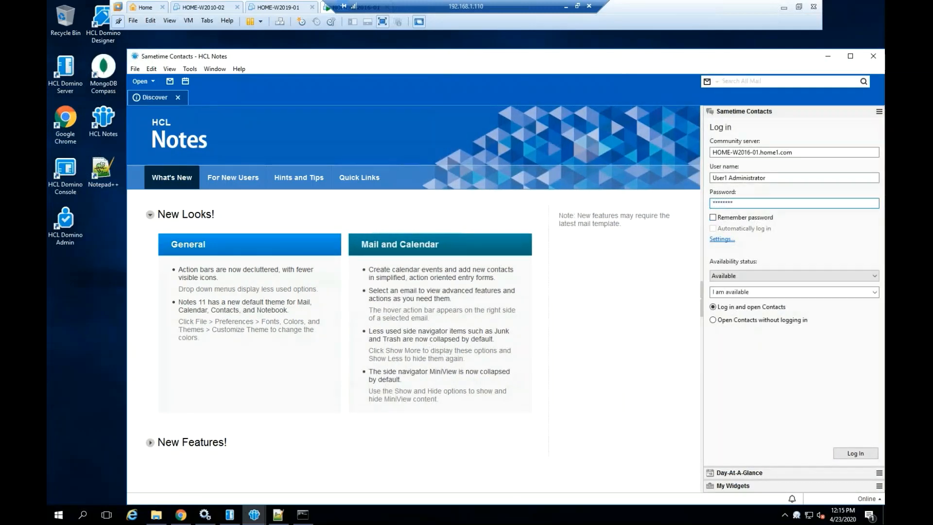
pyautogui.click(713, 217)
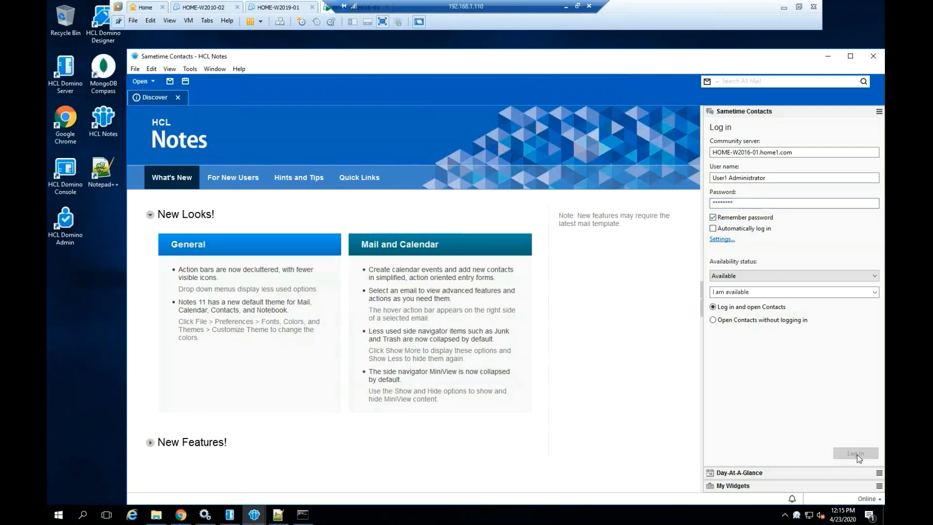
pyautogui.click(855, 453)
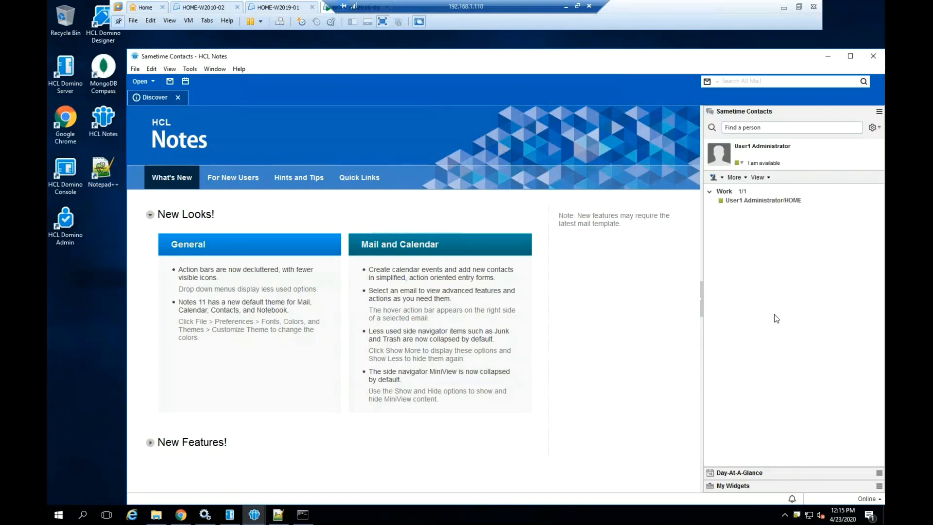
pyautogui.click(724, 191)
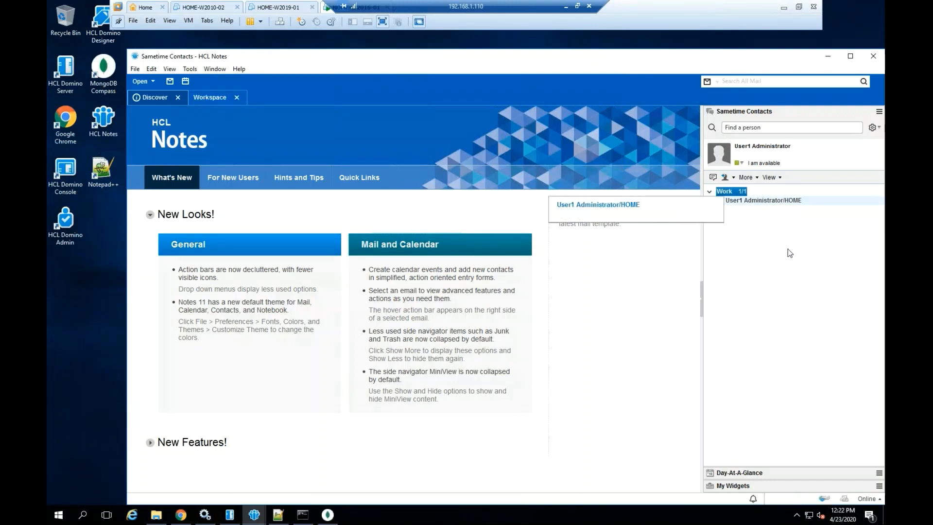
# Step: Message your own contact that you are testing chat persistence and history after closing and reopening Notes
pyautogui.doubleClick(764, 200)
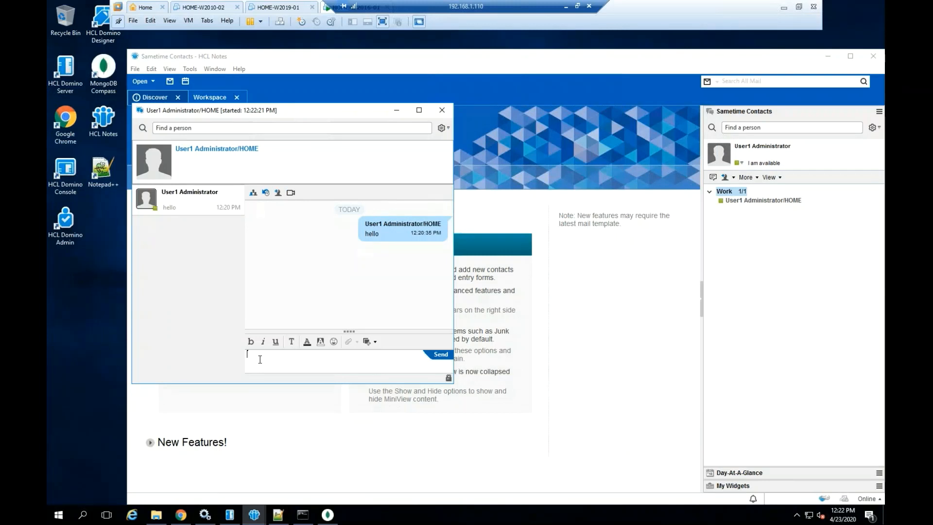
pyautogui.write('h')
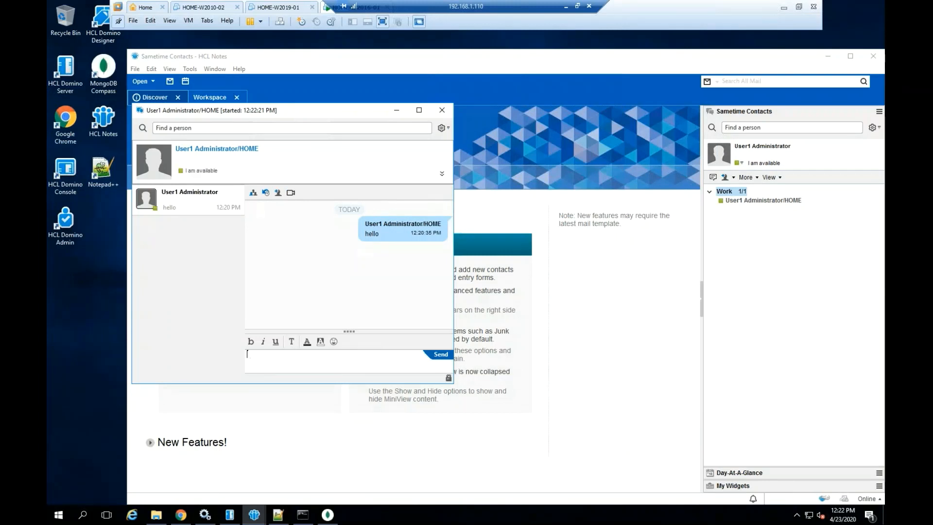
pyautogui.write('Testing persist')
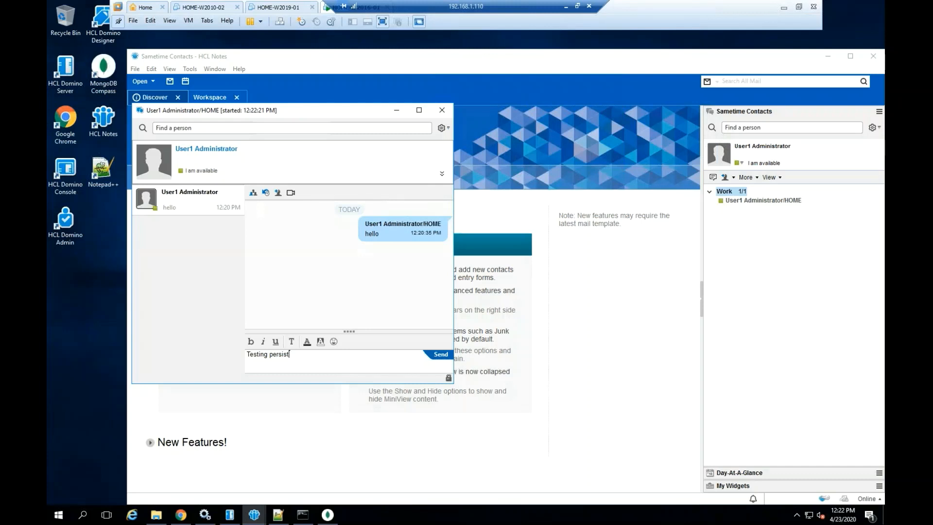
pyautogui.write('ance')
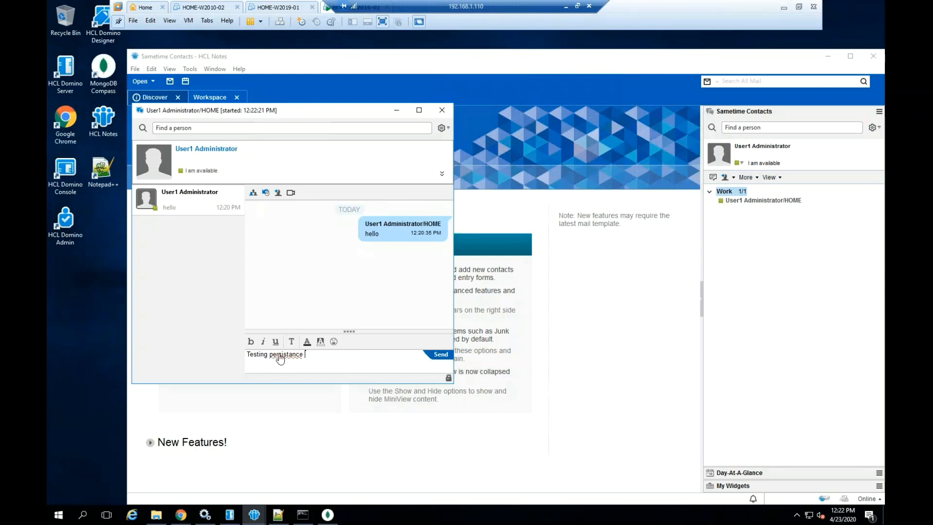
pyautogui.rightClick(275, 354)
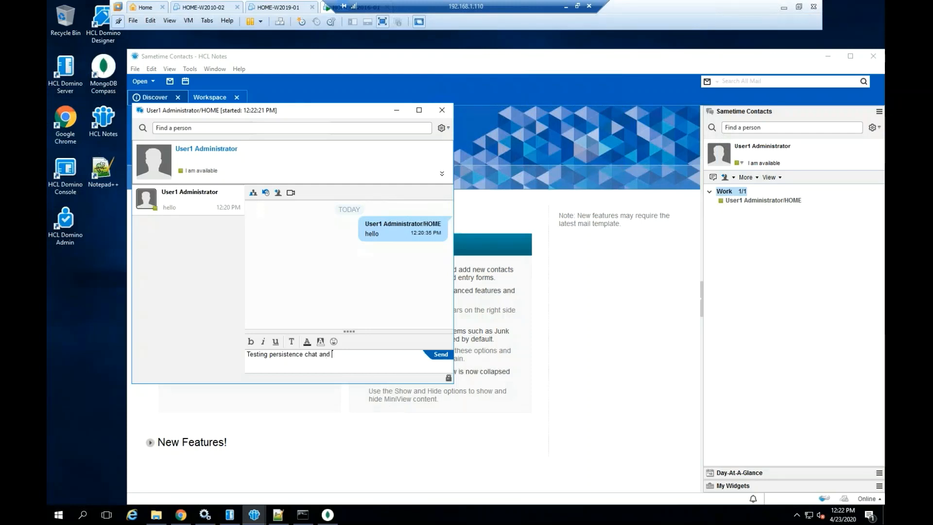
pyautogui.write('history. If')
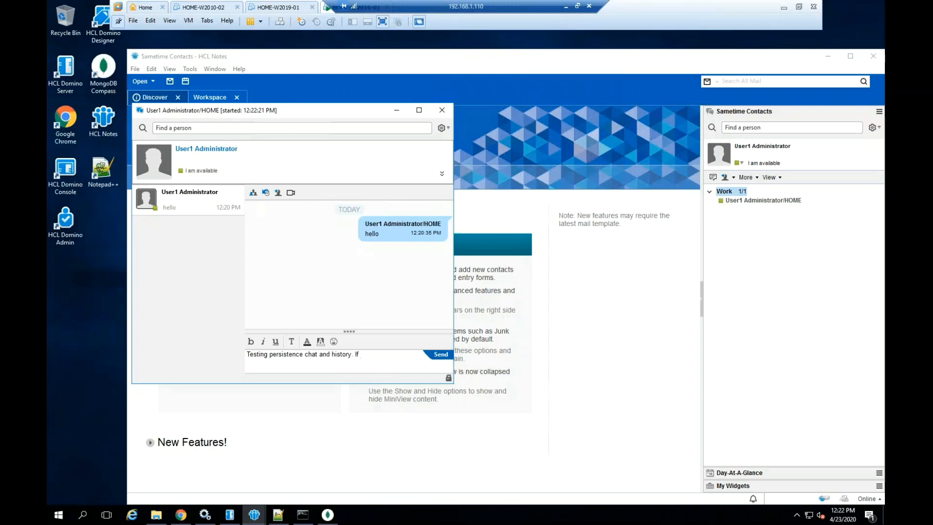
pyautogui.write('I close Not')
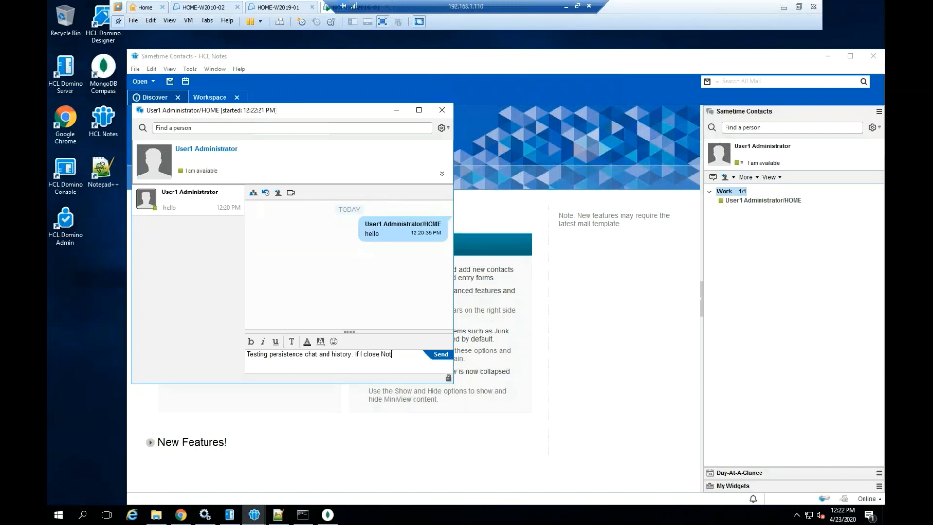
pyautogui.write('es and')
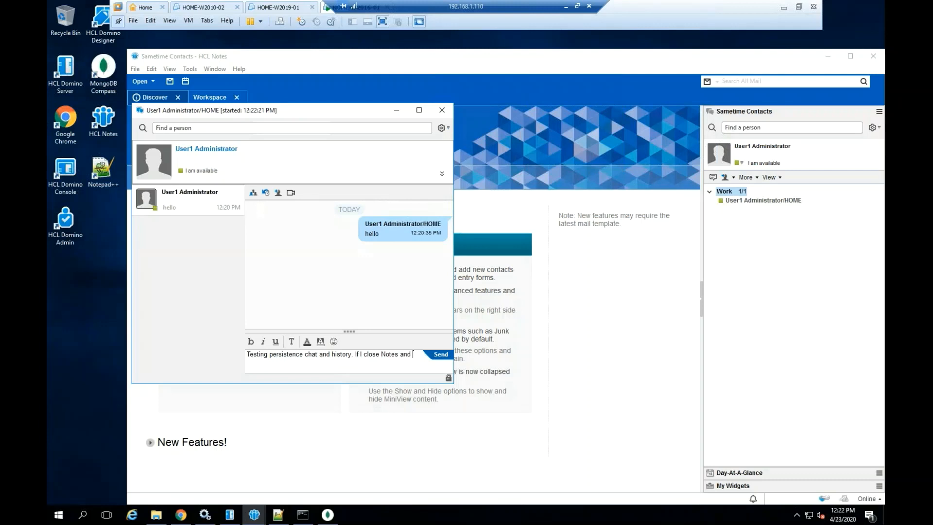
pyautogui.write('re-open')
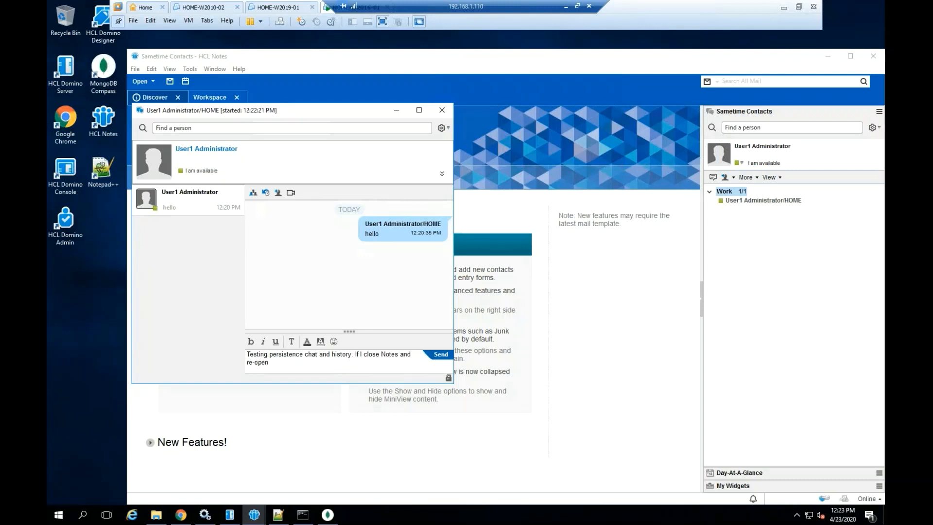
pyautogui.write('I should see the hist')
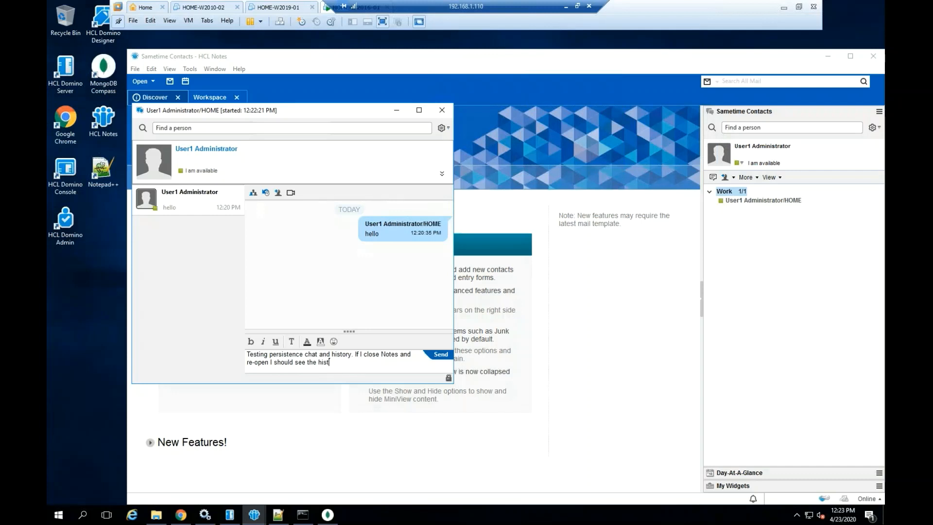
pyautogui.write('ory')
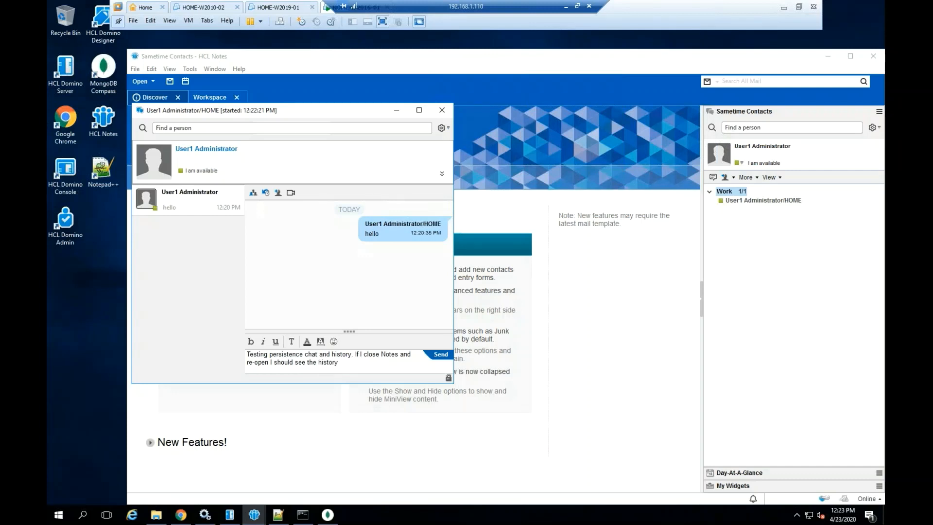
pyautogui.click(439, 354)
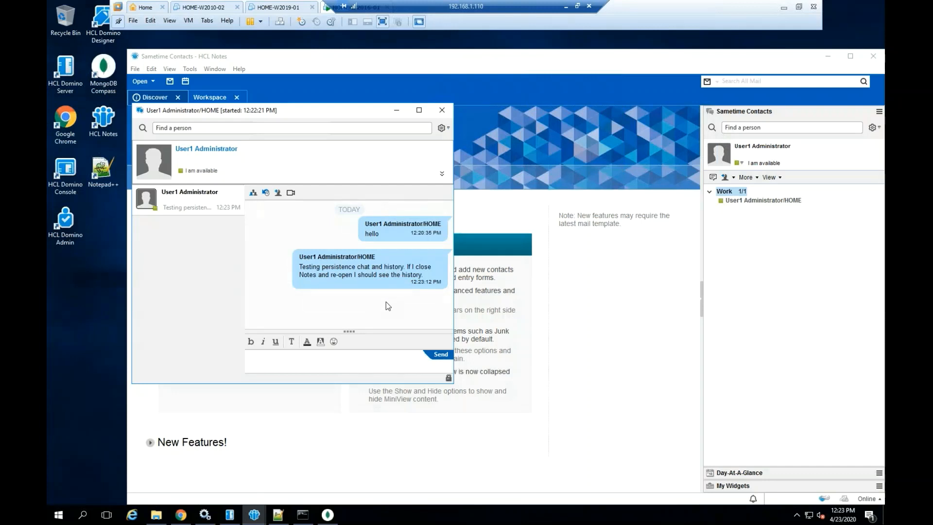
# Step: Close the chat, exit Notes via File > Exit, relaunch it and log back in to Sametime
pyautogui.click(443, 110)
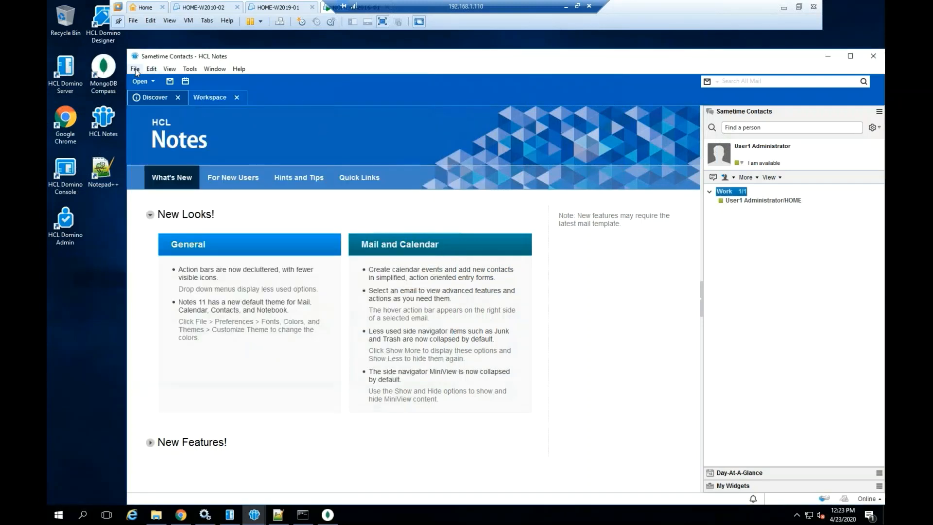
pyautogui.click(134, 68)
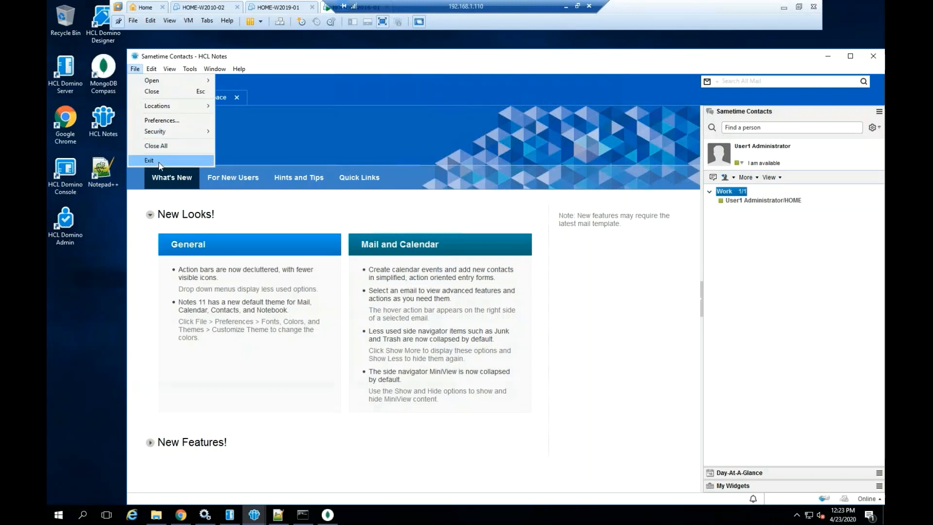
pyautogui.click(149, 160)
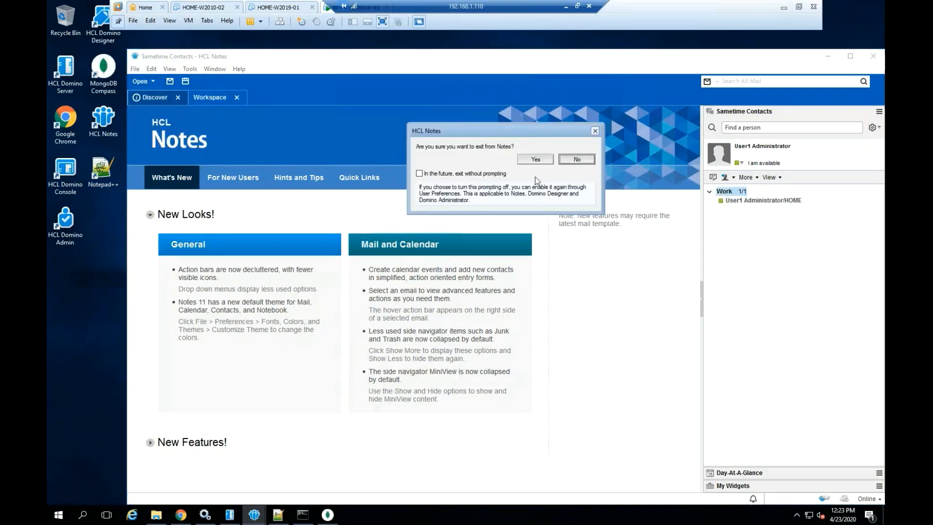
pyautogui.click(534, 159)
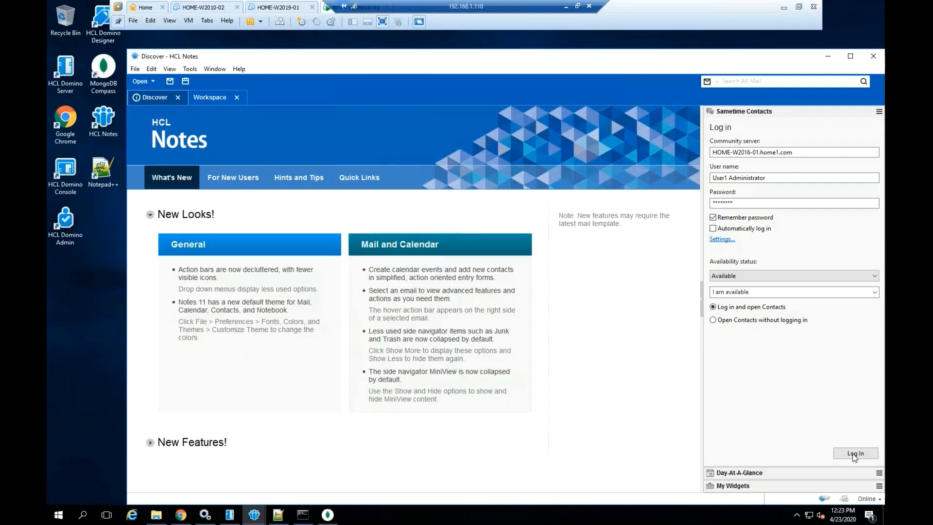
pyautogui.click(855, 453)
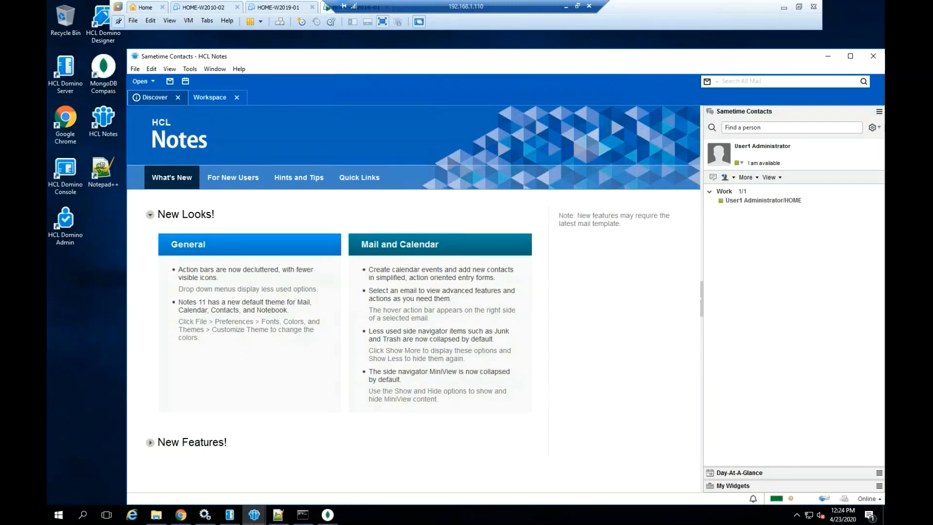
# Step: Reopen your own chat, confirm the earlier messages remain, and send 'Working as expected'
pyautogui.click(725, 192)
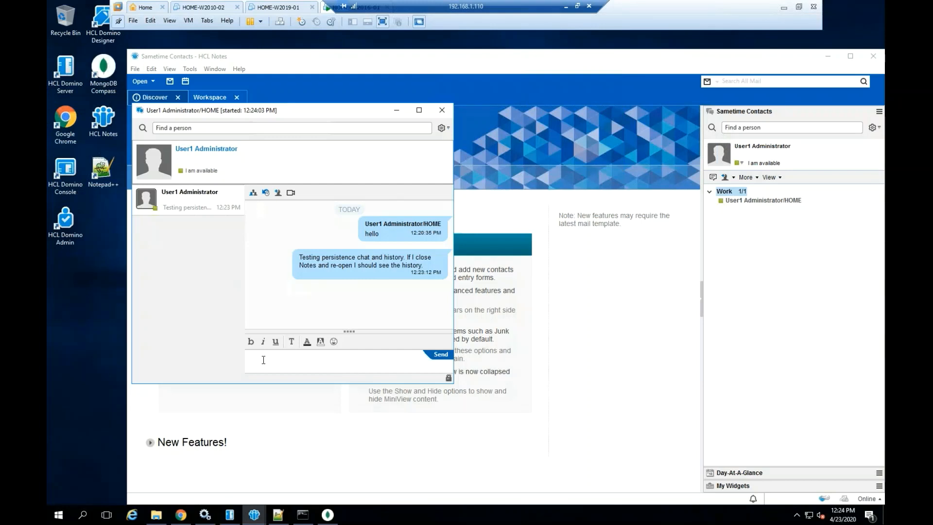
pyautogui.write('Working as')
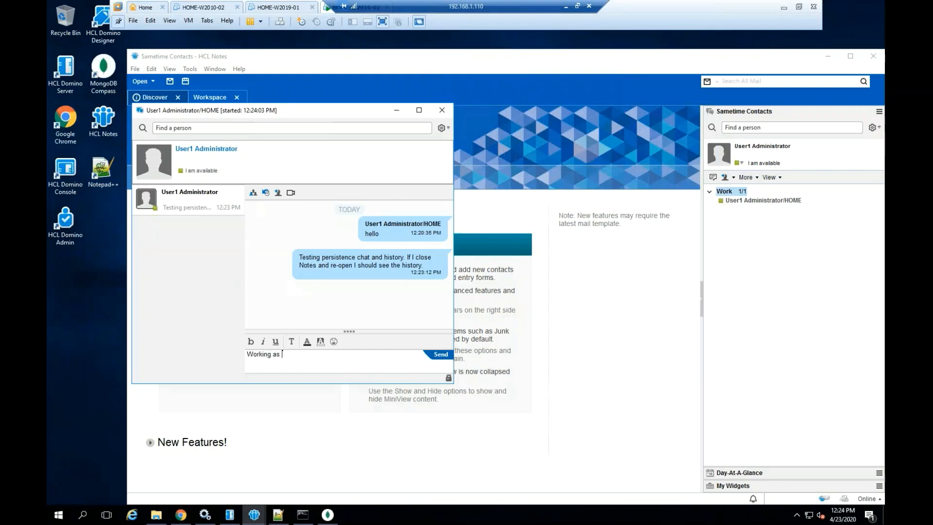
pyautogui.write('expected')
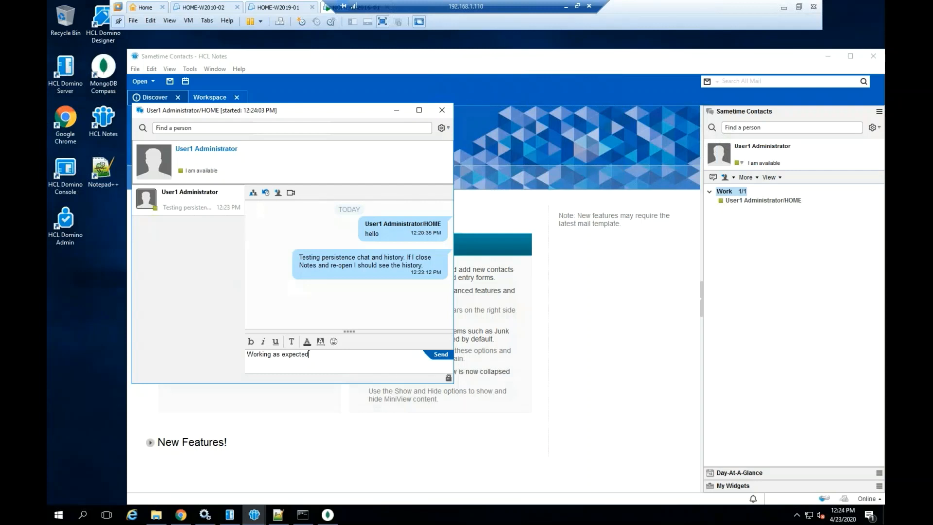
pyautogui.click(439, 353)
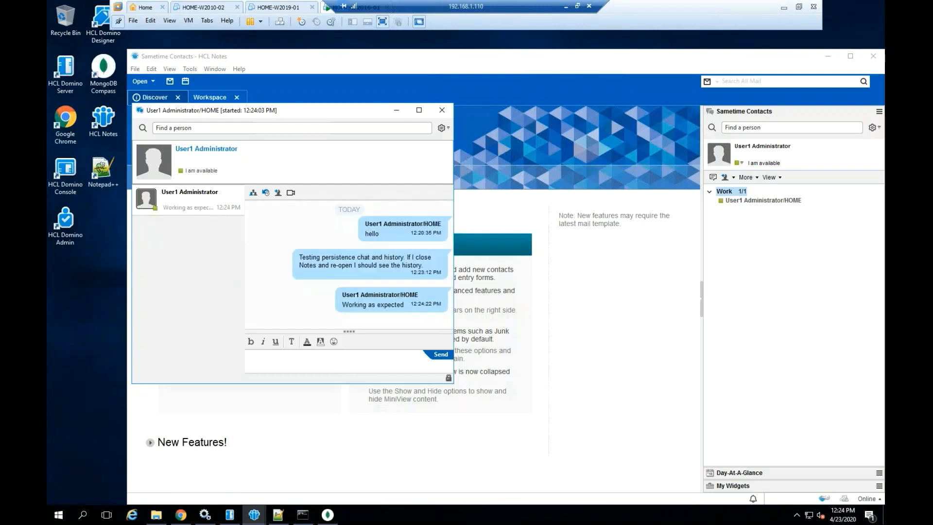